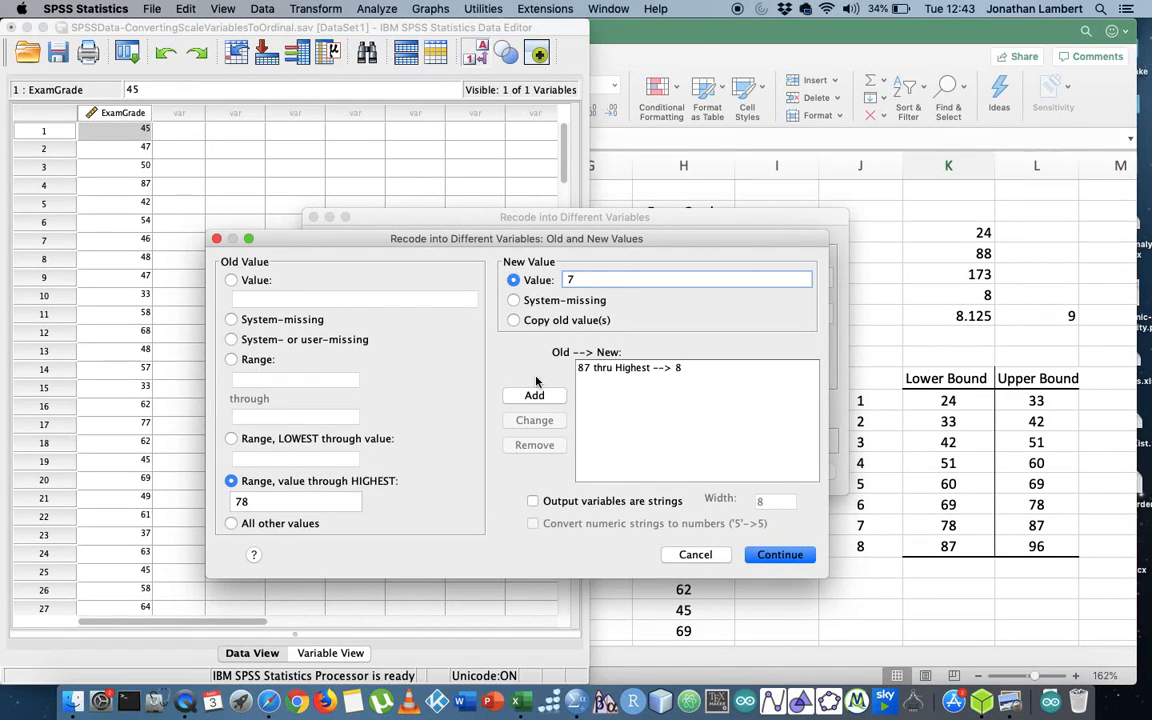
Add recode rules mapping 78, 69, 60 and 51 thru highest to classes 7, 6, 5 and 4
left_click(534, 396)
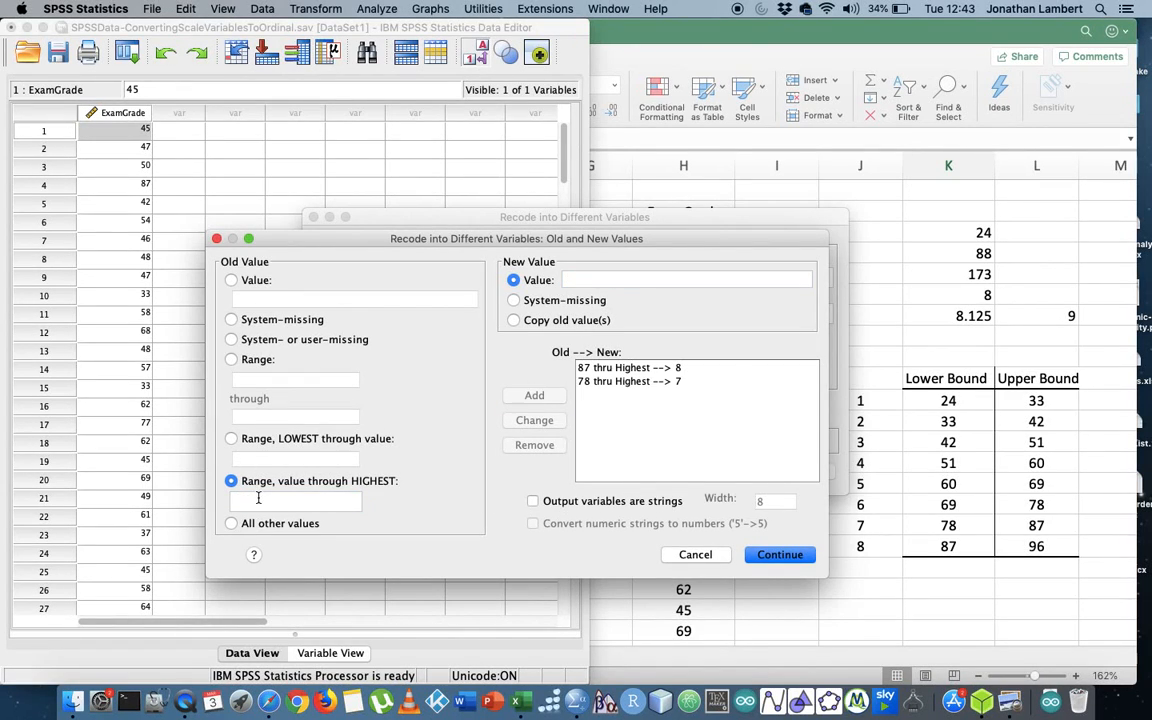
left_click(294, 500)
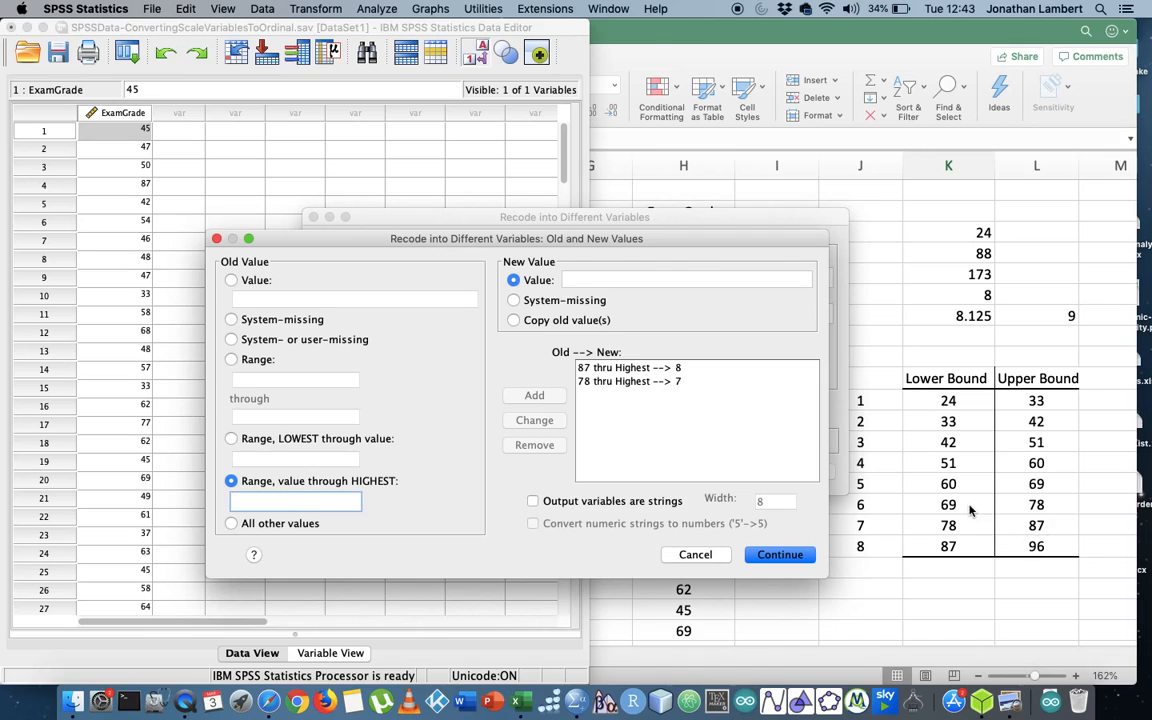
type("69")
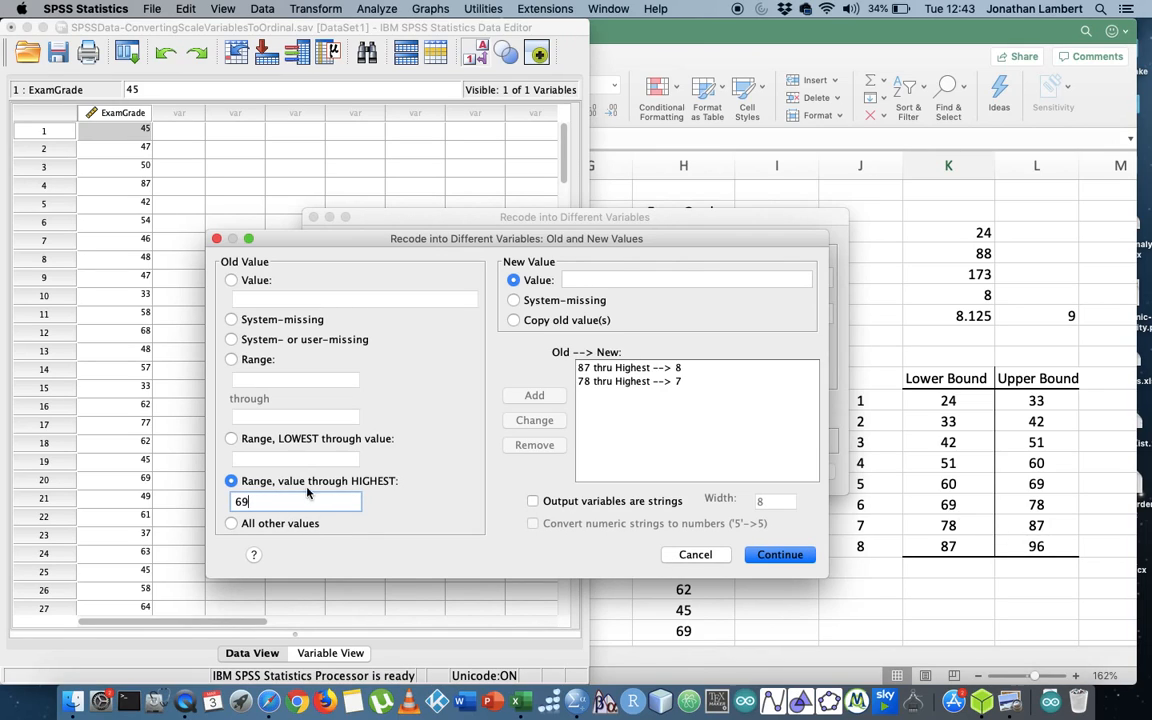
mouse_move(588, 390)
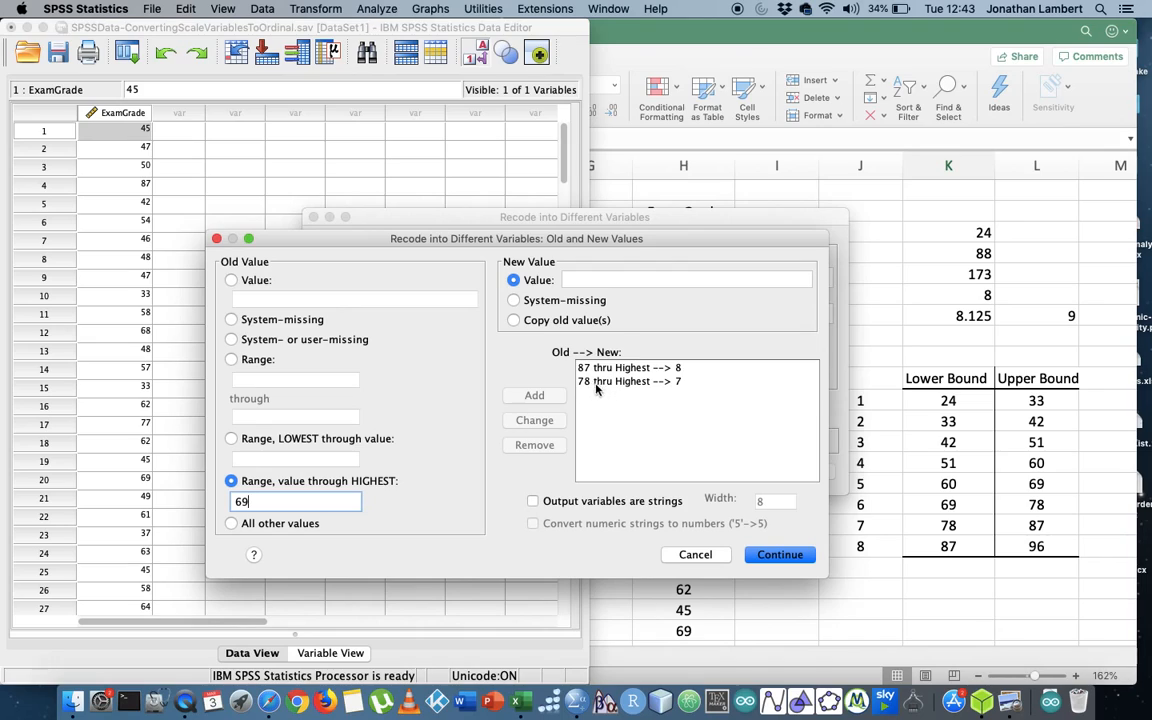
mouse_move(568, 490)
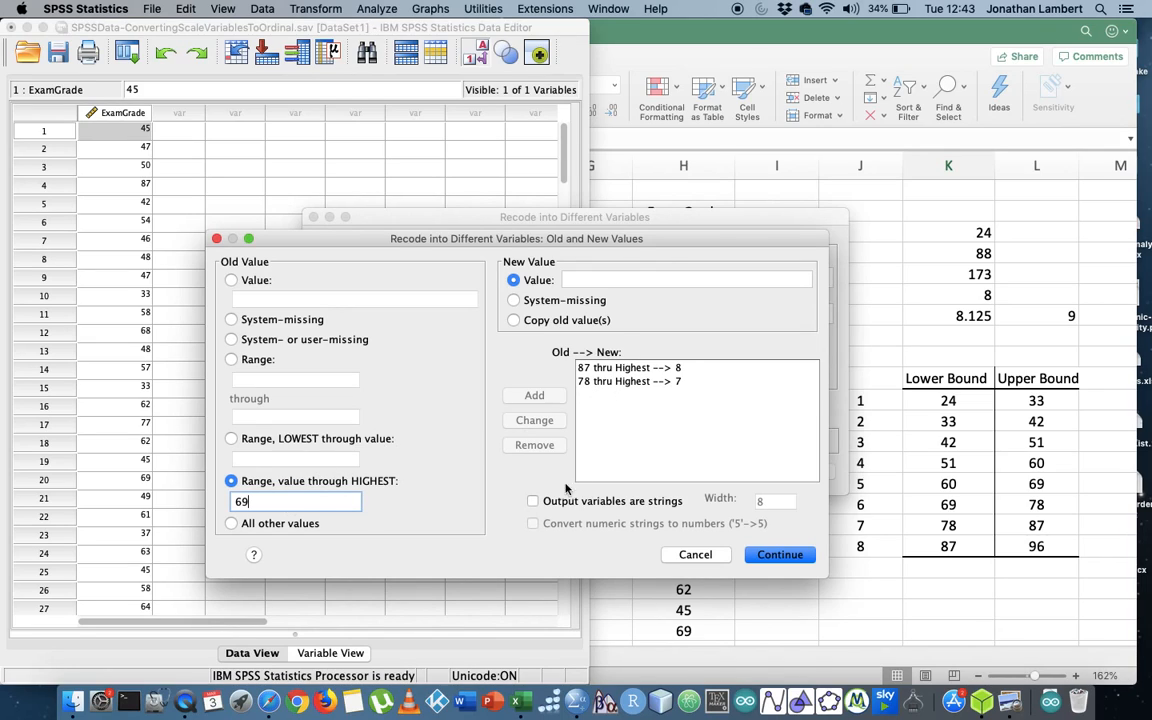
left_click(688, 280)
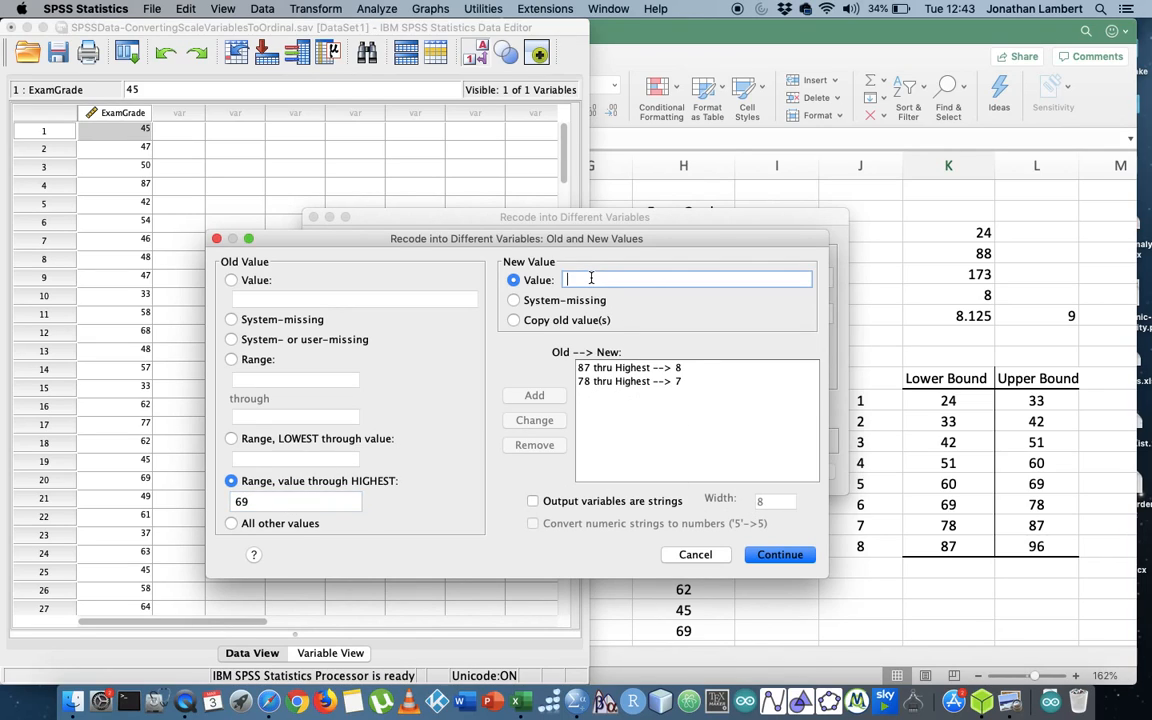
left_click(534, 396)
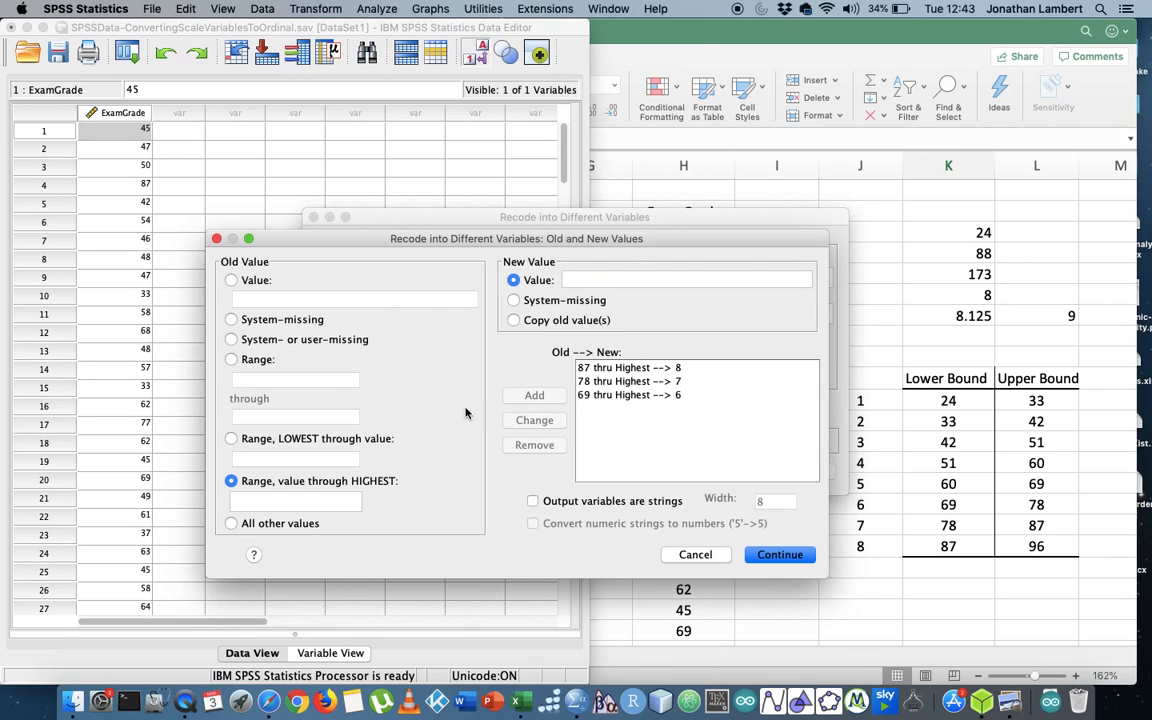
left_click(294, 500)
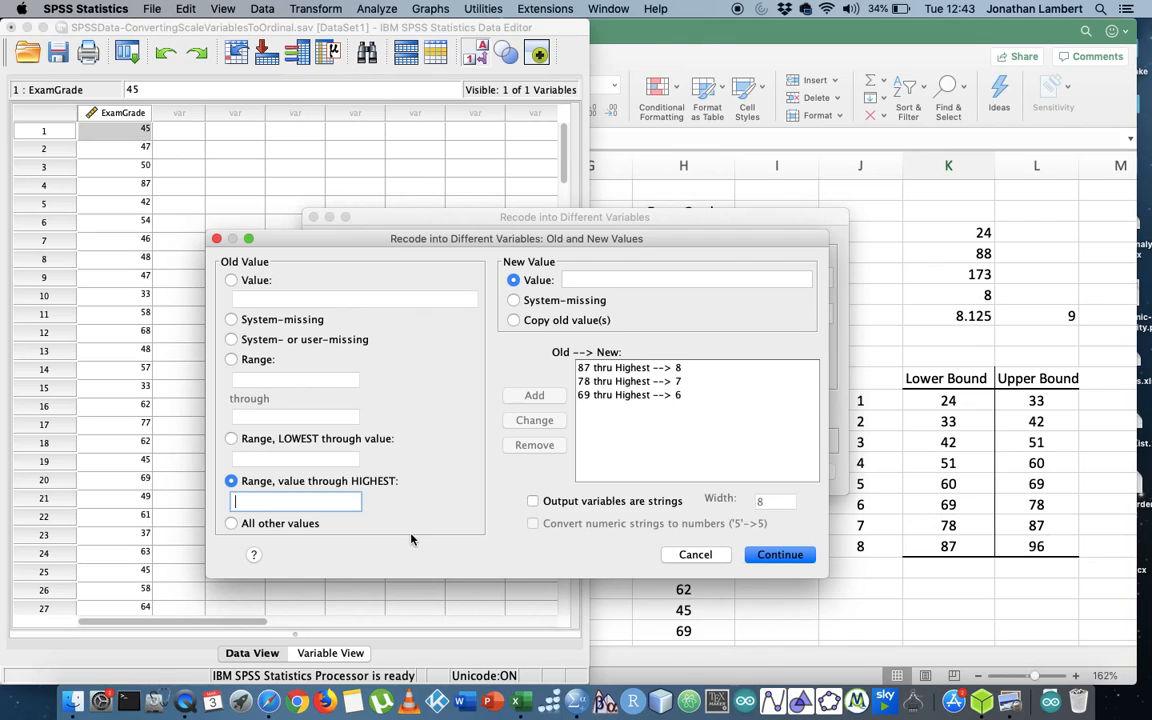
type("60")
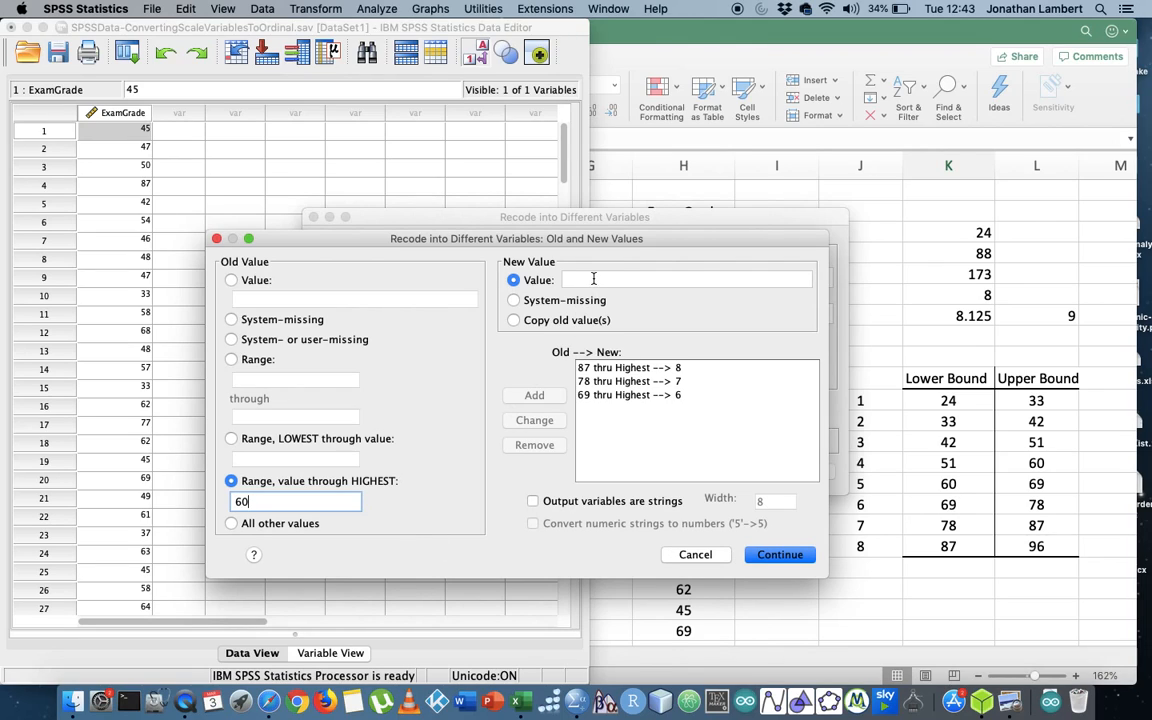
type("5")
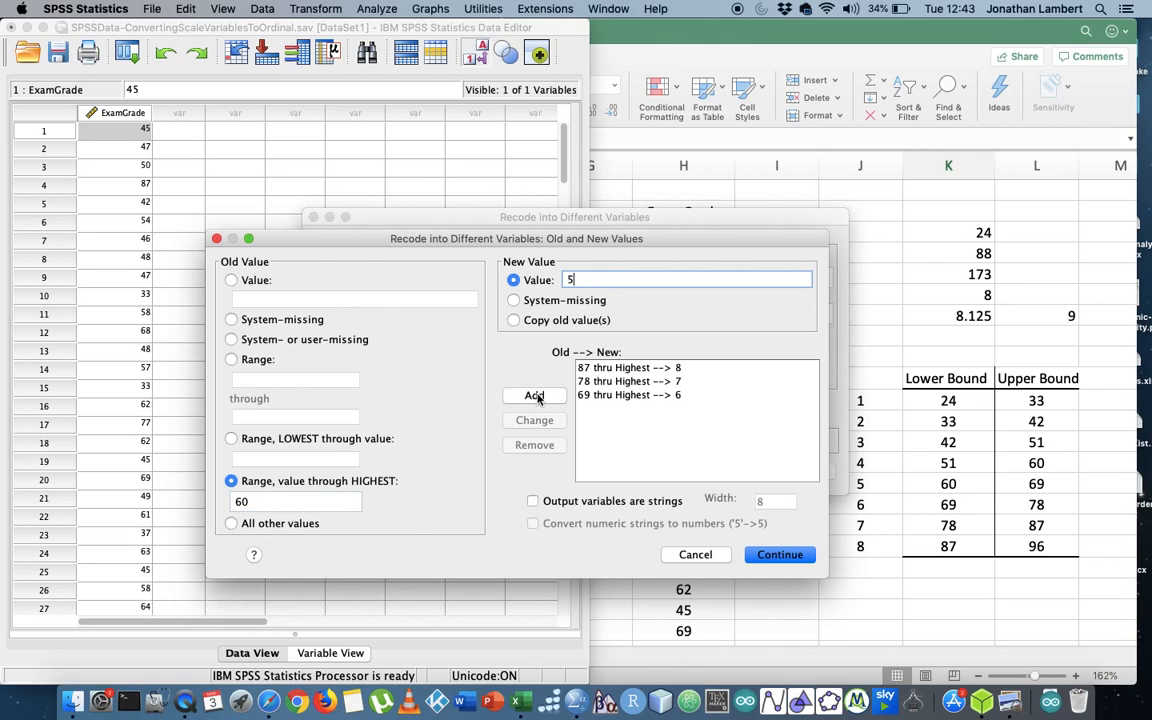
left_click(534, 396)
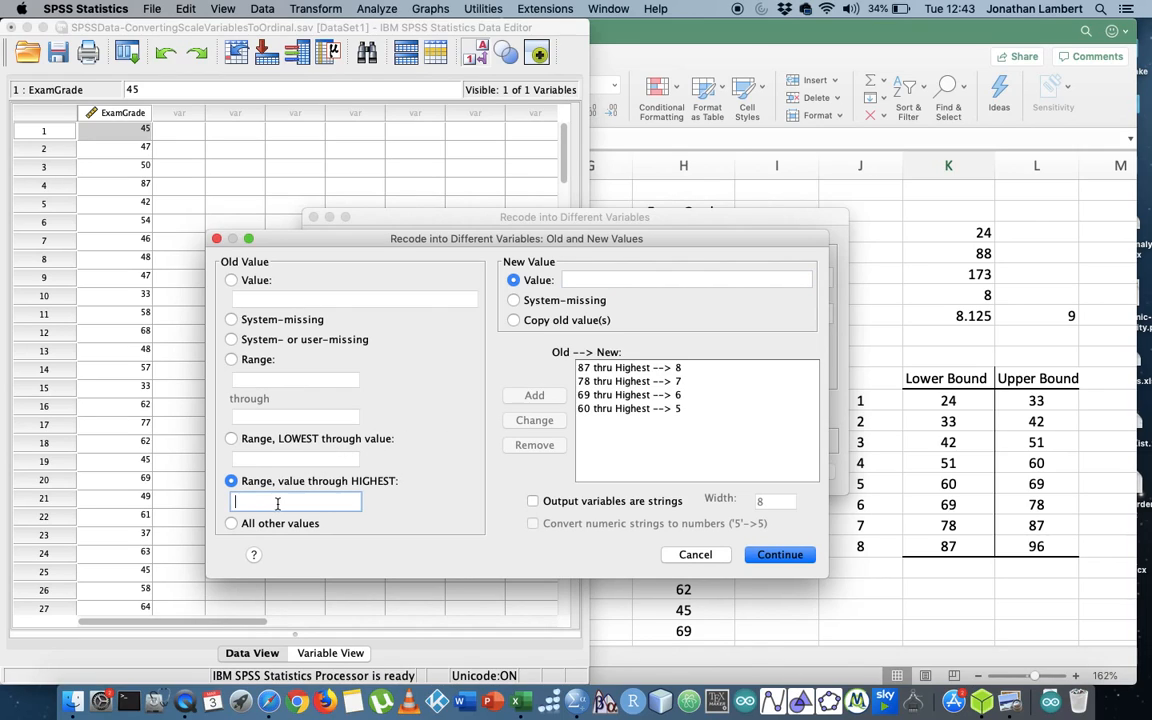
type("51")
left_click(686, 280)
type("4")
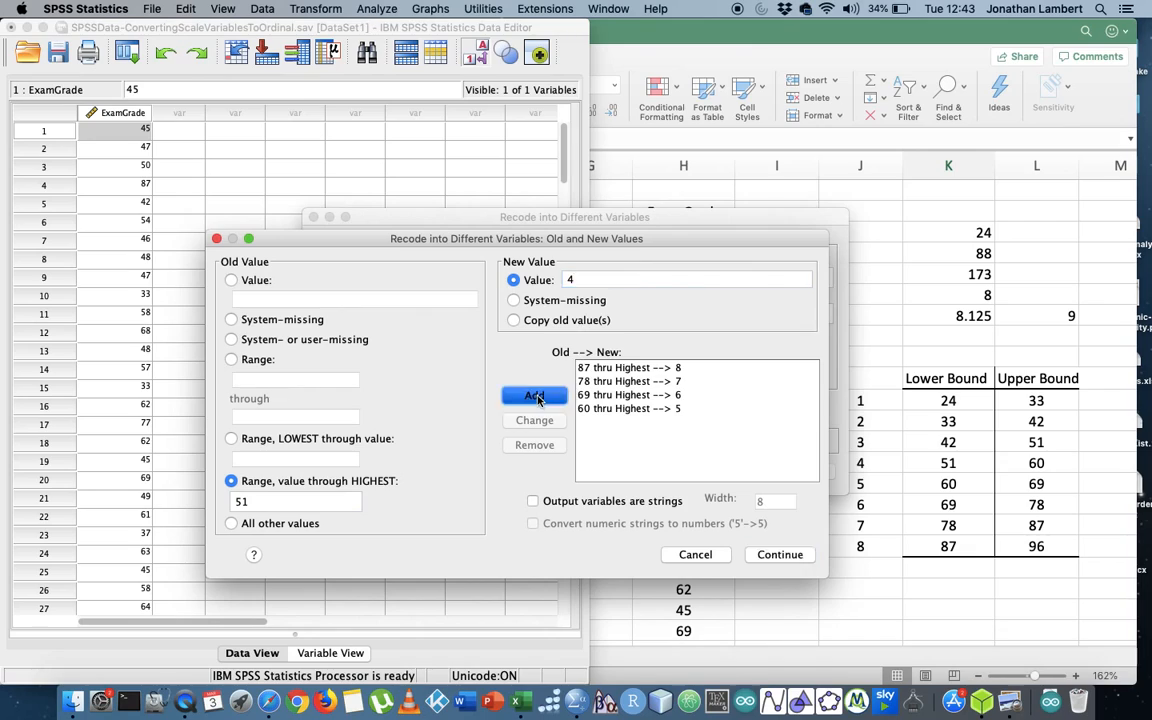
left_click(534, 396)
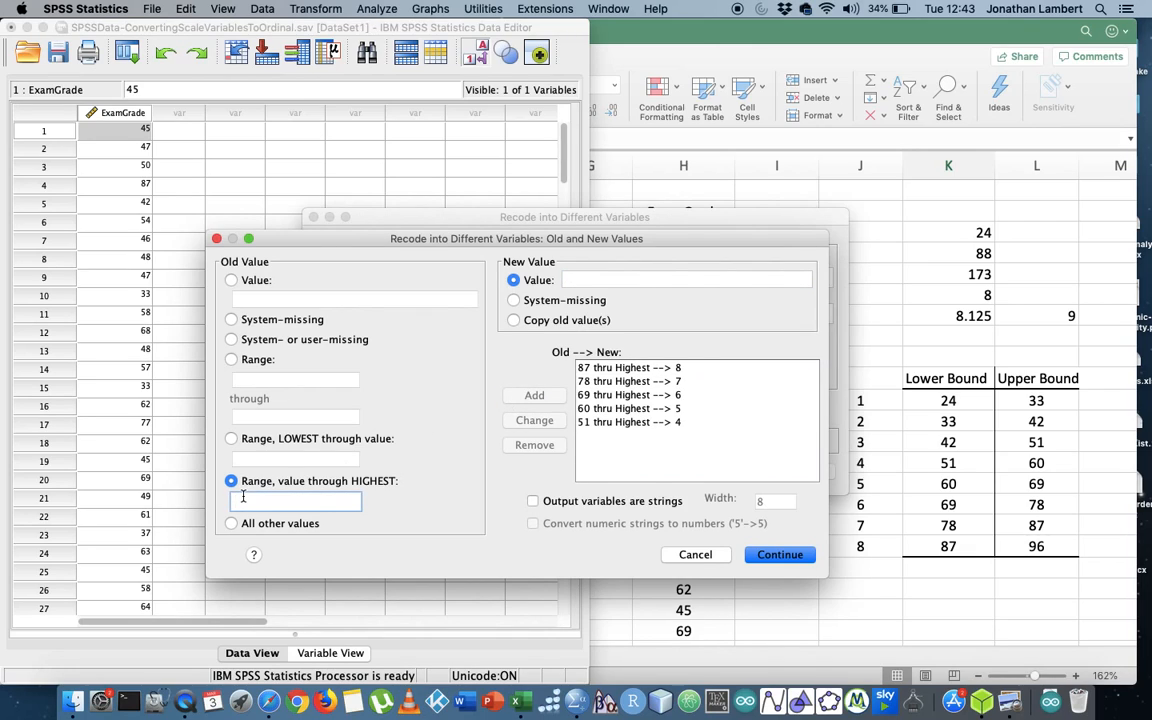
Add recode rules mapping 42, 33 and 24 thru highest to classes 3, 2 and 1
type("42")
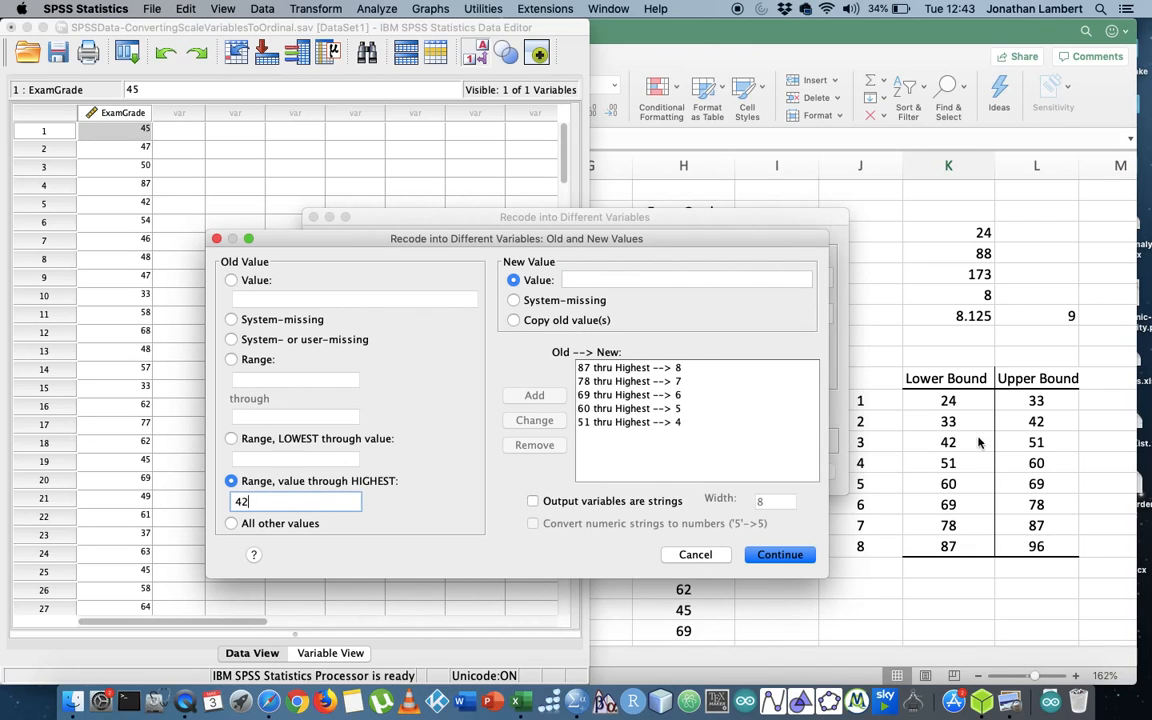
left_click(688, 280)
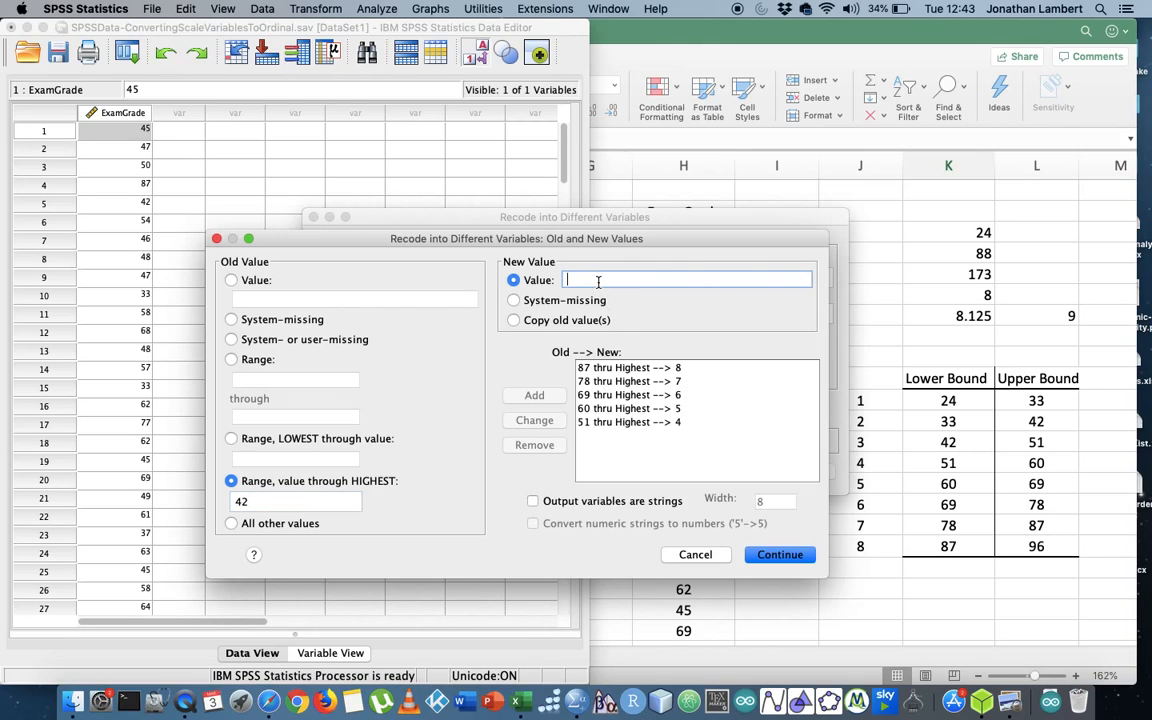
type("3")
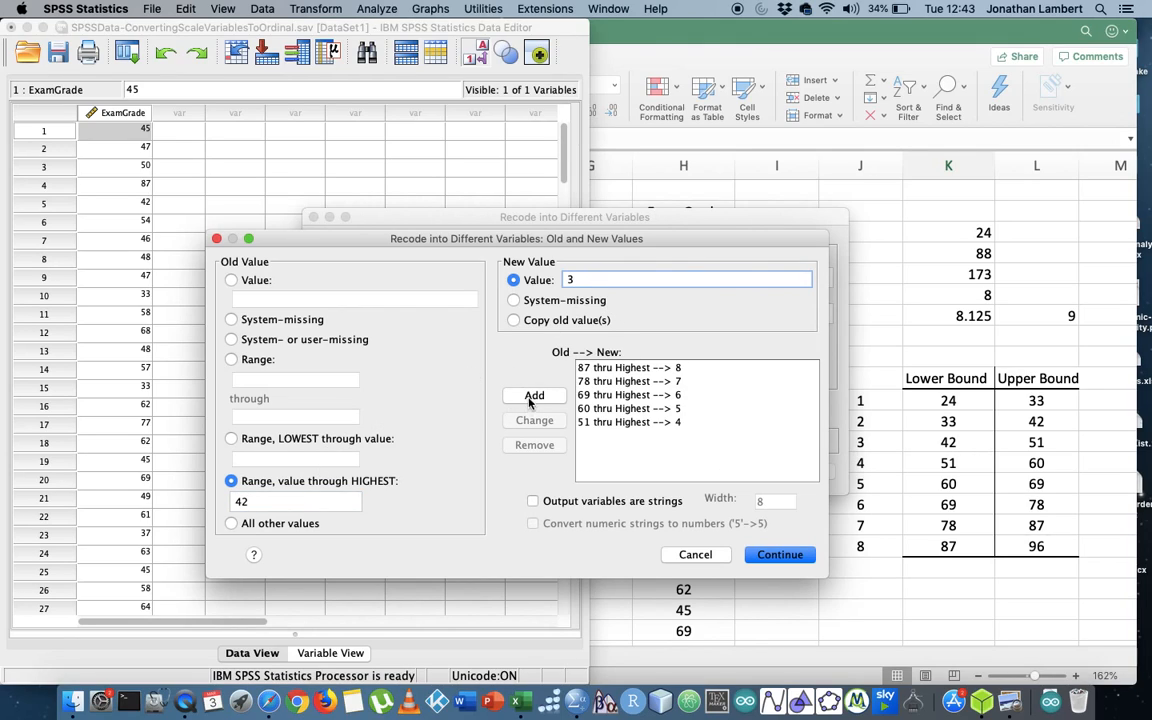
left_click(534, 394)
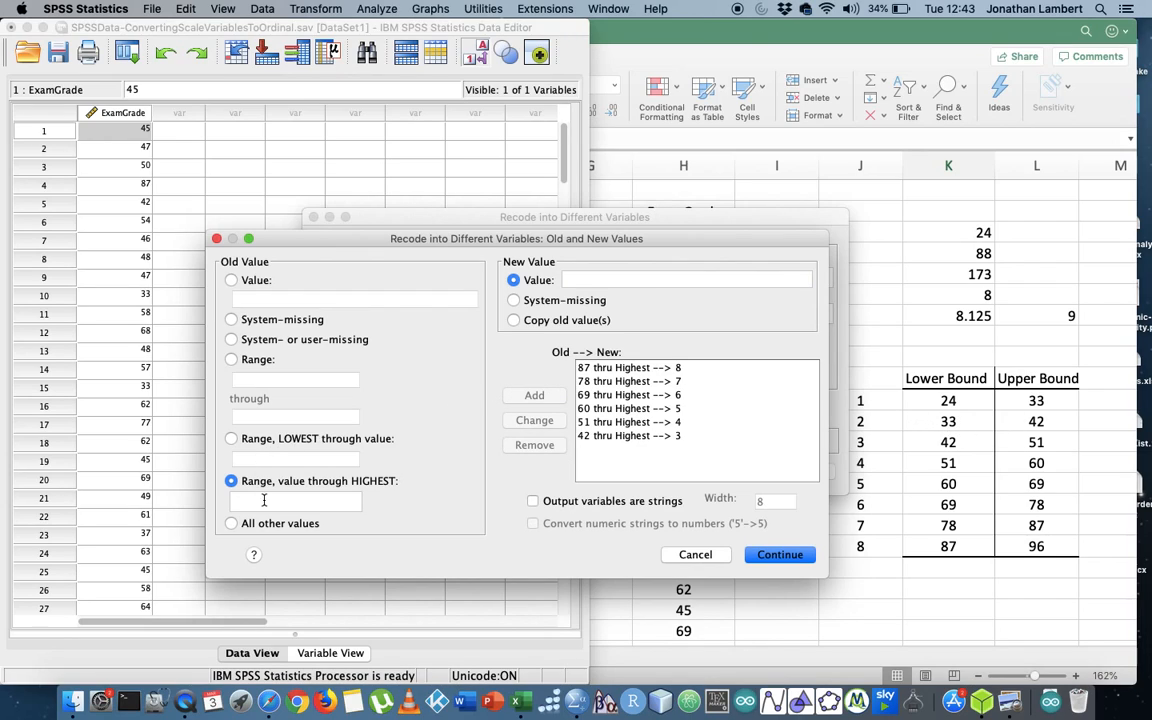
type("33")
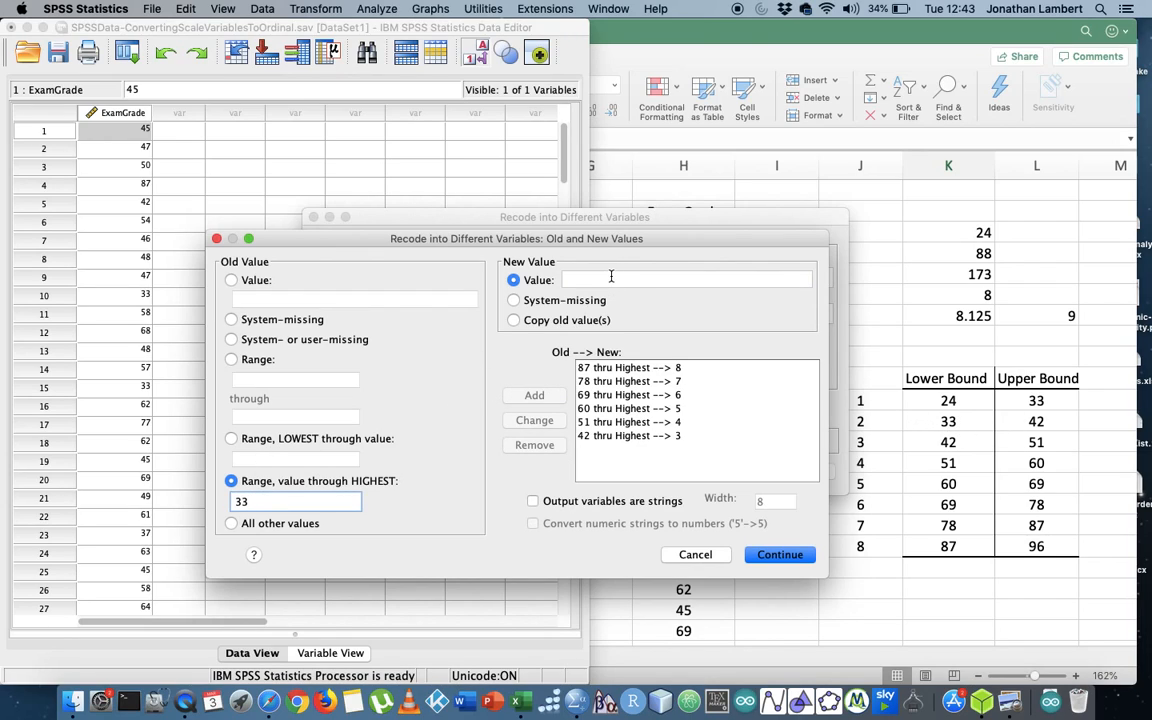
type("2")
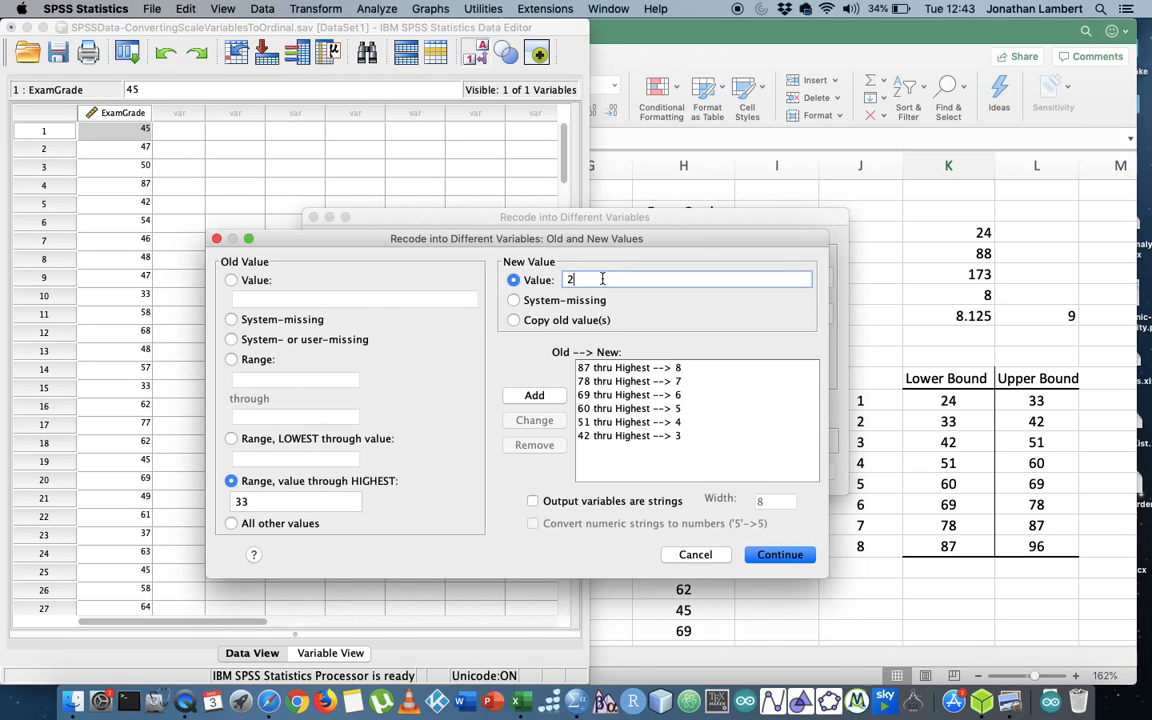
left_click(534, 396)
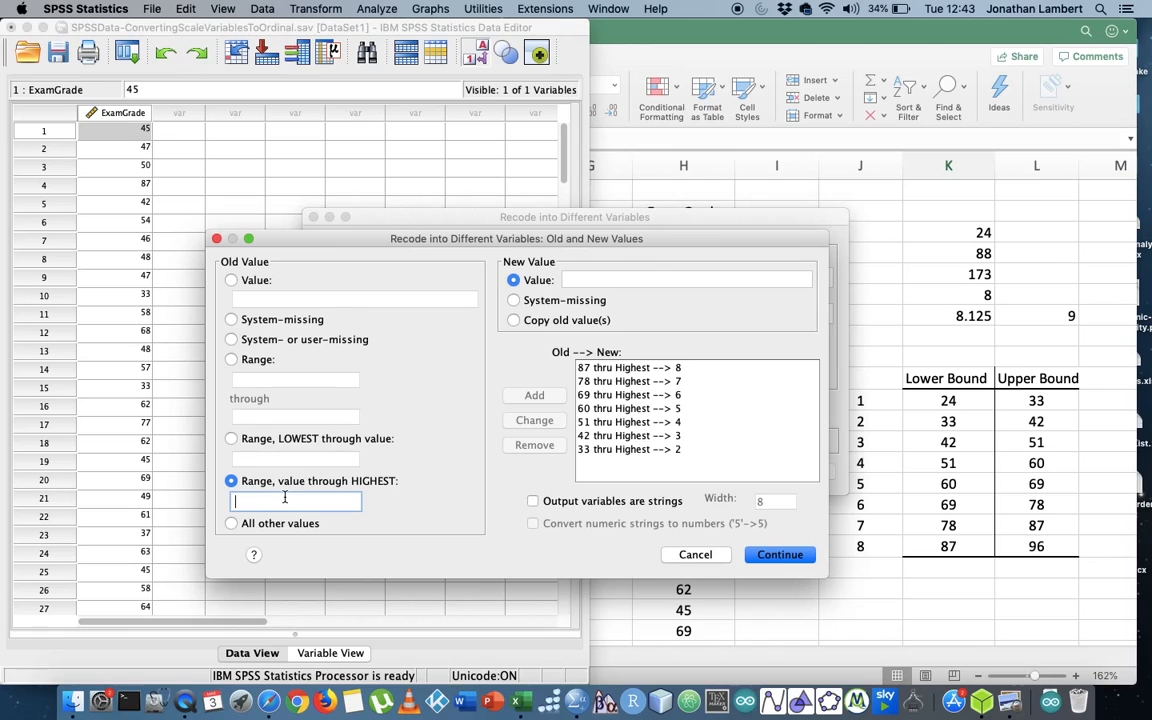
type("24")
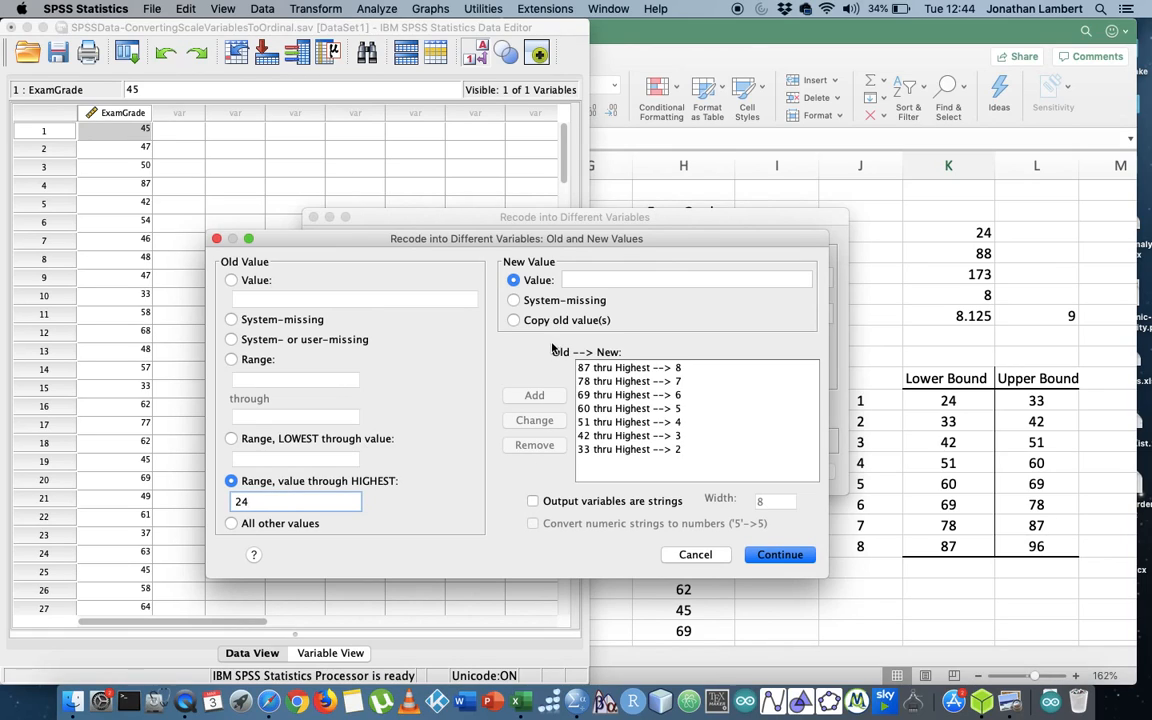
left_click(684, 280)
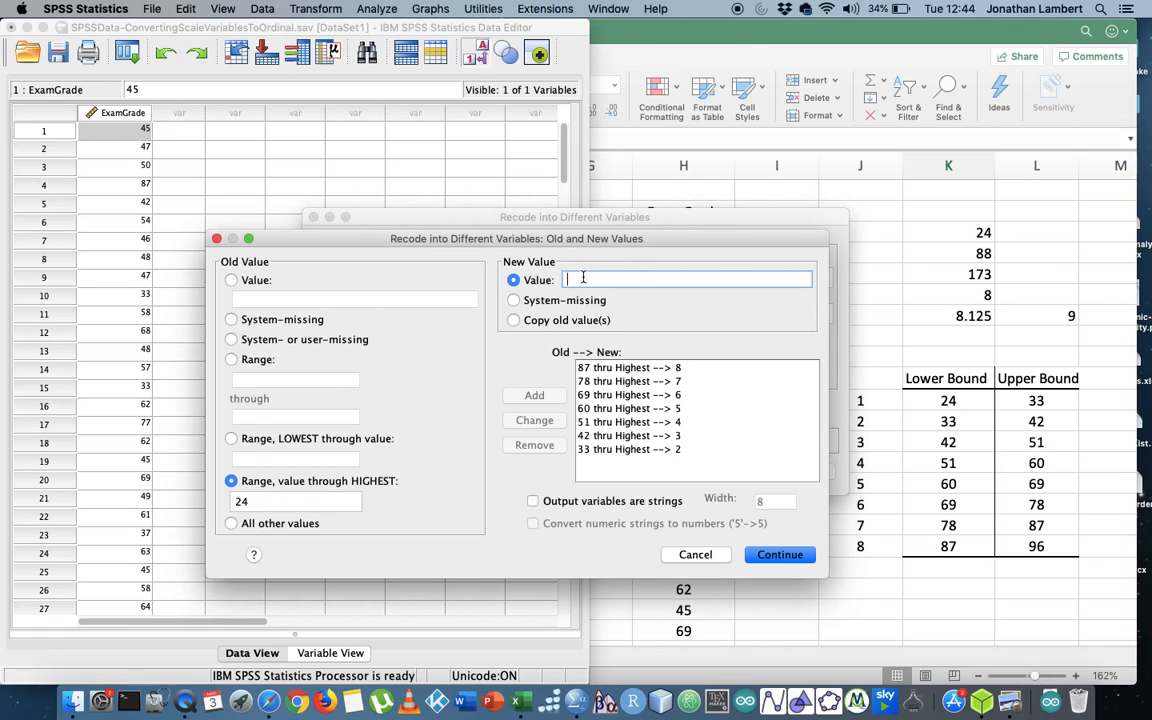
type("1")
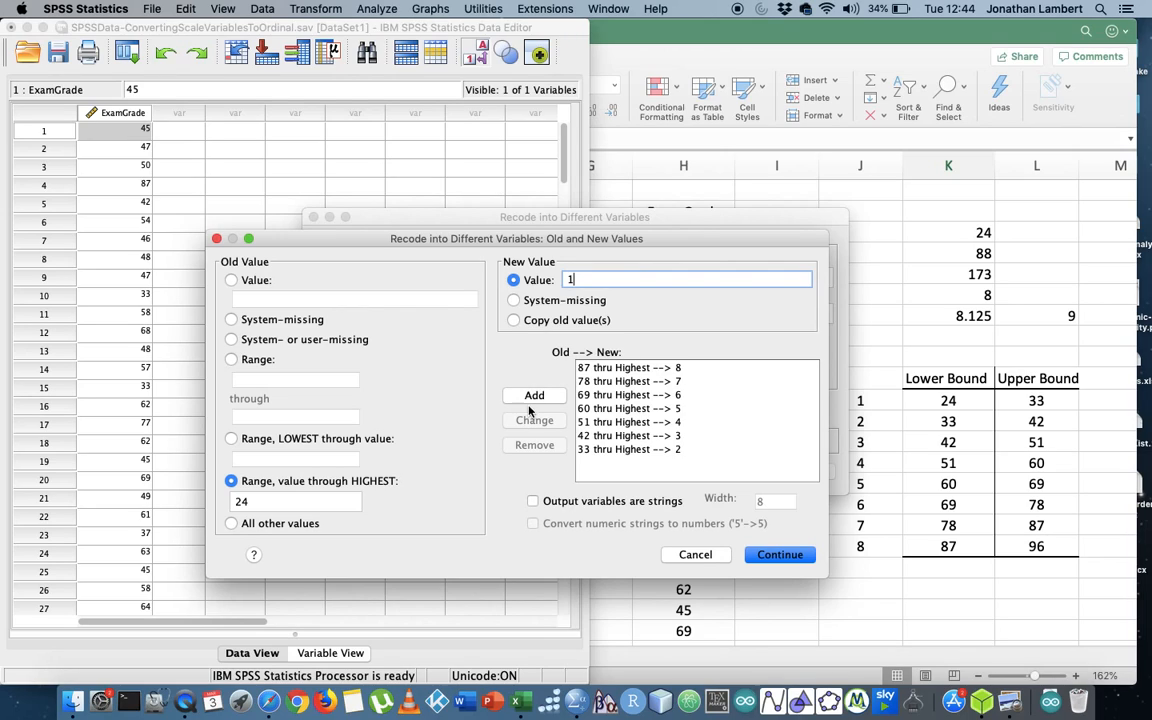
left_click(534, 396)
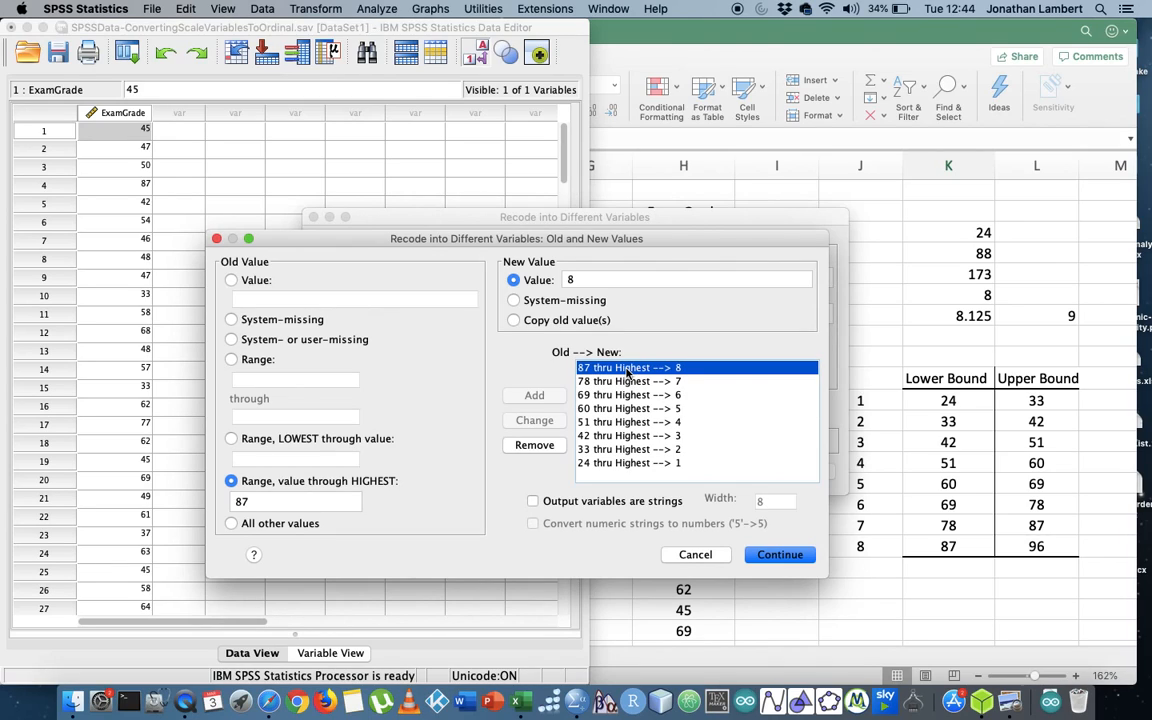
mouse_move(768, 570)
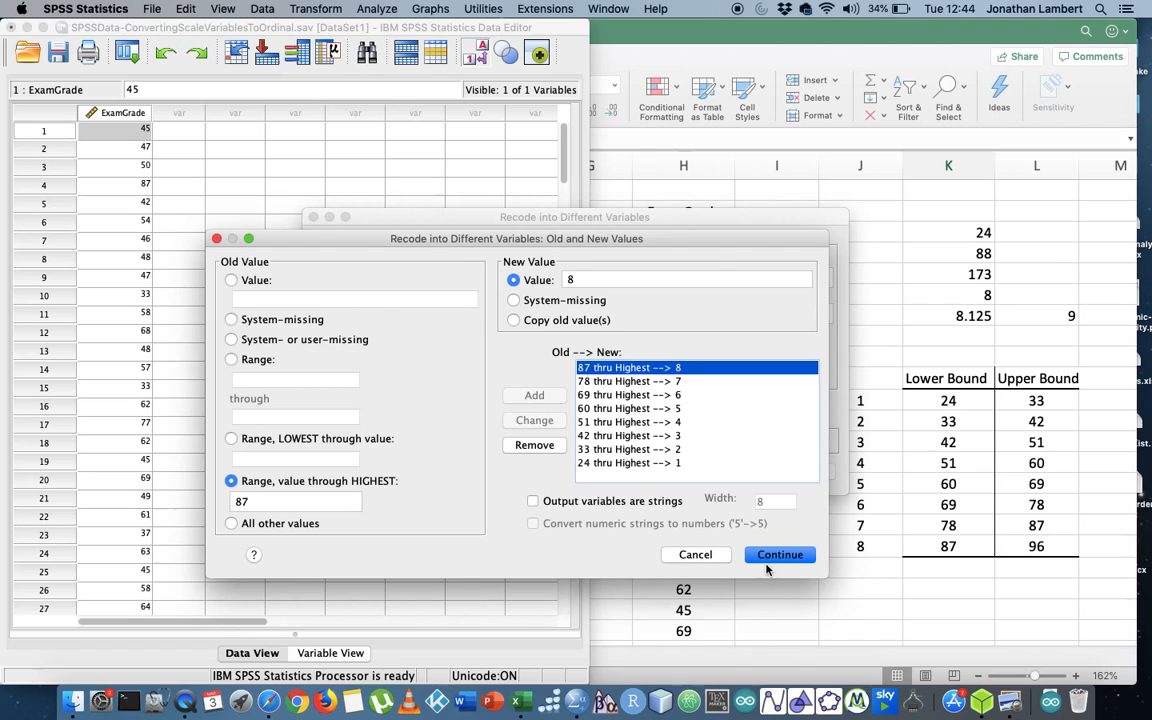
Confirm the value mappings and run the recode, creating the ExamGradeOrdinal column
left_click(780, 554)
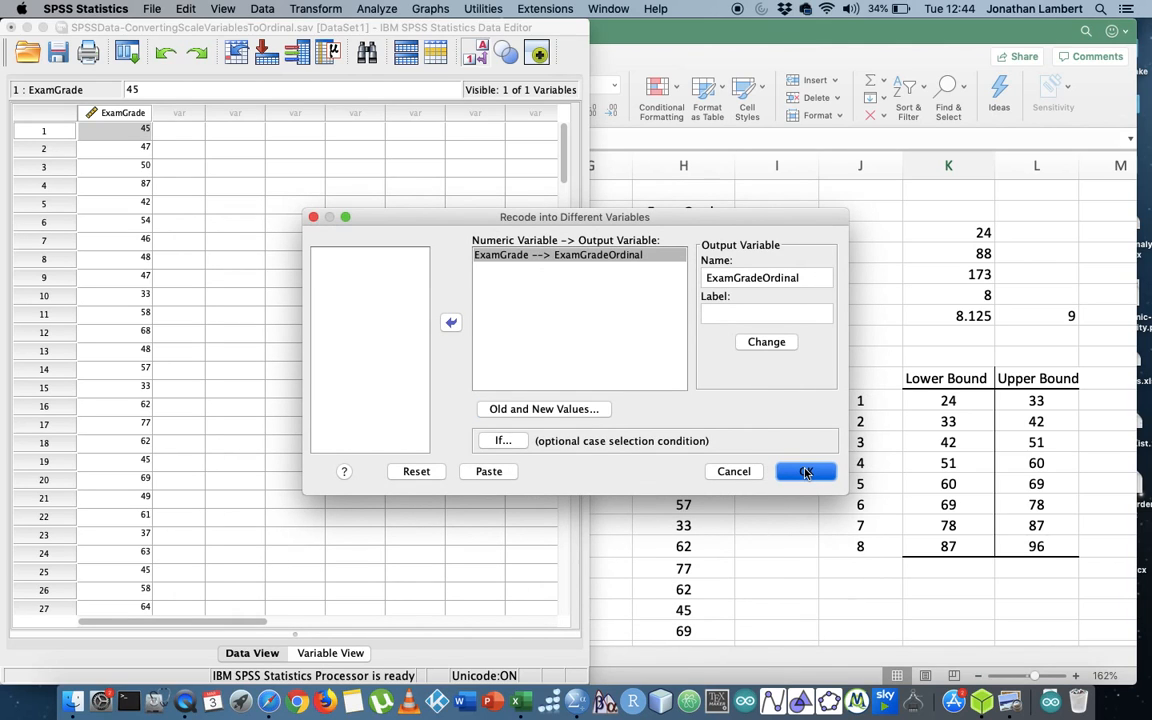
left_click(806, 472)
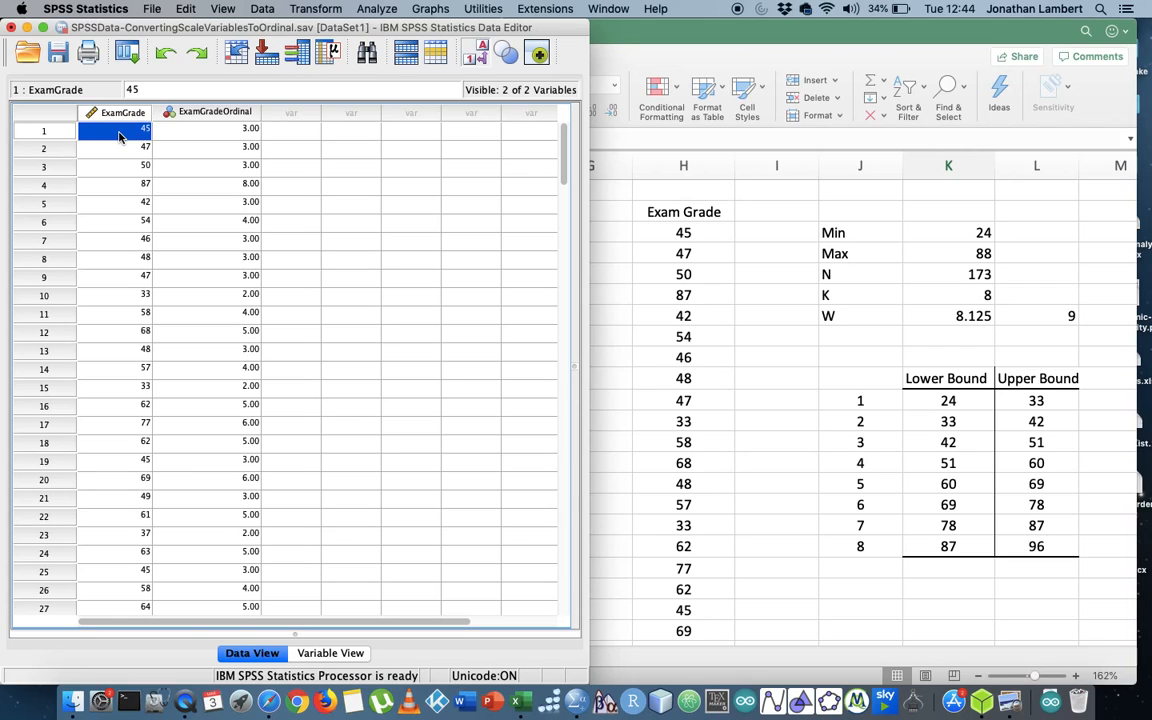
mouse_move(230, 138)
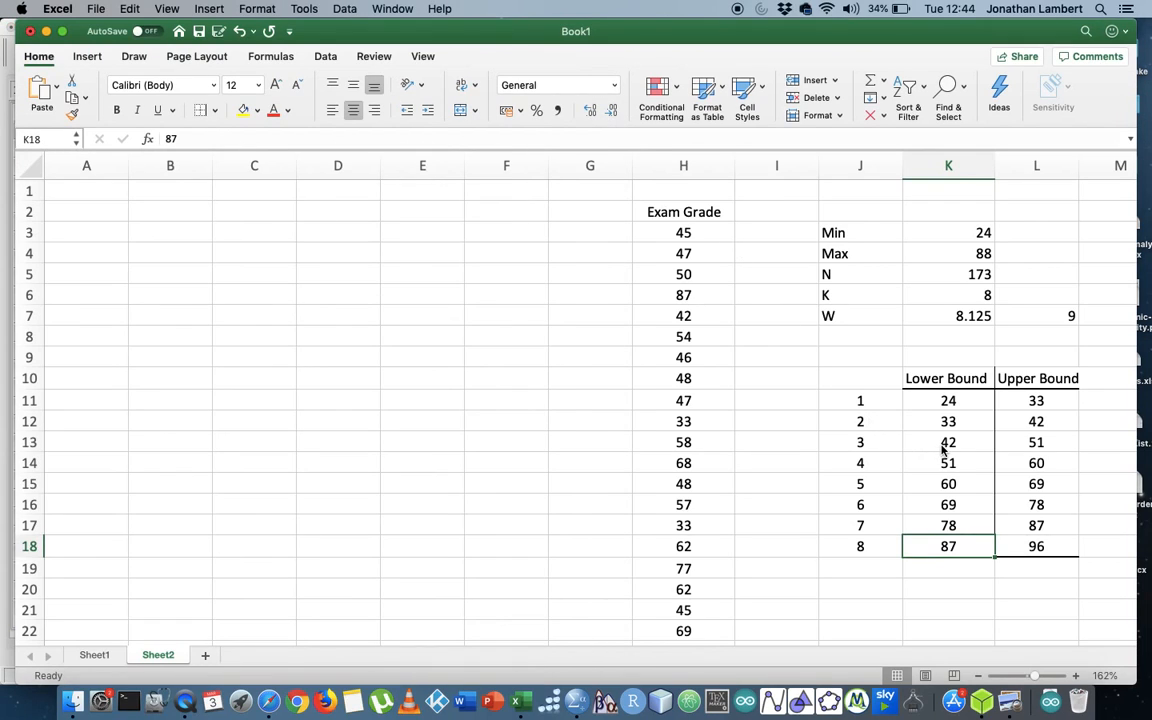
left_click(948, 442)
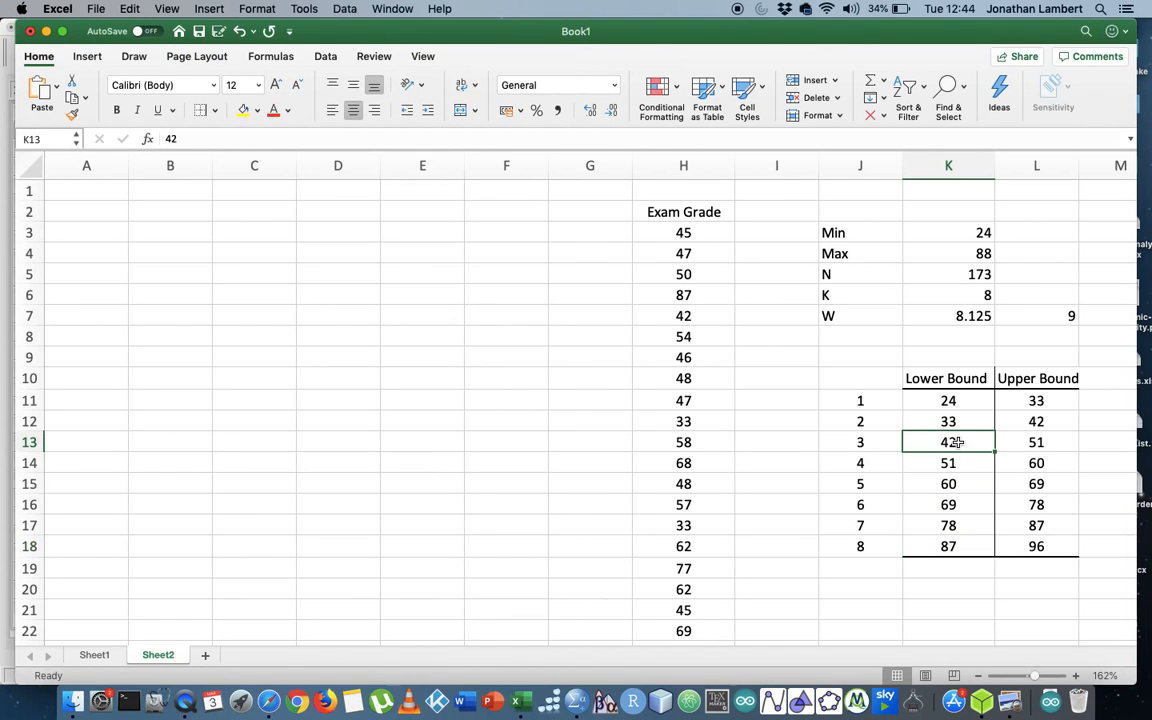
left_click(576, 700)
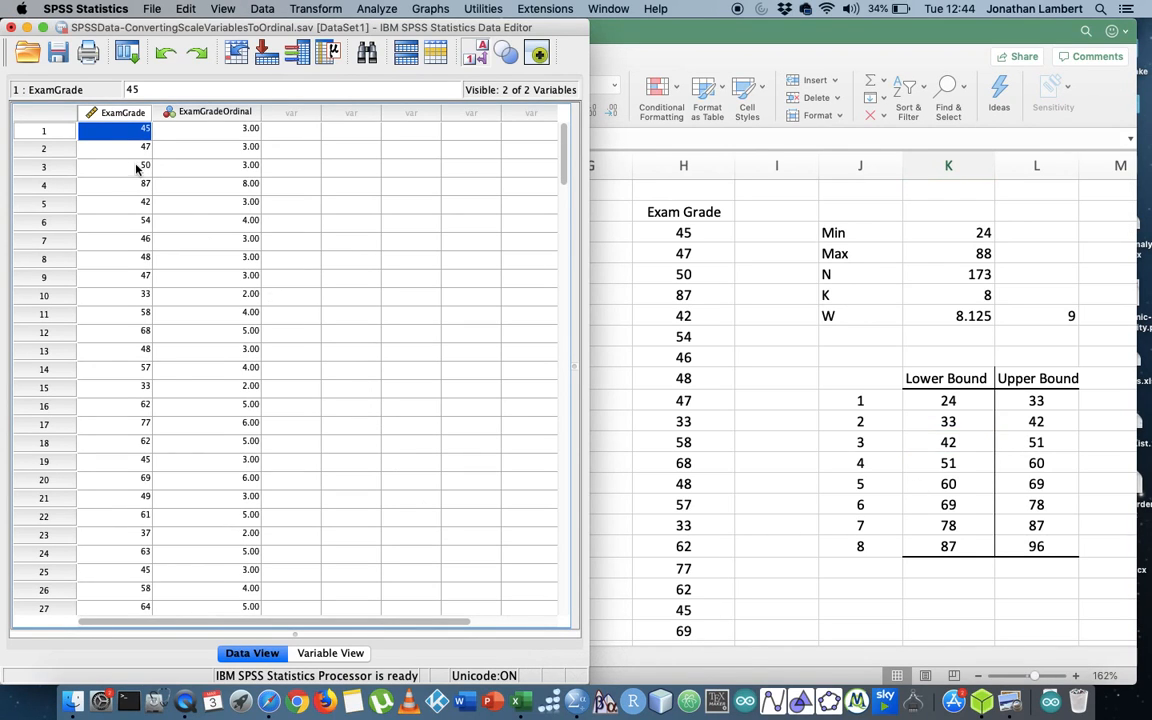
left_click(116, 164)
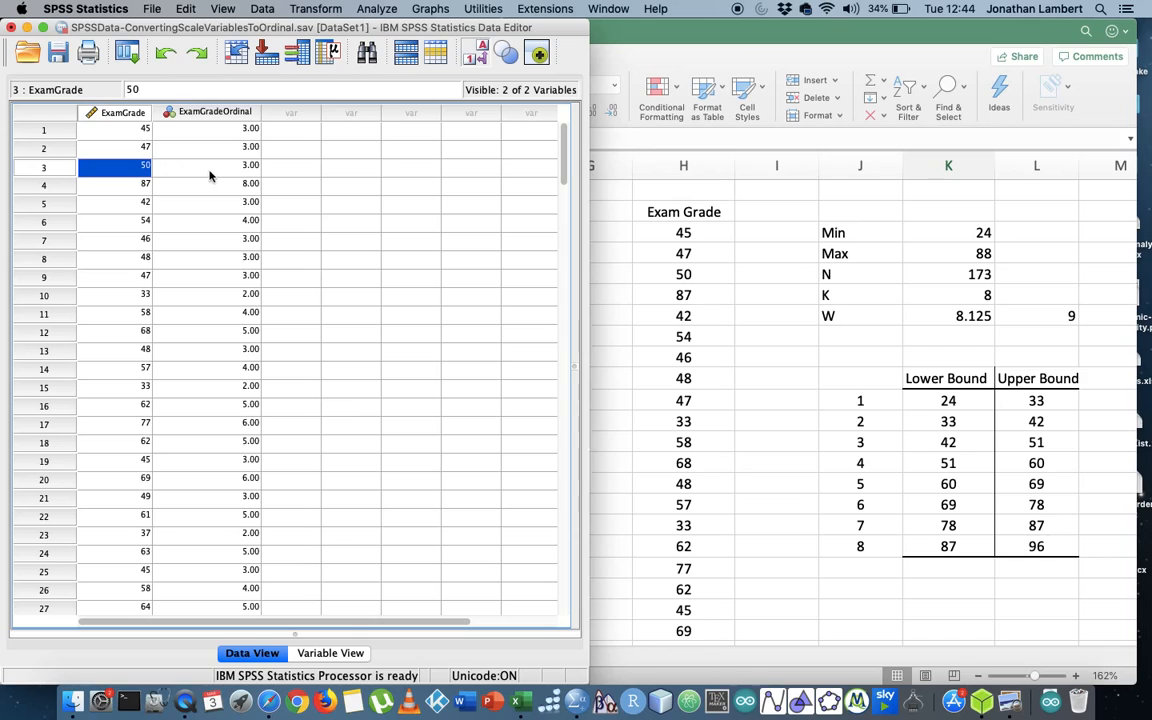
left_click(210, 164)
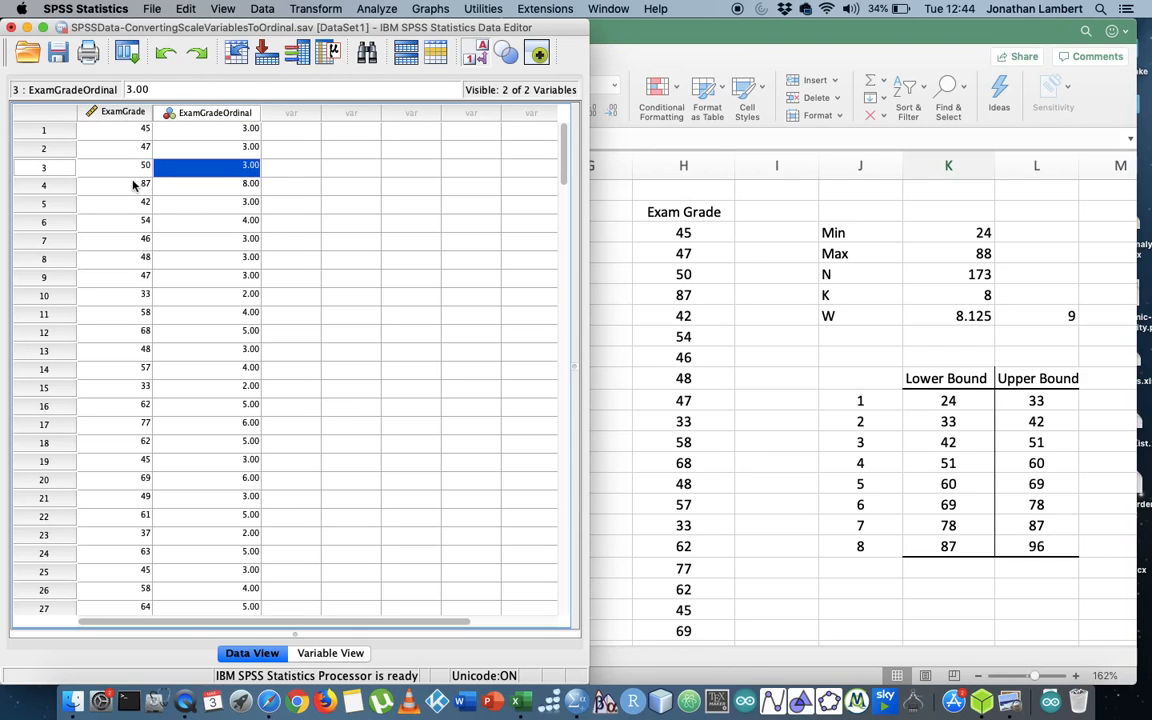
left_click(116, 184)
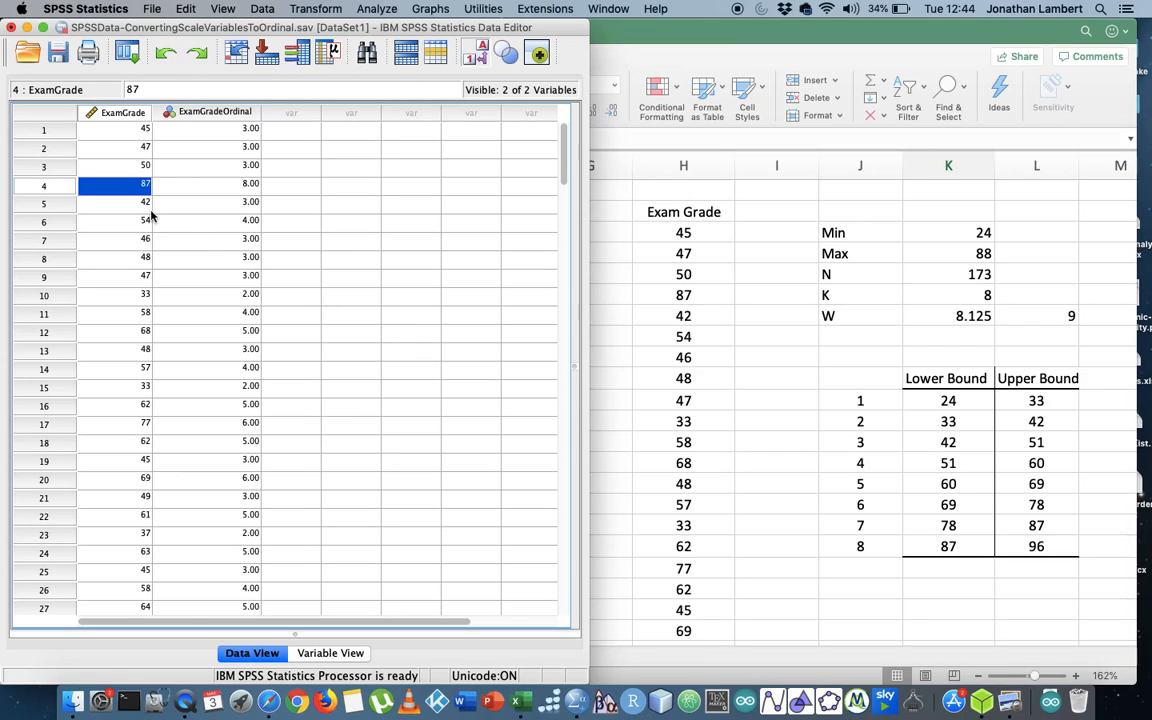
left_click(208, 202)
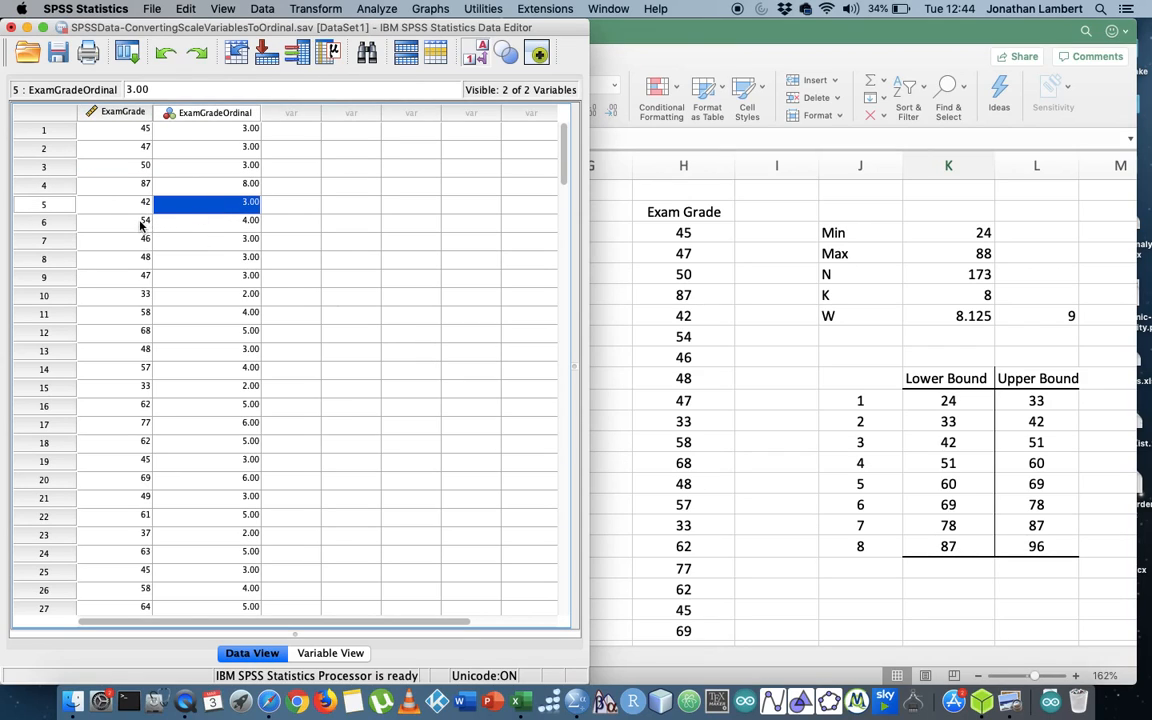
left_click(220, 220)
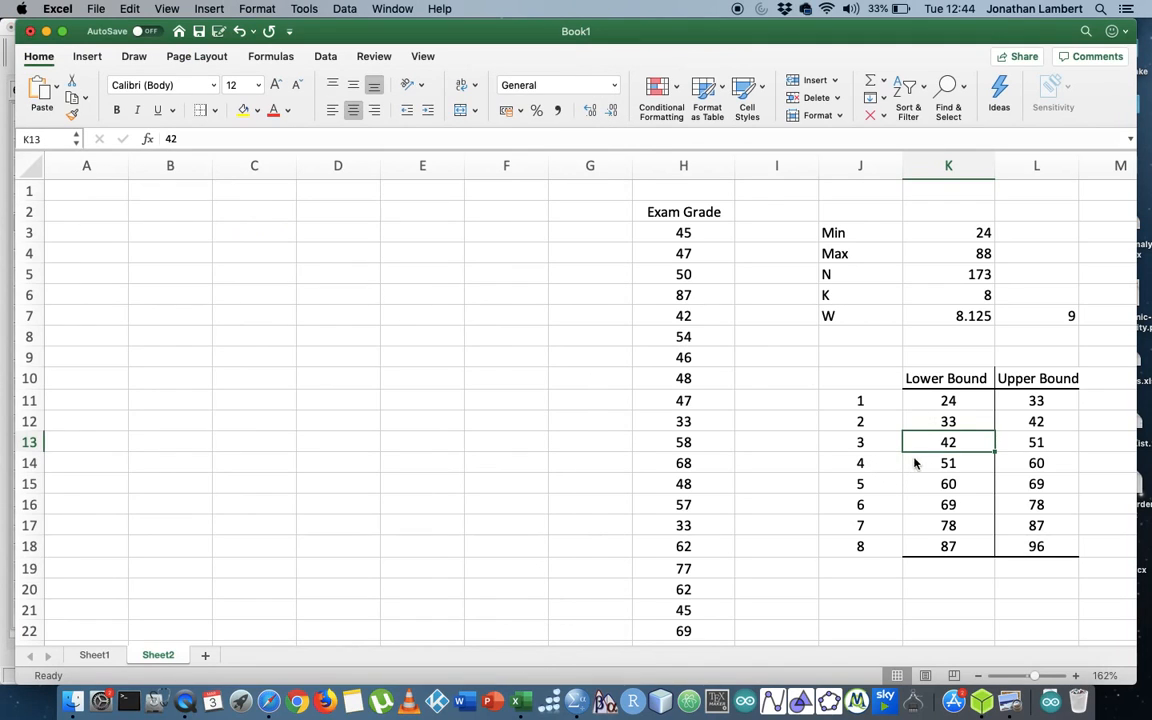
left_click(1036, 462)
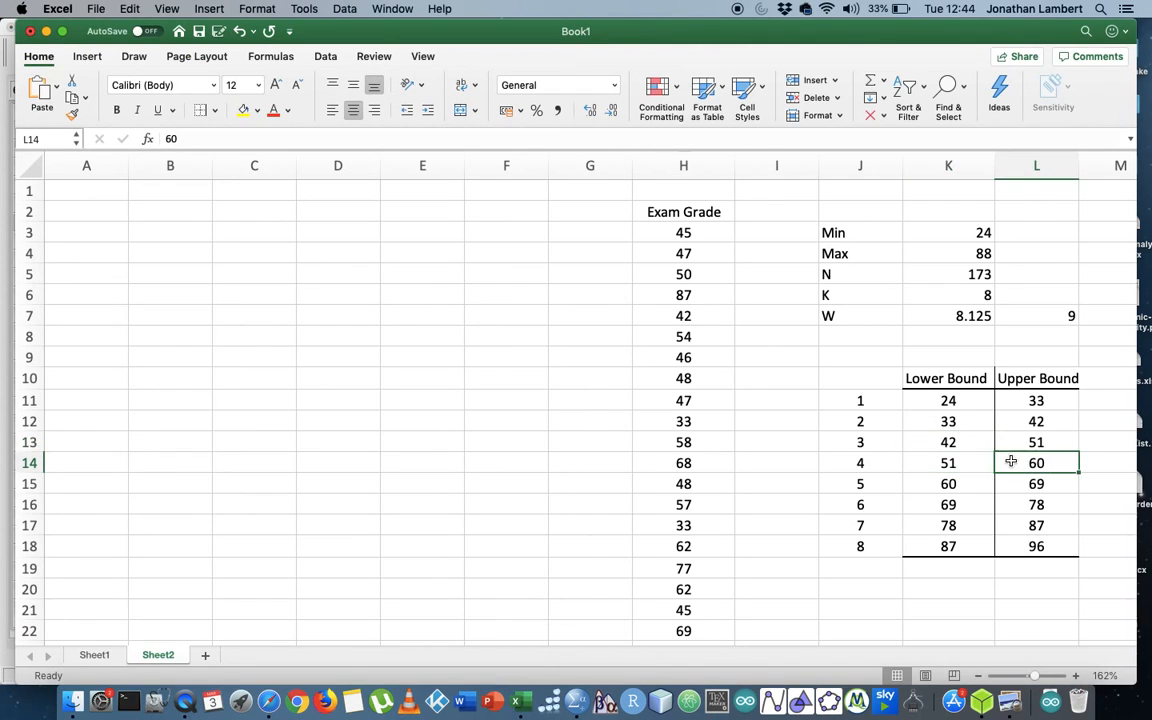
left_click(860, 462)
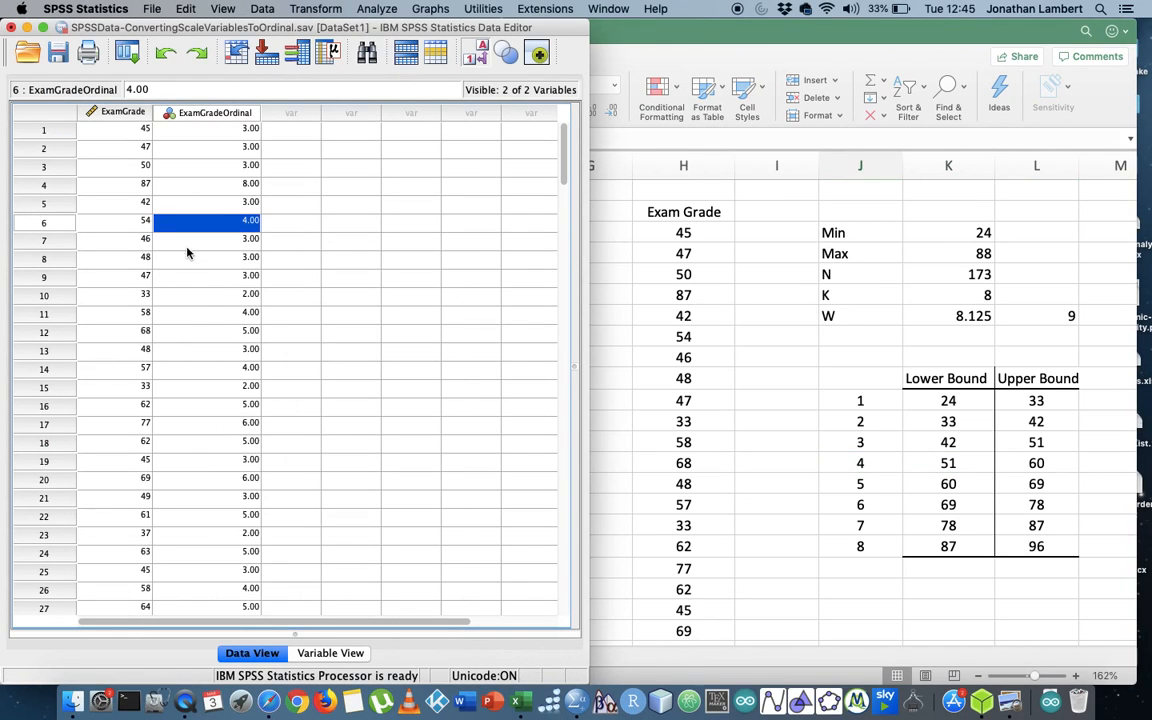
mouse_move(968, 408)
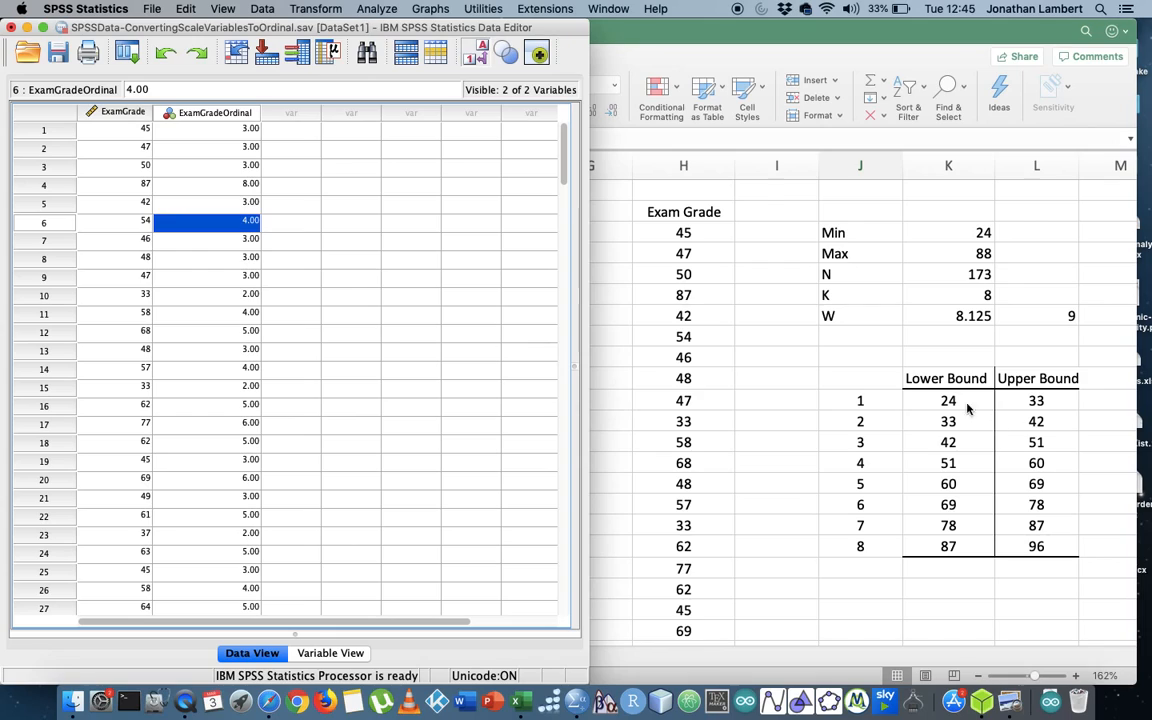
mouse_move(1036, 418)
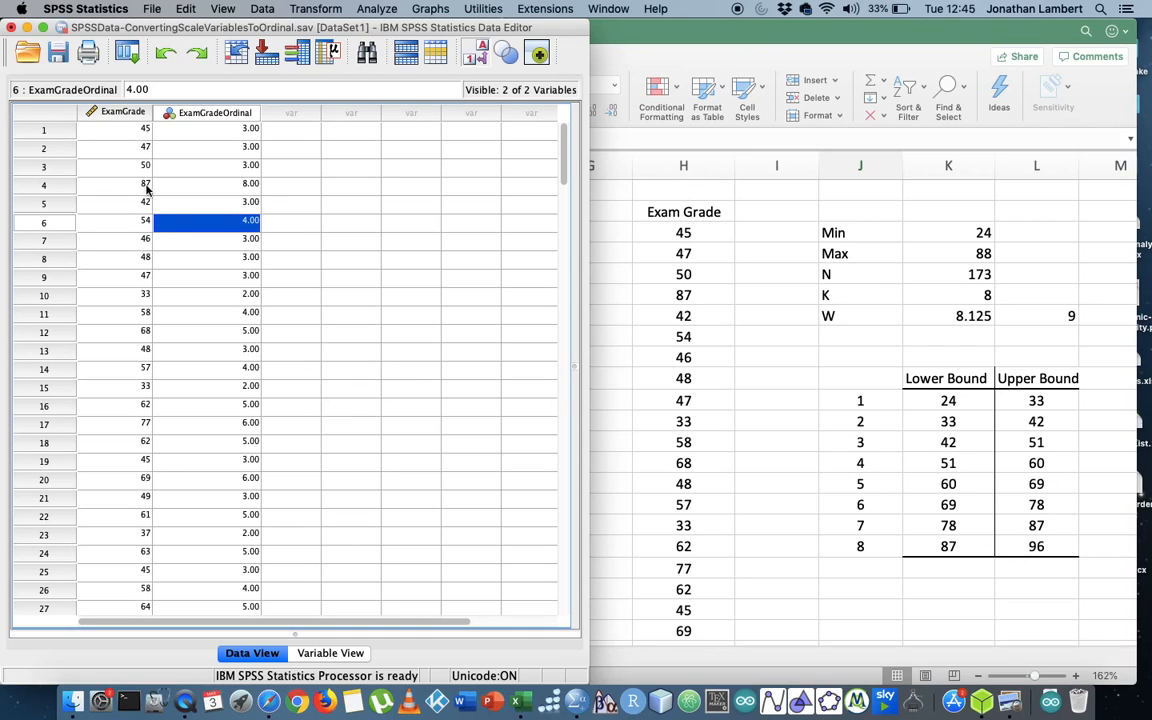
mouse_move(136, 248)
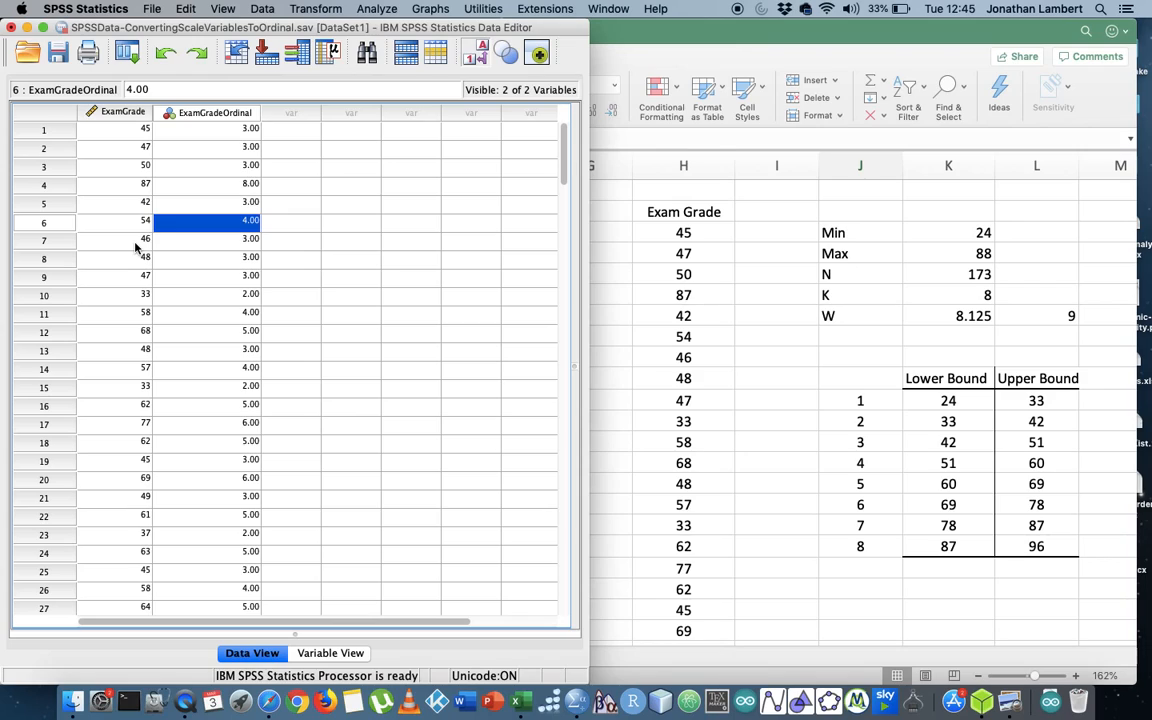
mouse_move(130, 378)
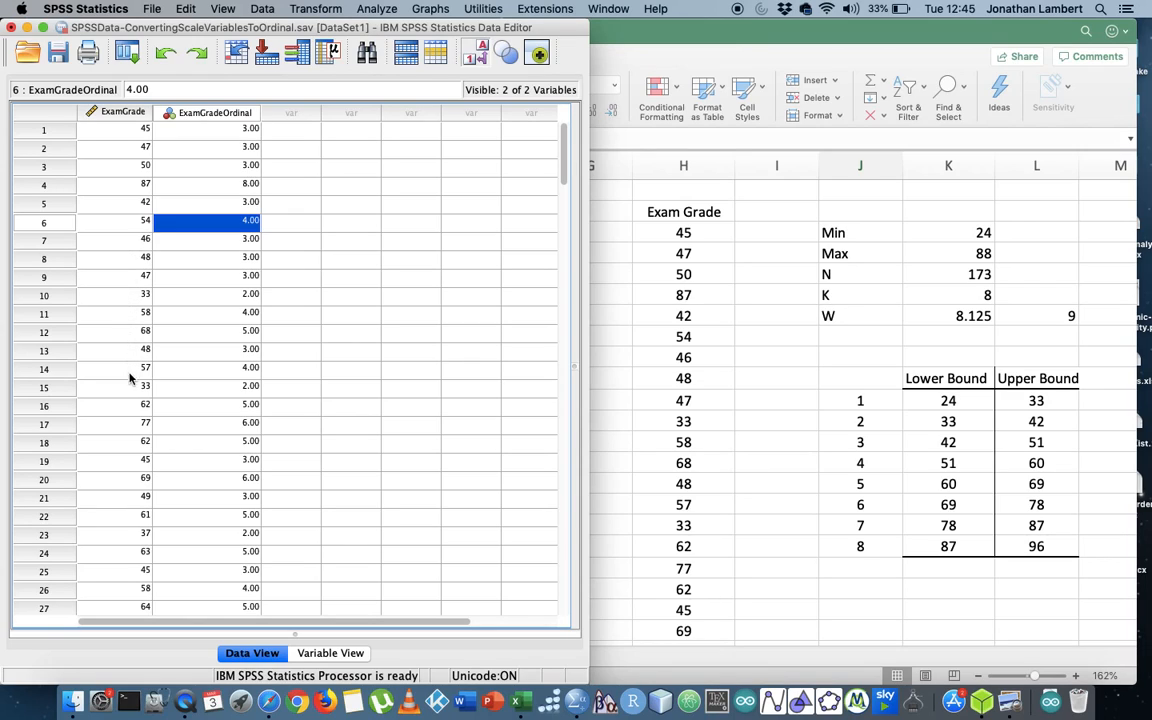
left_click(116, 388)
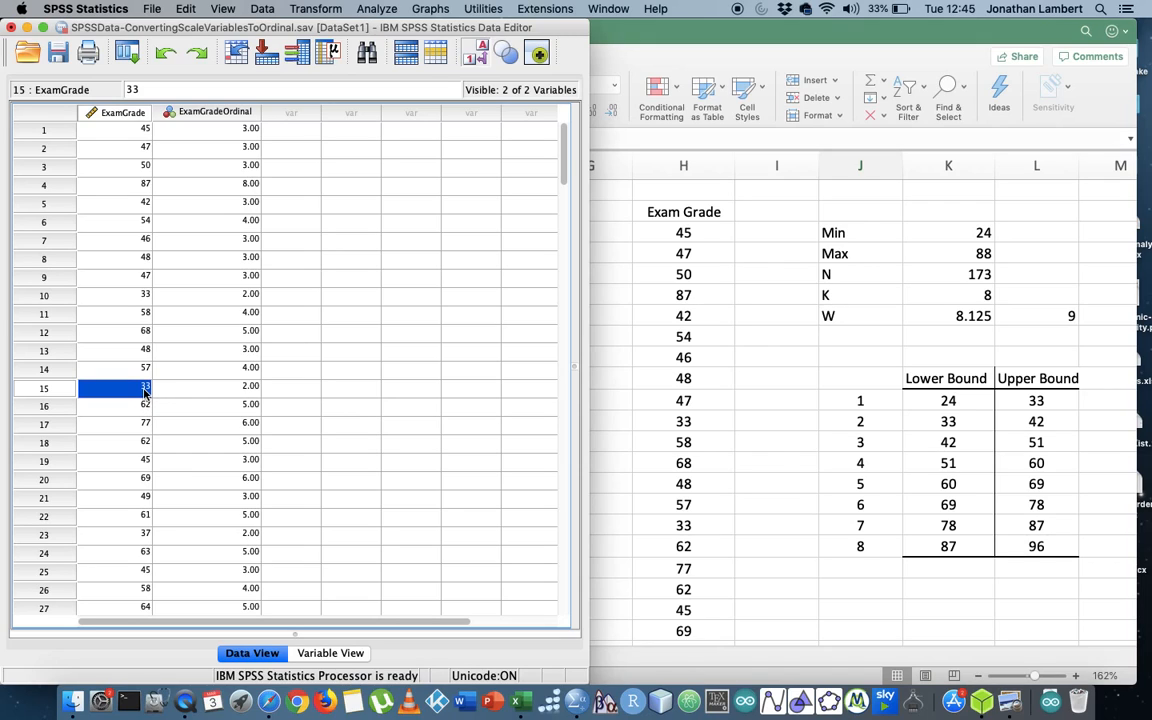
mouse_move(156, 394)
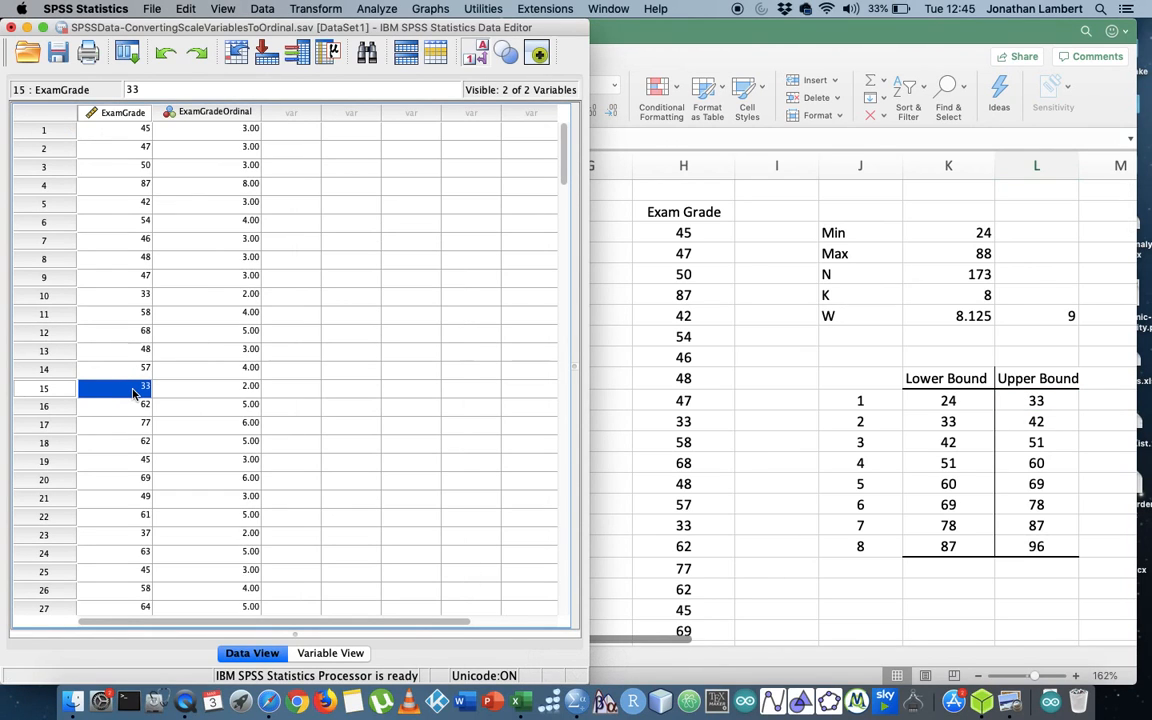
mouse_move(956, 424)
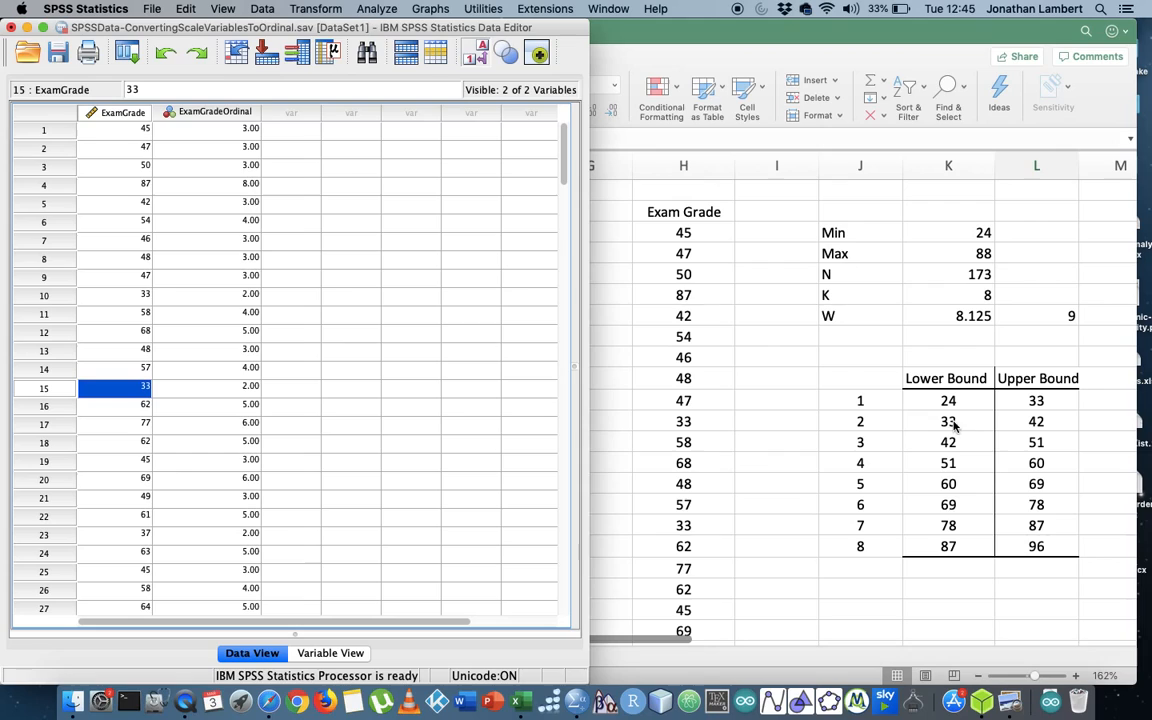
mouse_move(1008, 400)
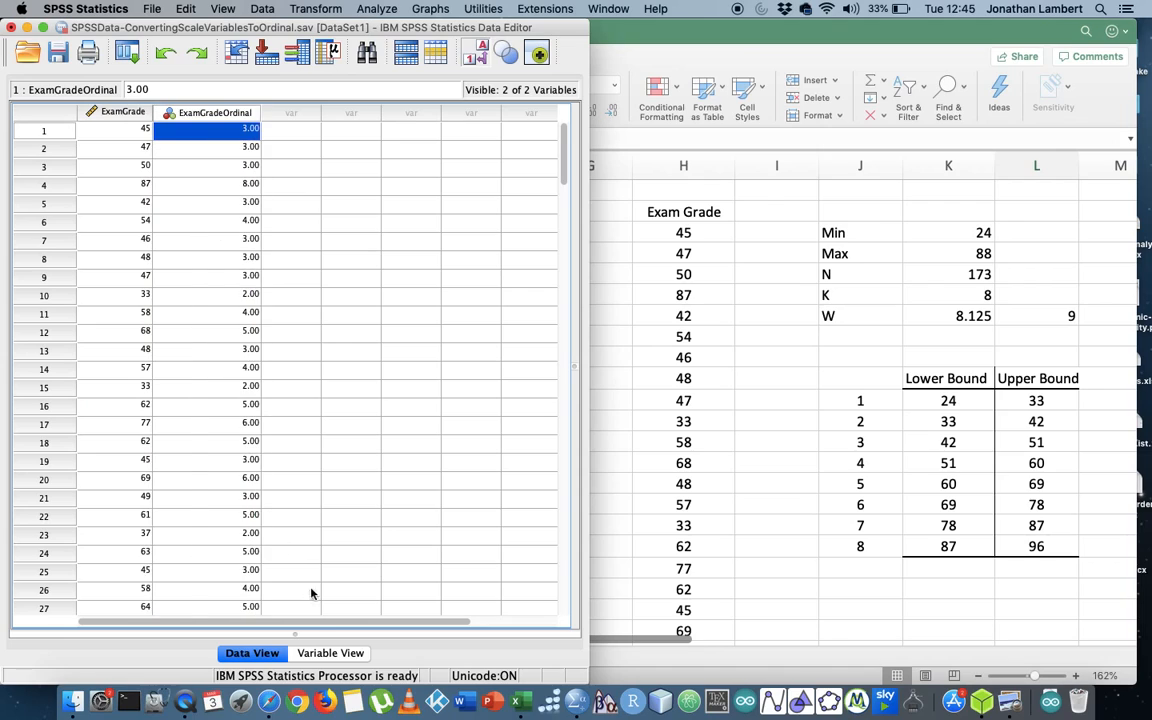
left_click(330, 652)
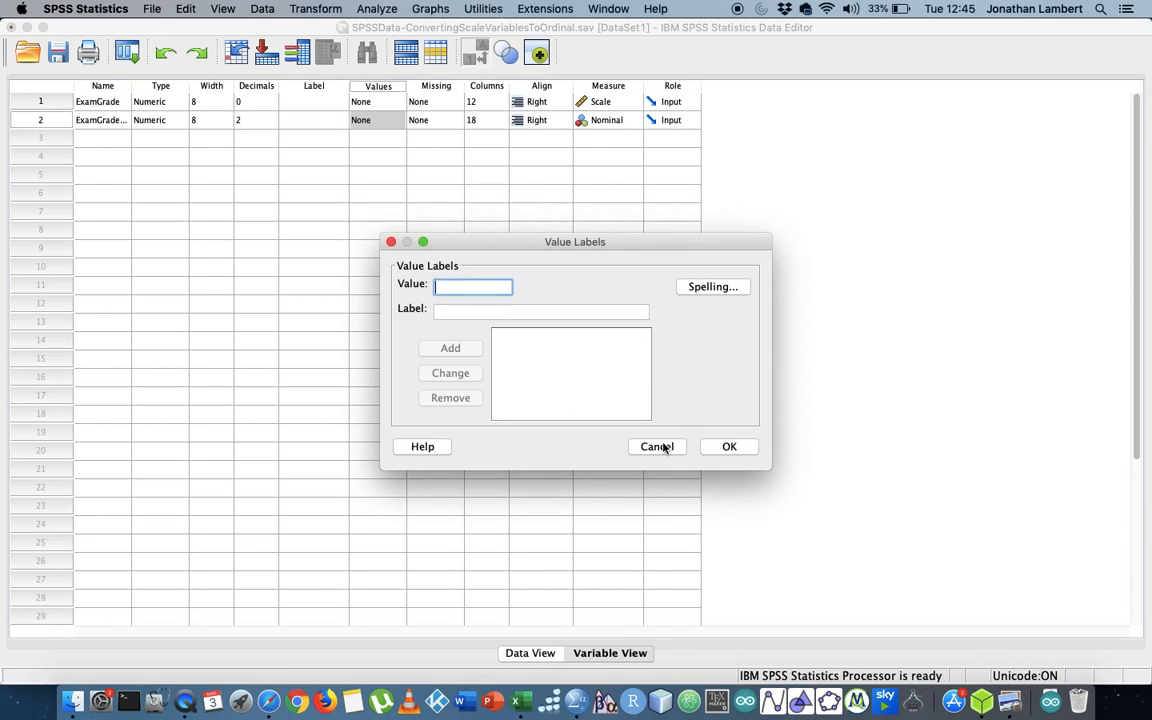
Dismiss and reopen the Value Labels dialog for ExamGradeOrdinal
left_click(656, 446)
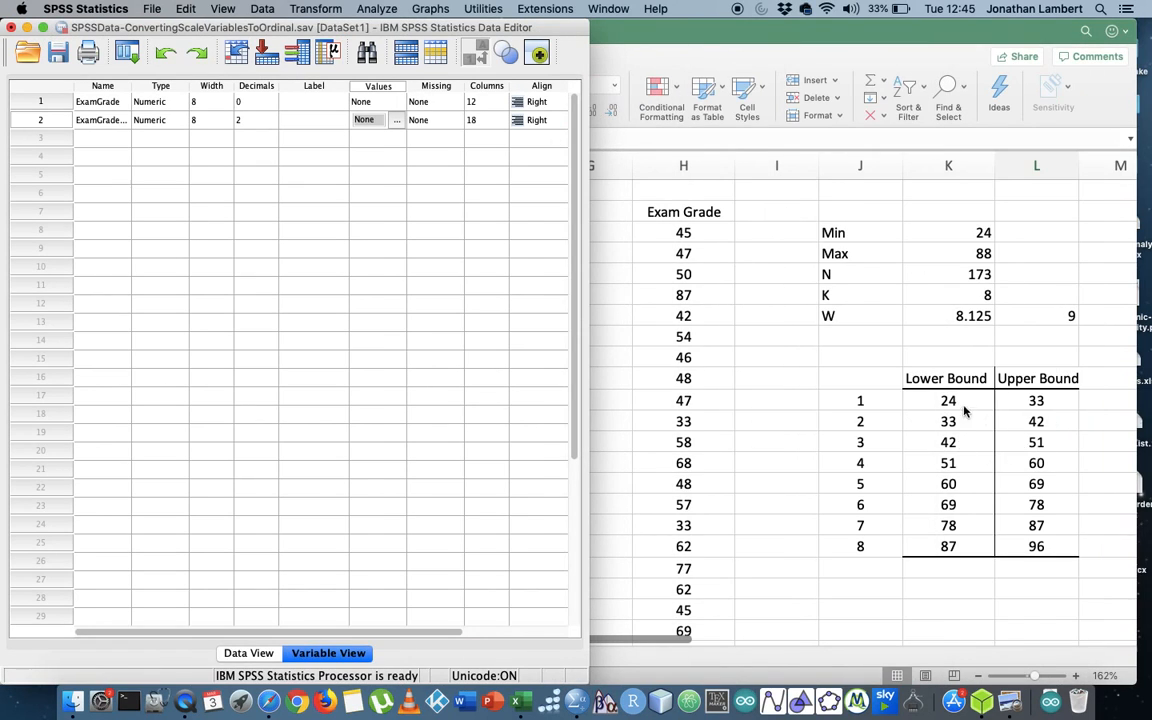
mouse_move(268, 120)
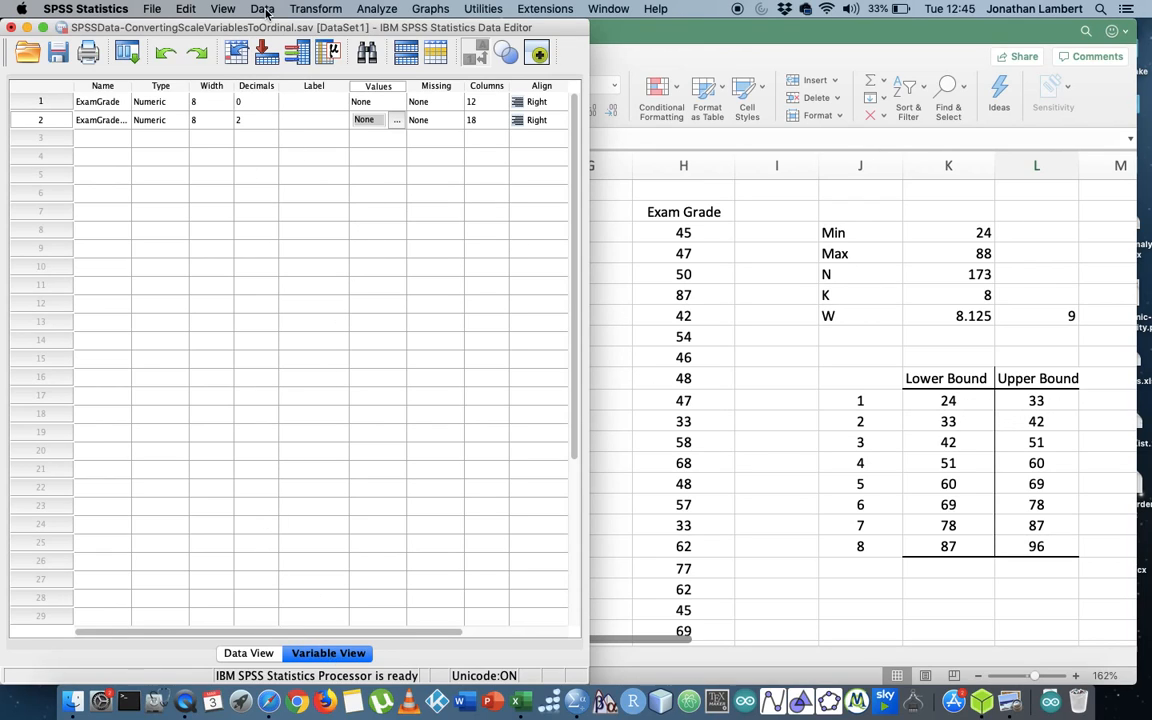
left_click(396, 120)
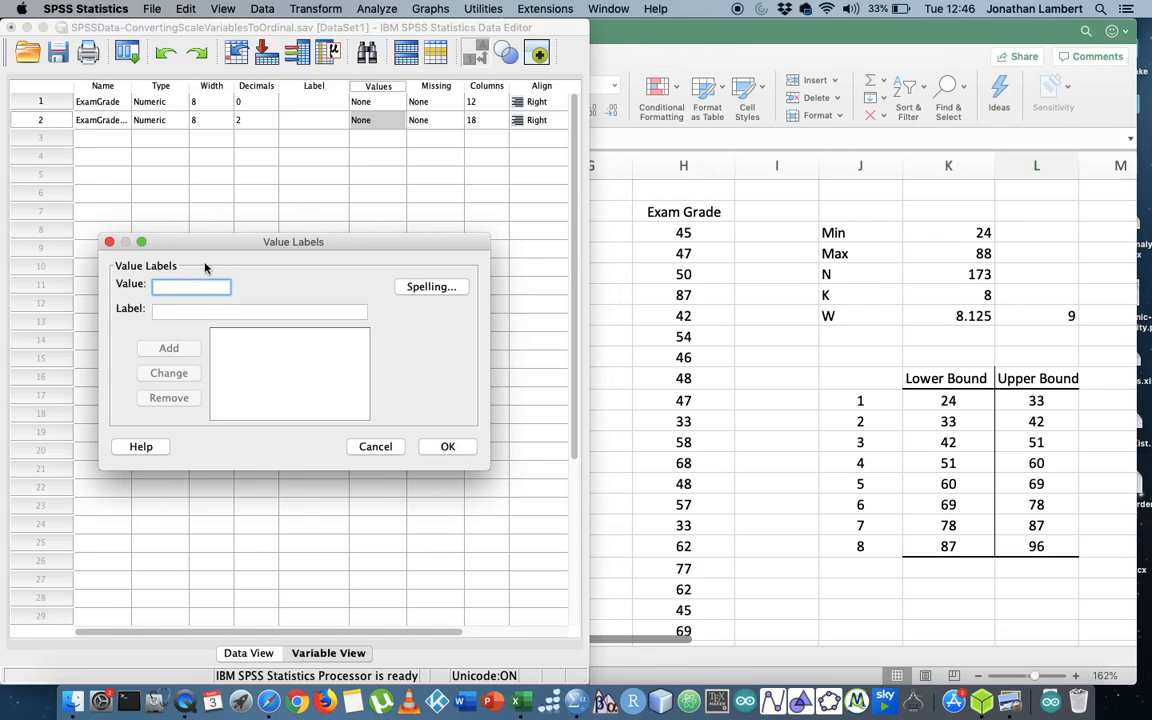
Label class 1 with the interval 24 <= X < 33
type("1")
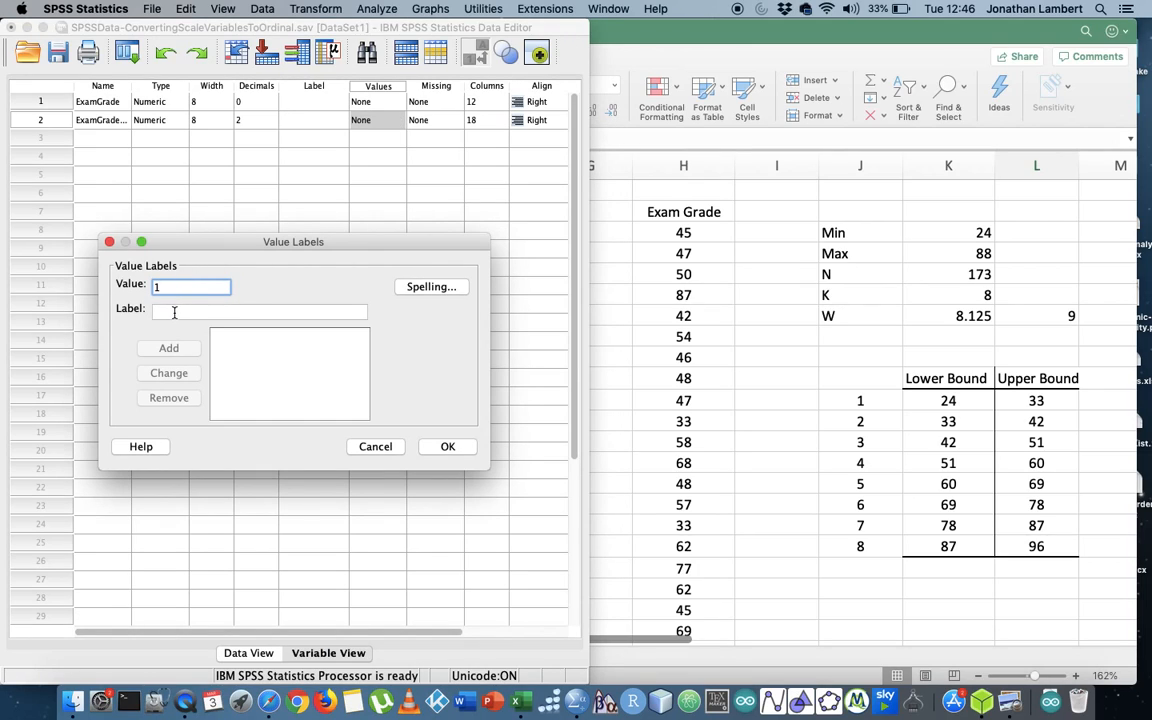
left_click(260, 312)
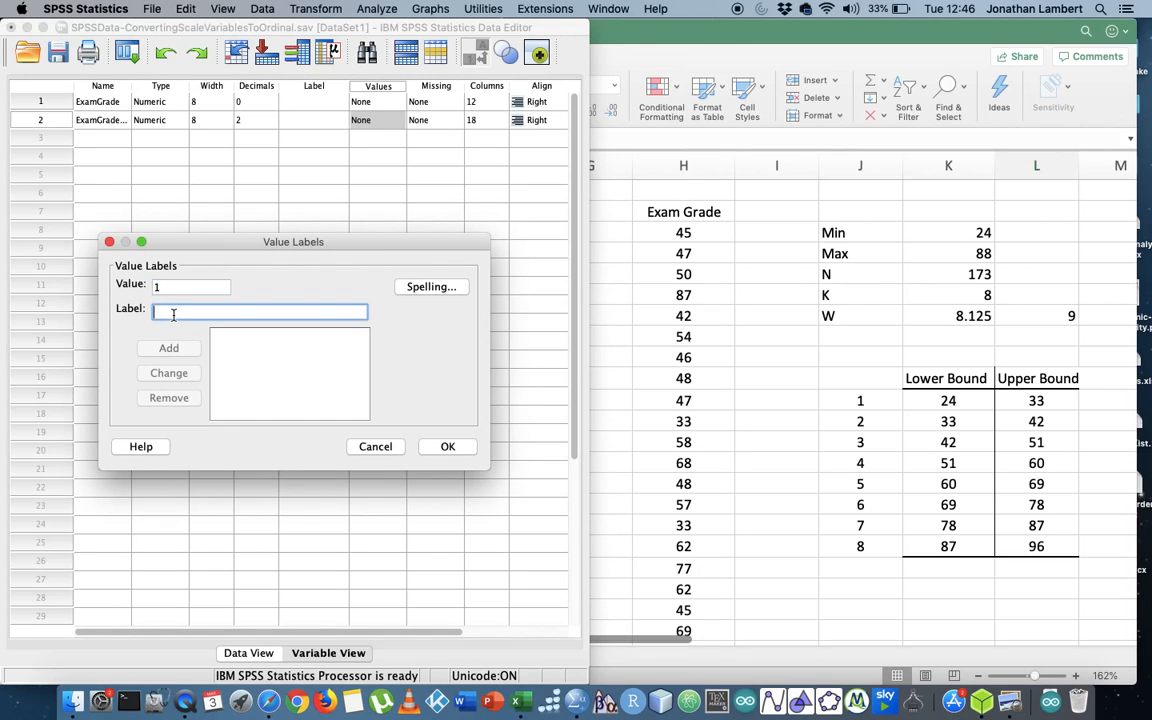
type("24 <=")
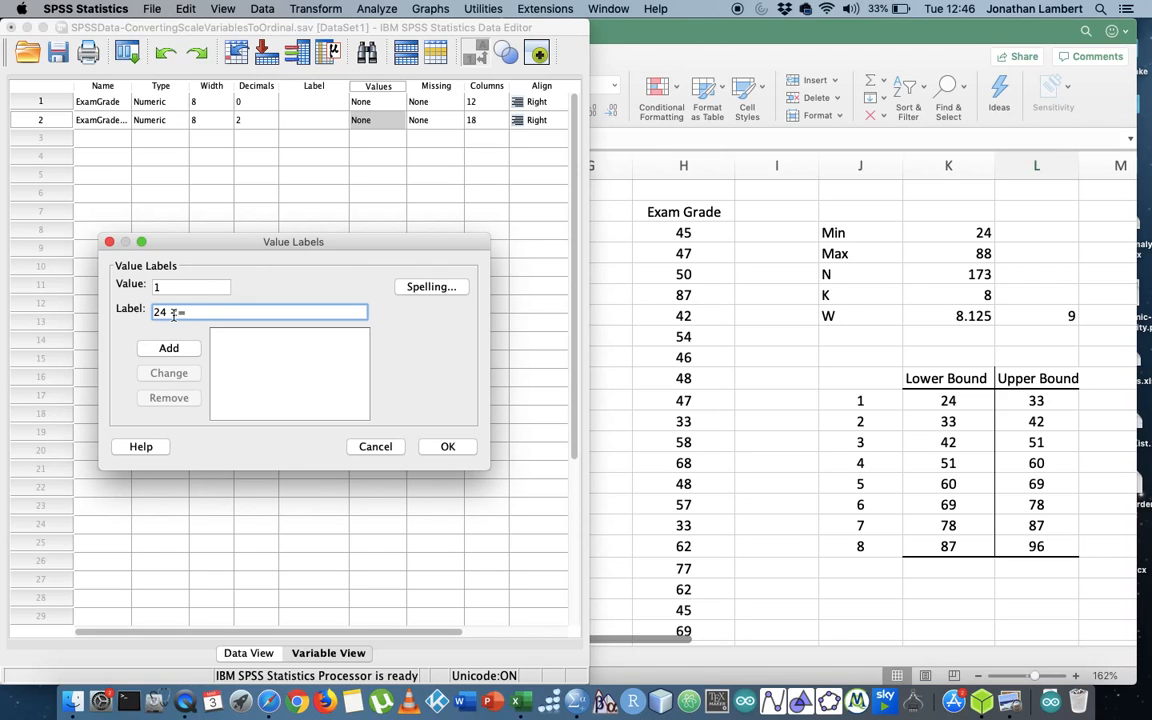
type("upt")
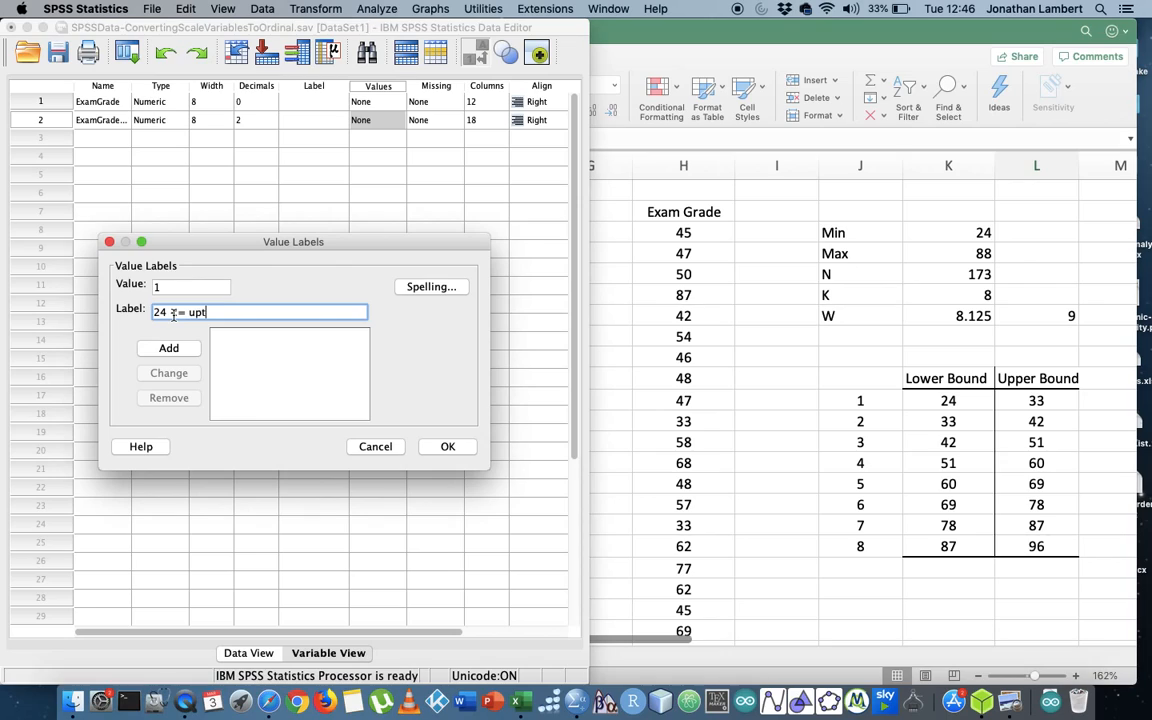
type("X")
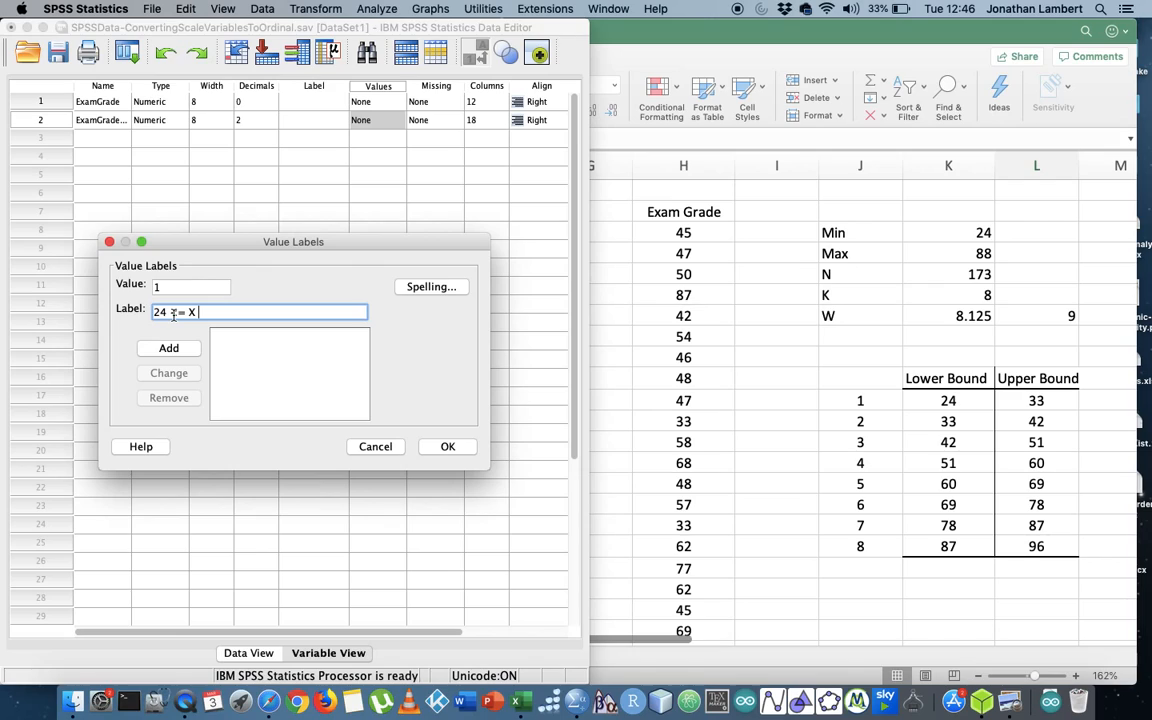
type("= X < 33")
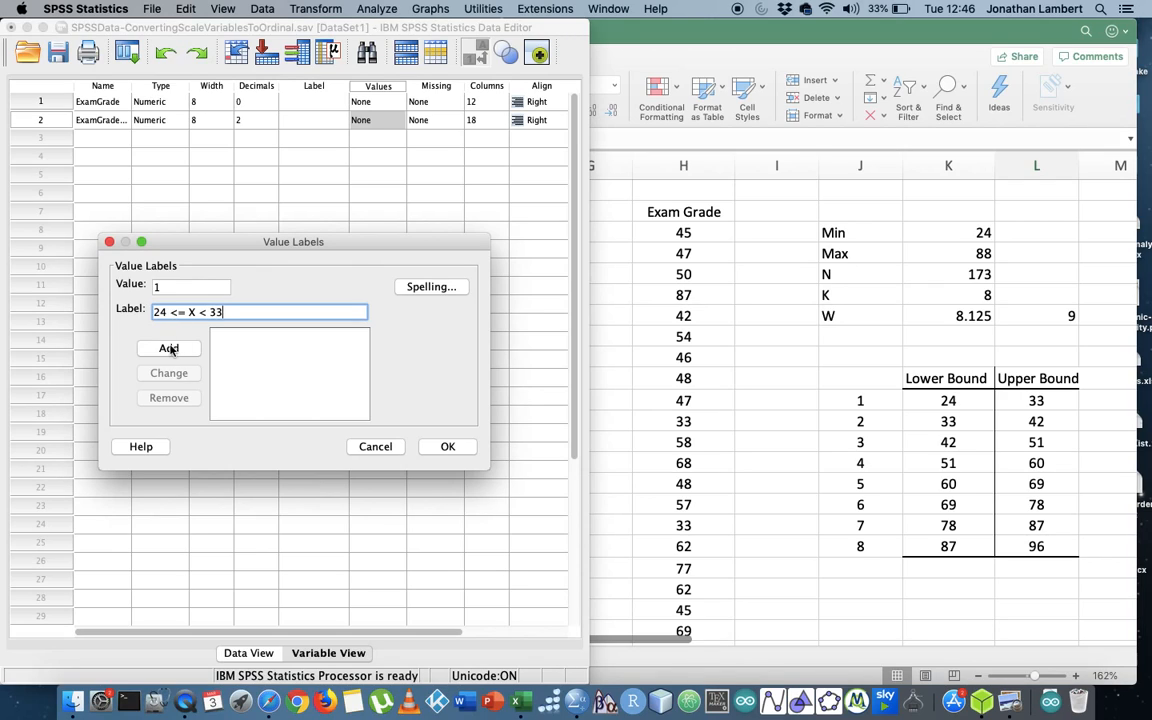
left_click(168, 348)
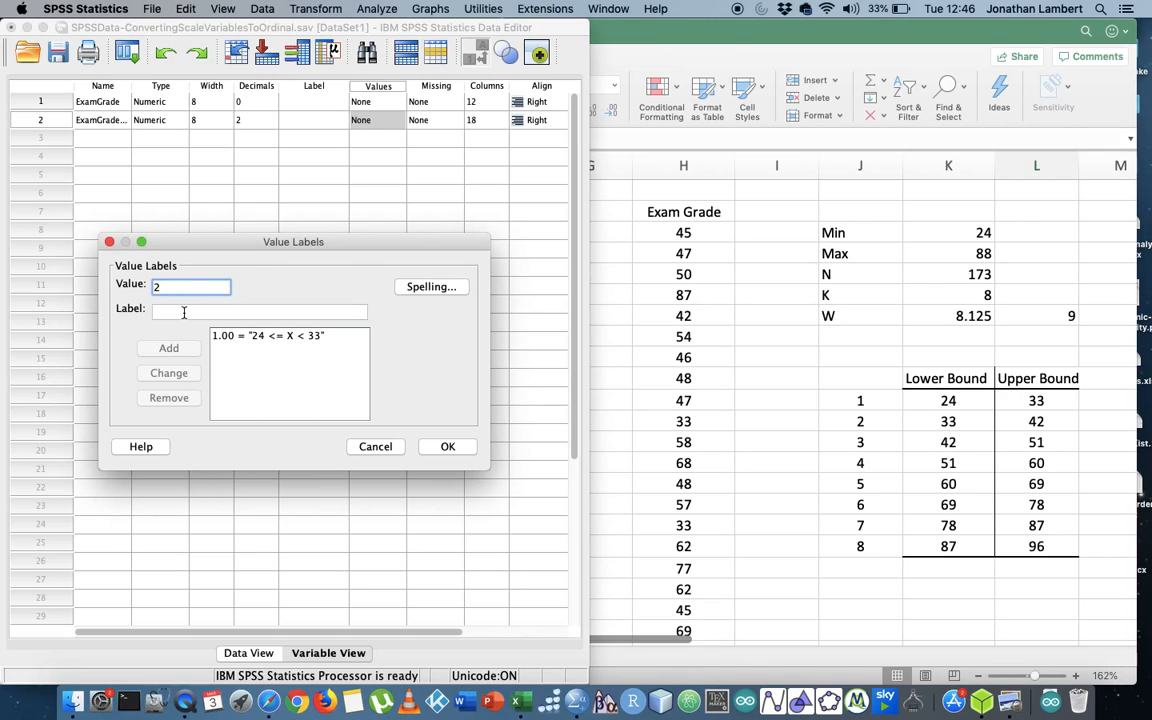
Label class 2 as 33 <= X < 42 and begin class 3's label with 42 <= X
type("33 <")
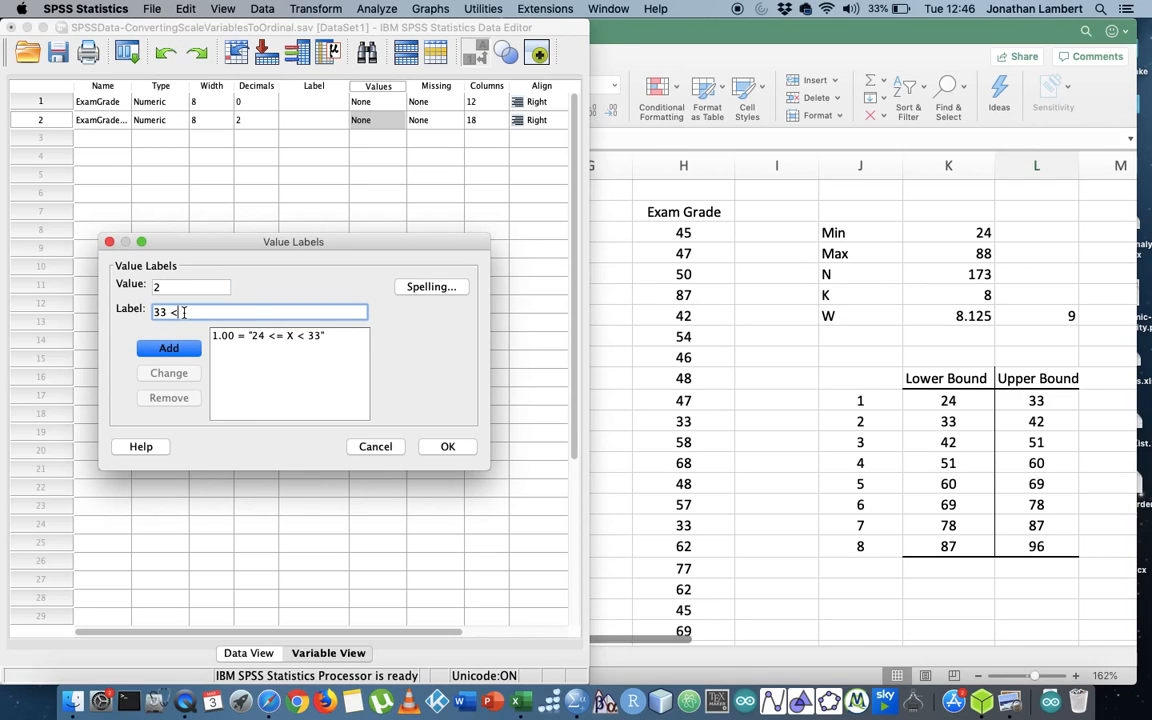
type("= X")
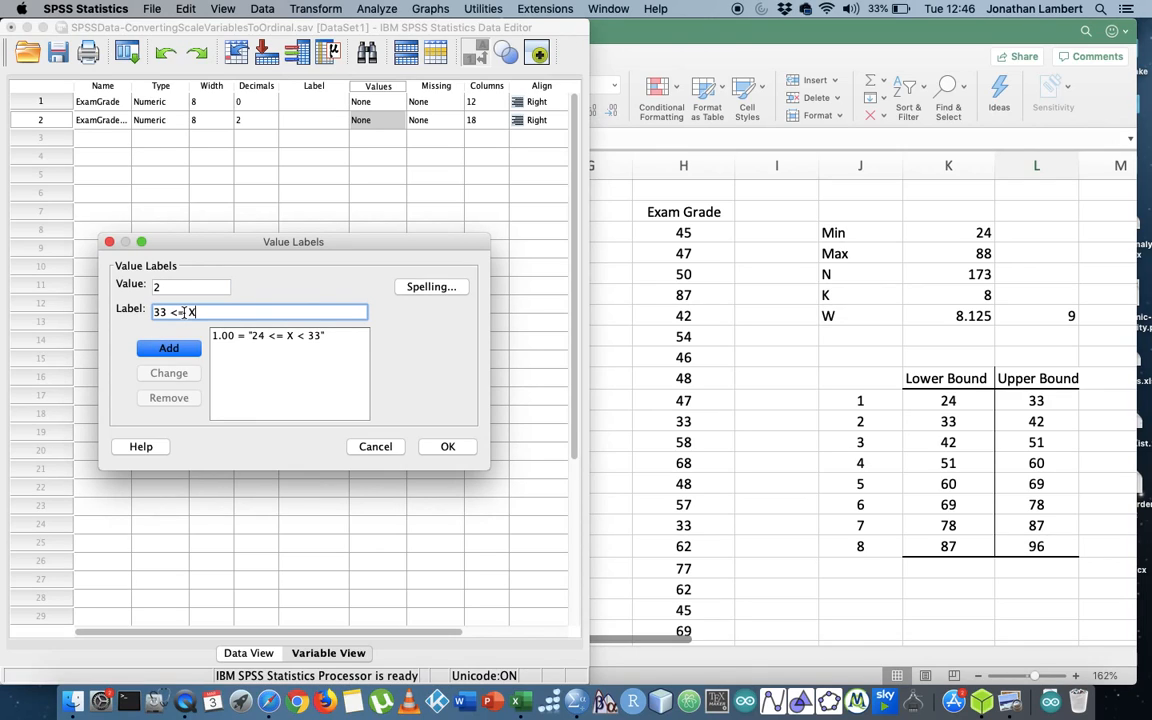
type("<")
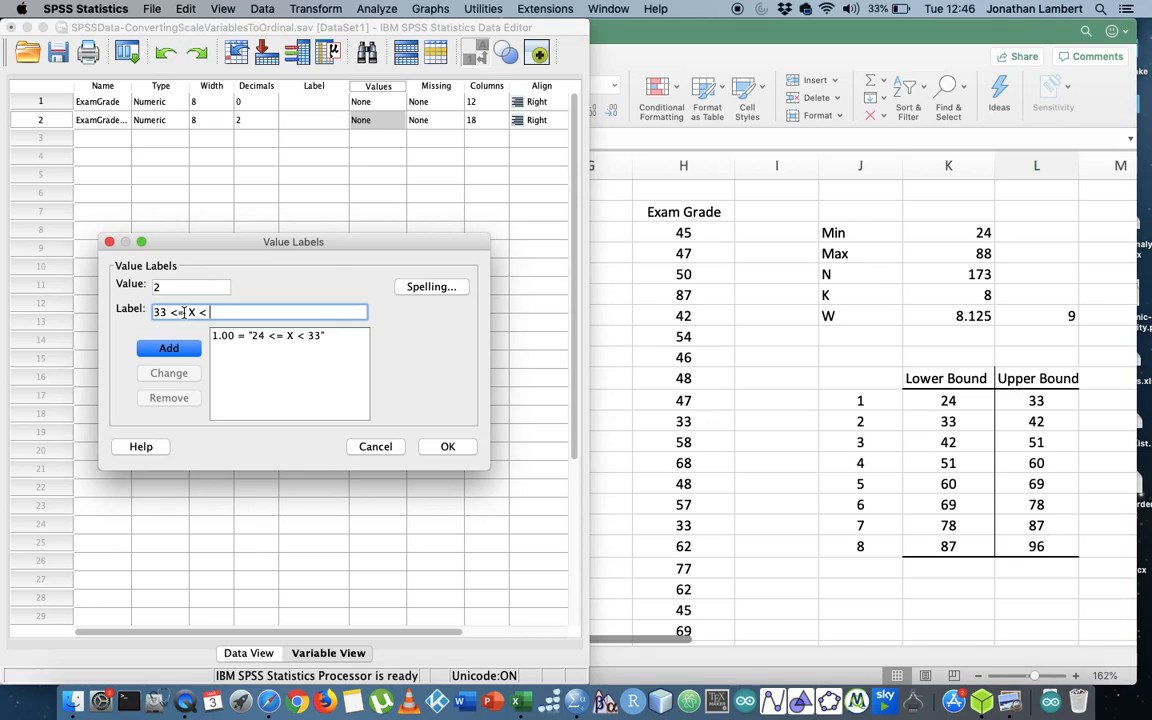
type("42")
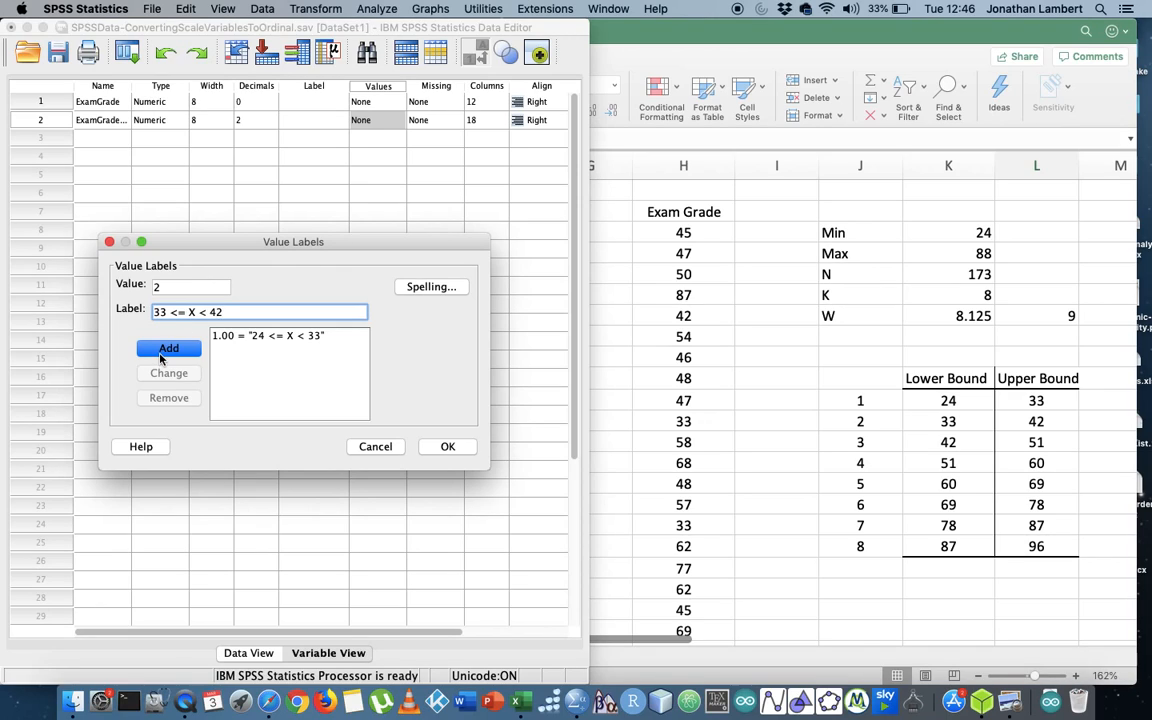
left_click(168, 348)
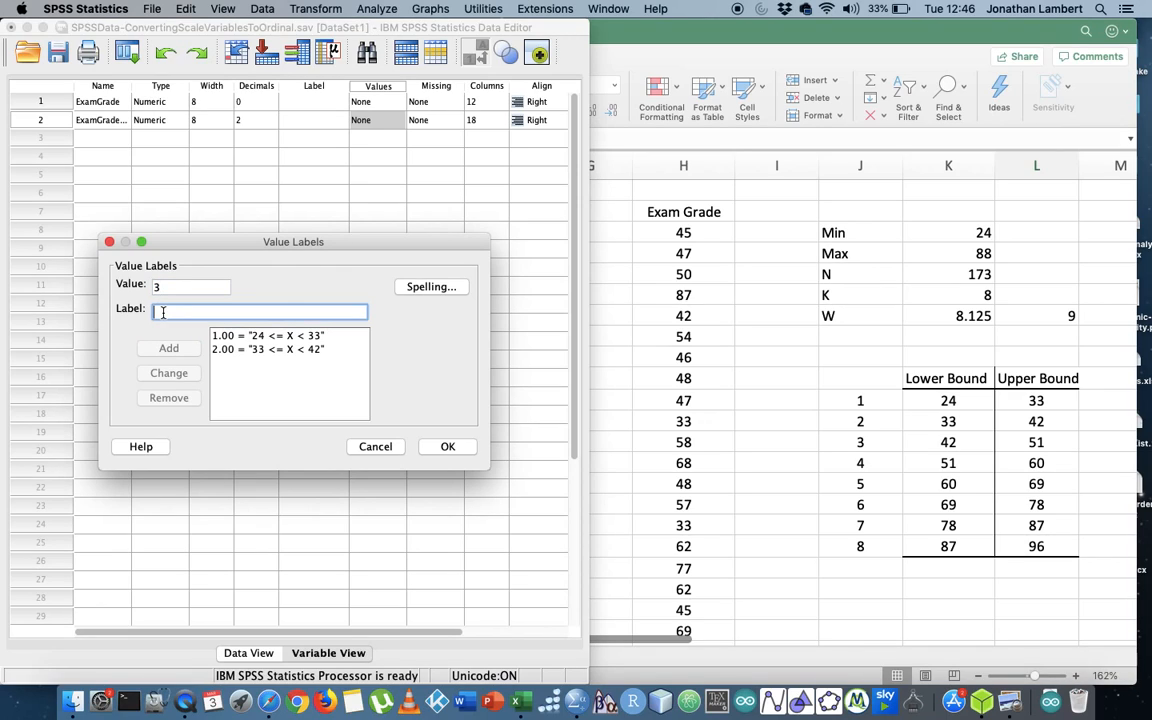
type("42")
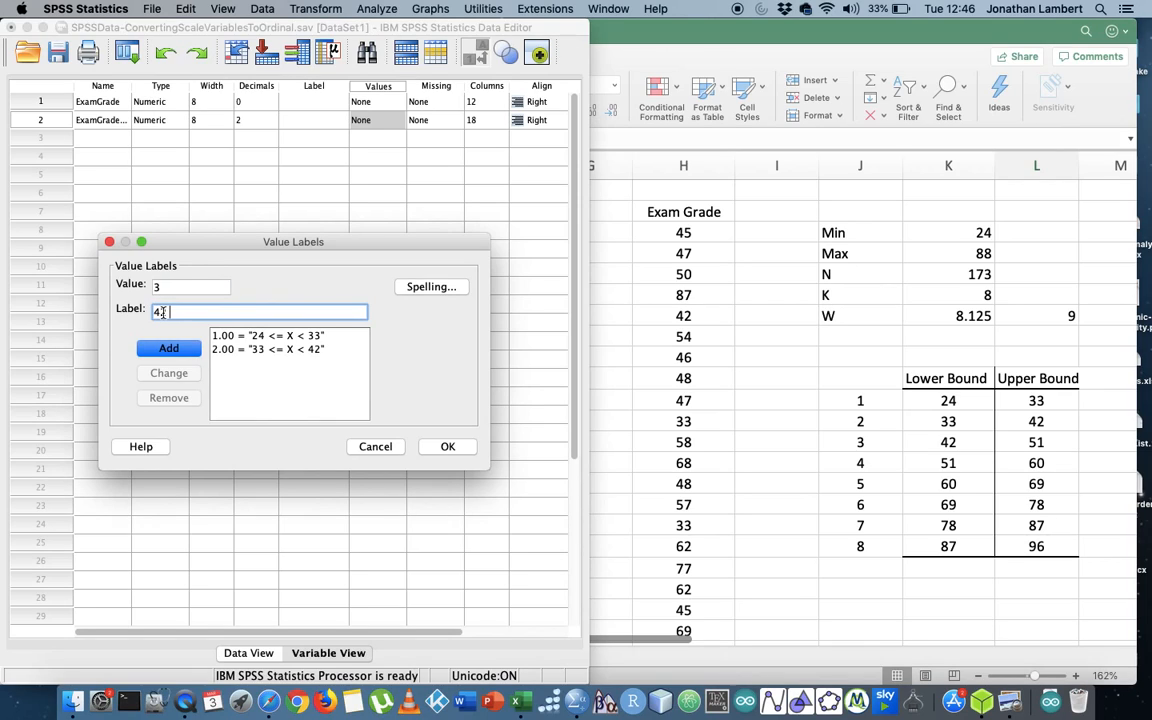
type("2 <=")
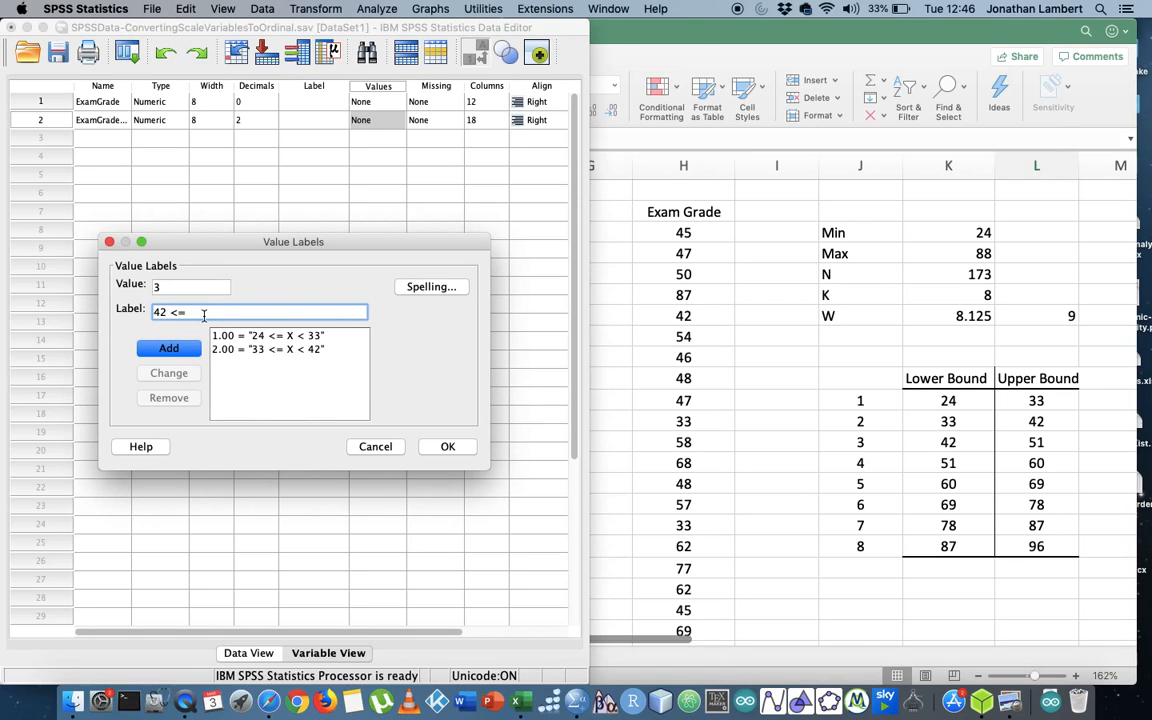
type("X <")
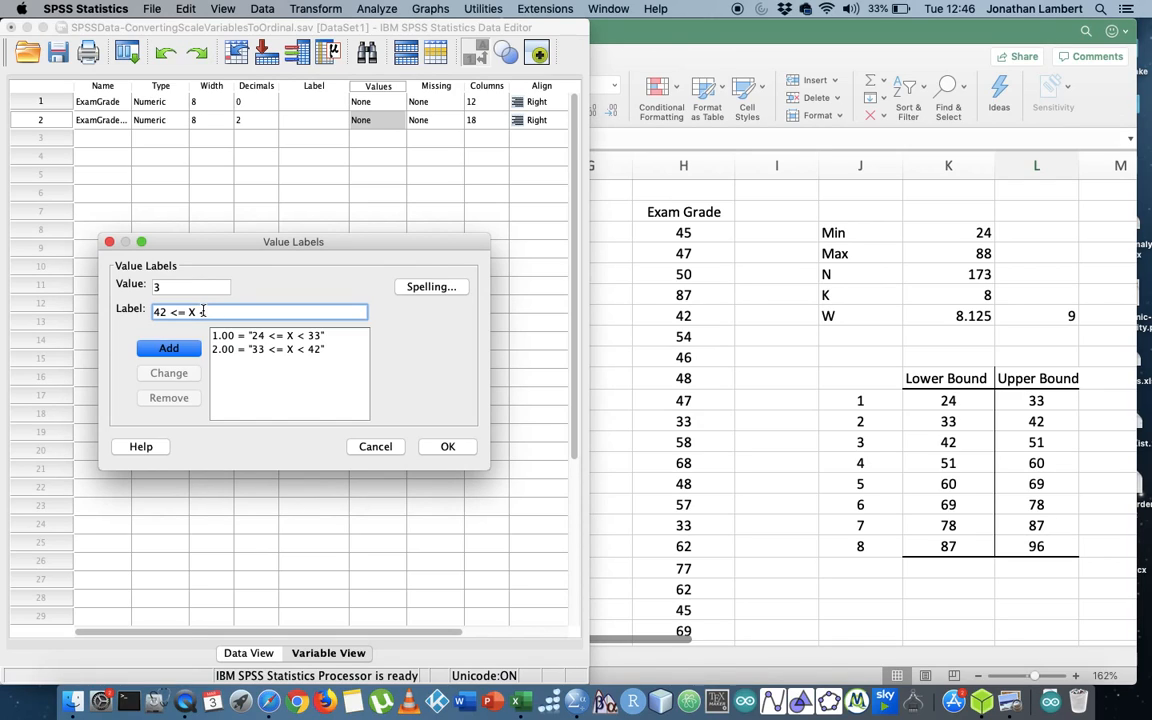
Add the class 3 label and label class 4 as 51 <= X < 60
left_click(168, 348)
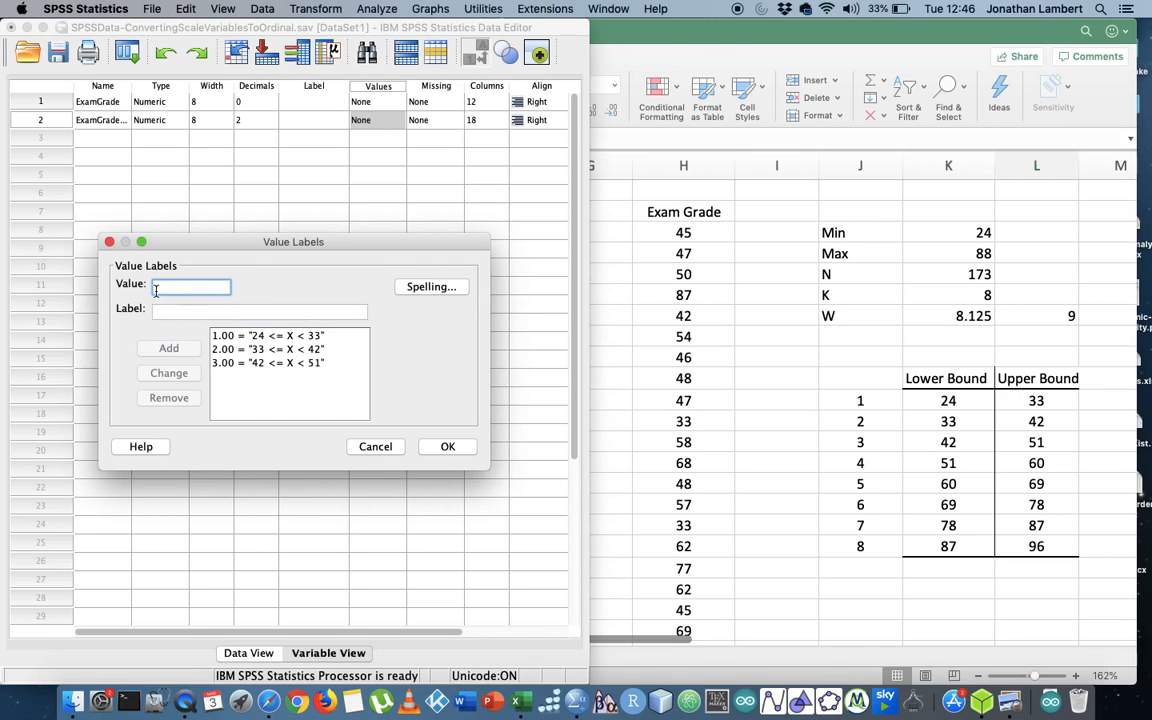
type("4")
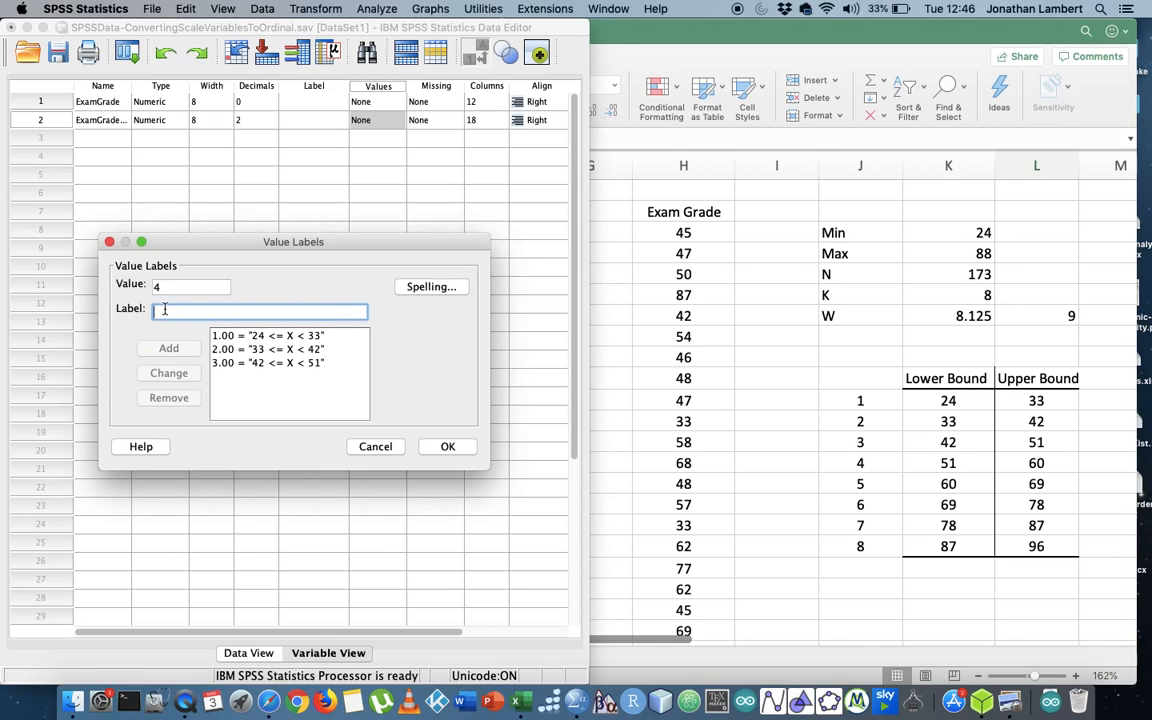
type("51 <=")
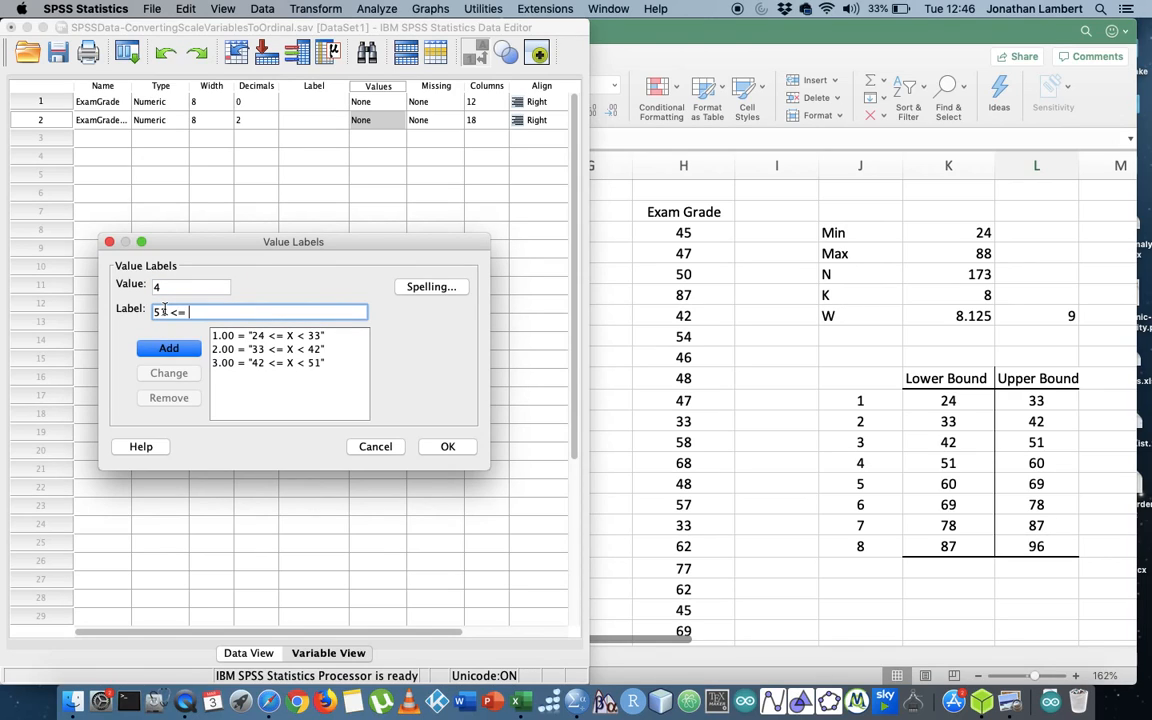
type("X")
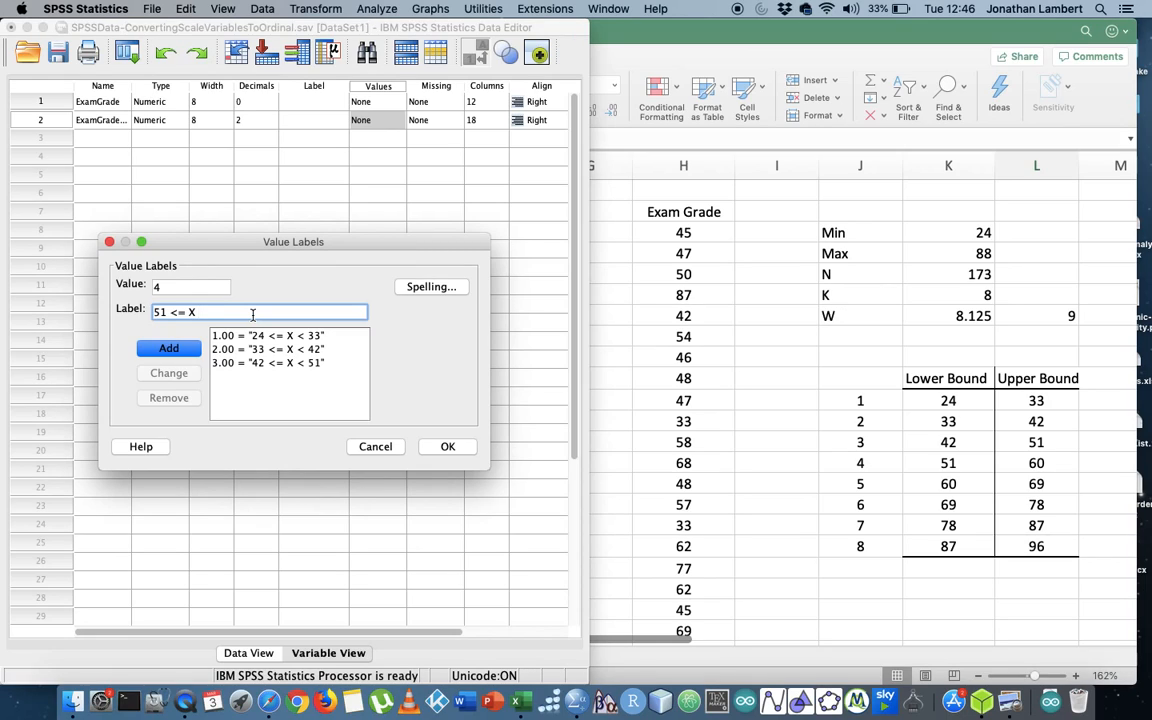
type("60")
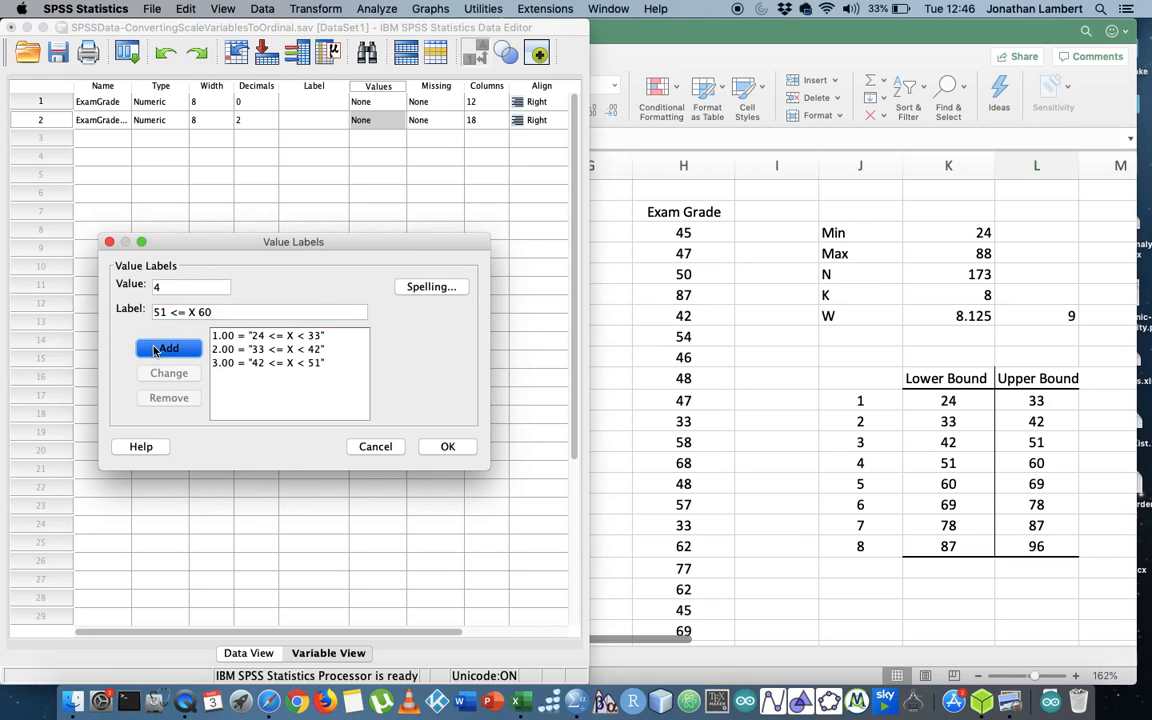
left_click(168, 348)
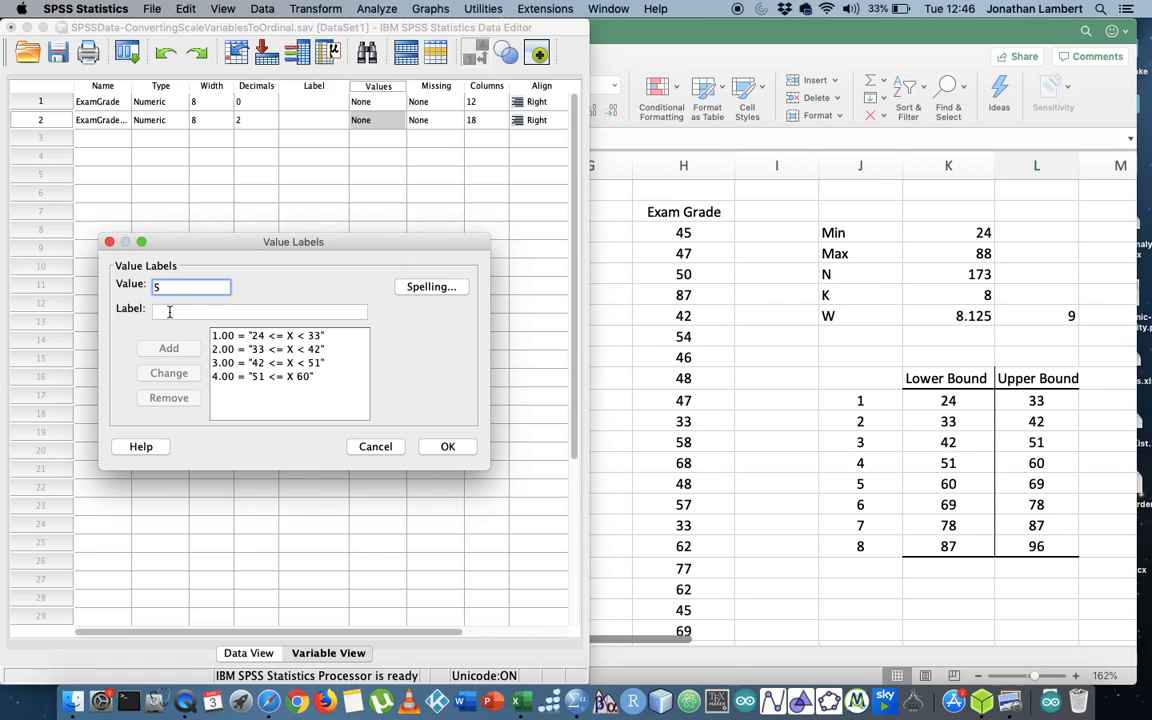
Label class 5 as 60 <= X < 69 and class 6 as 69 <= X < 78
left_click(260, 310)
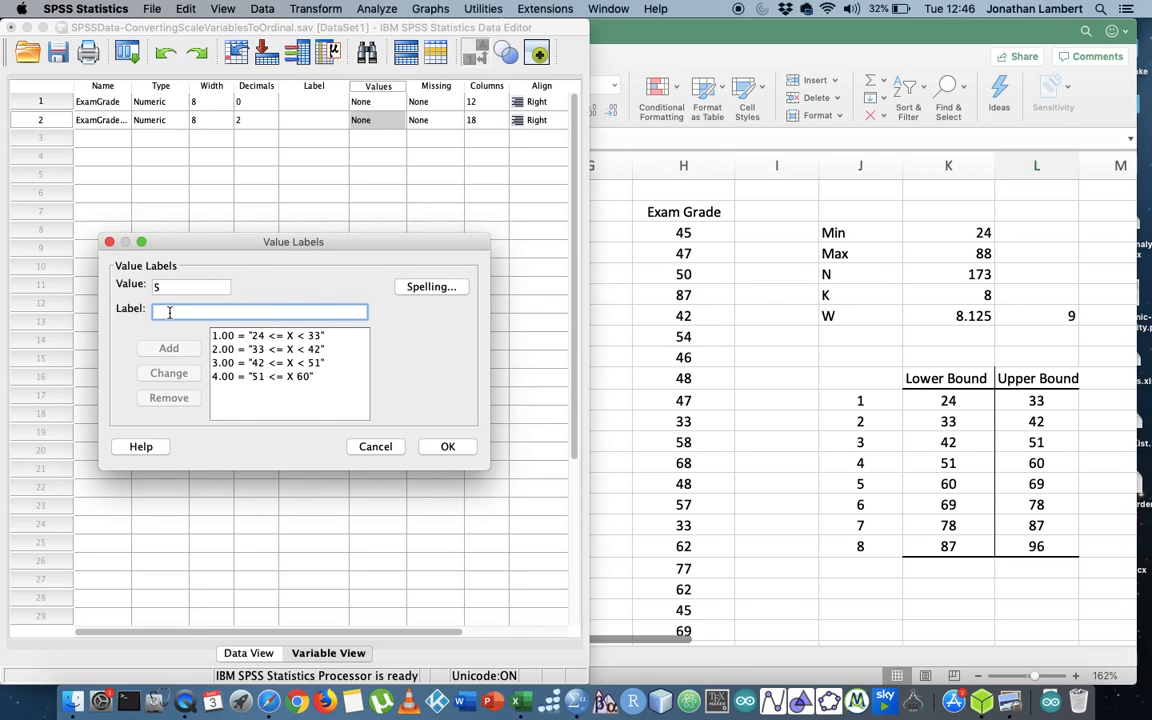
mouse_move(384, 368)
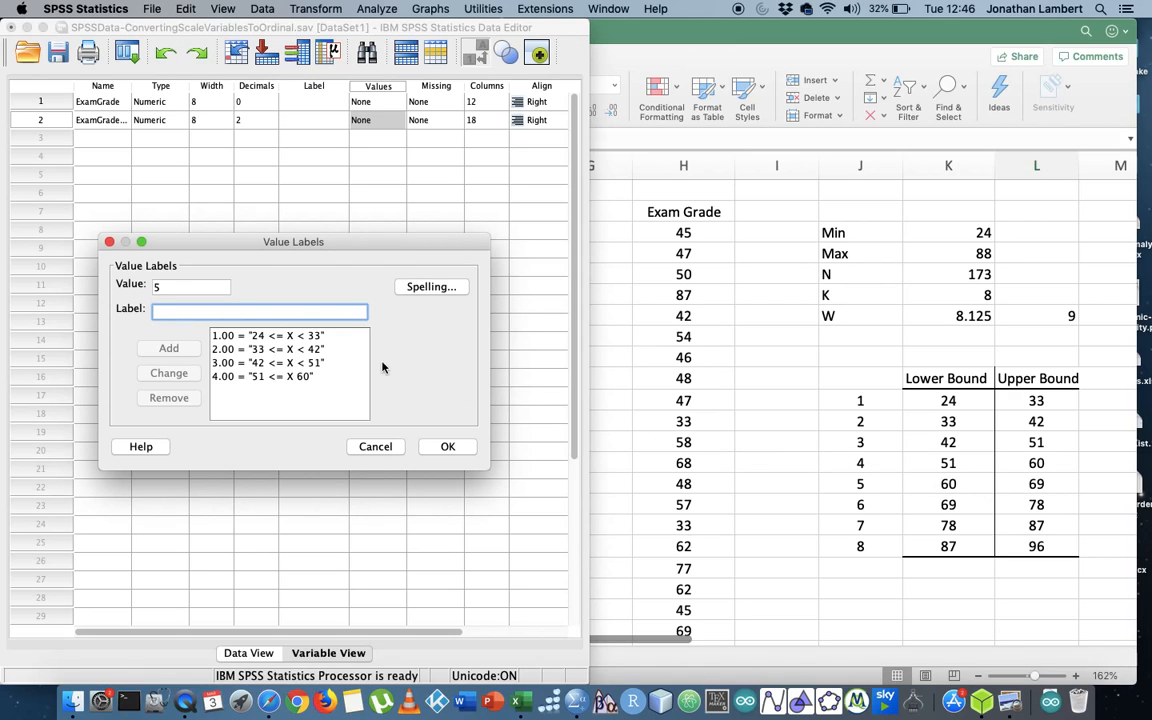
type("60 <")
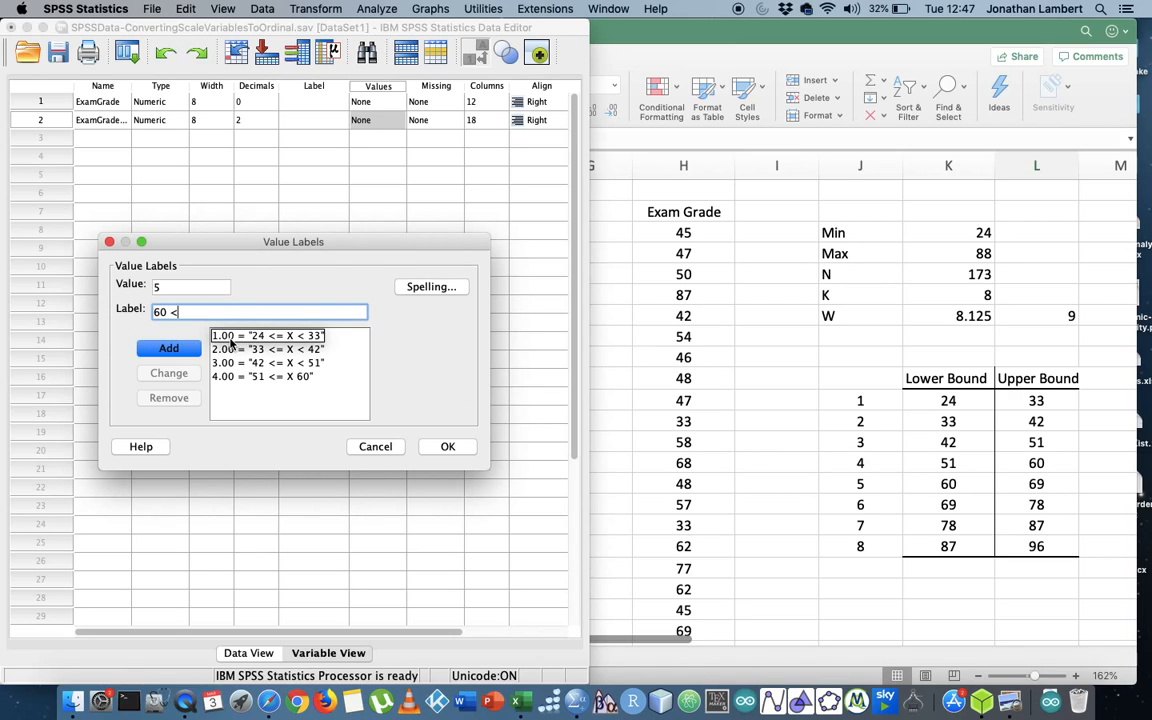
type("= X")
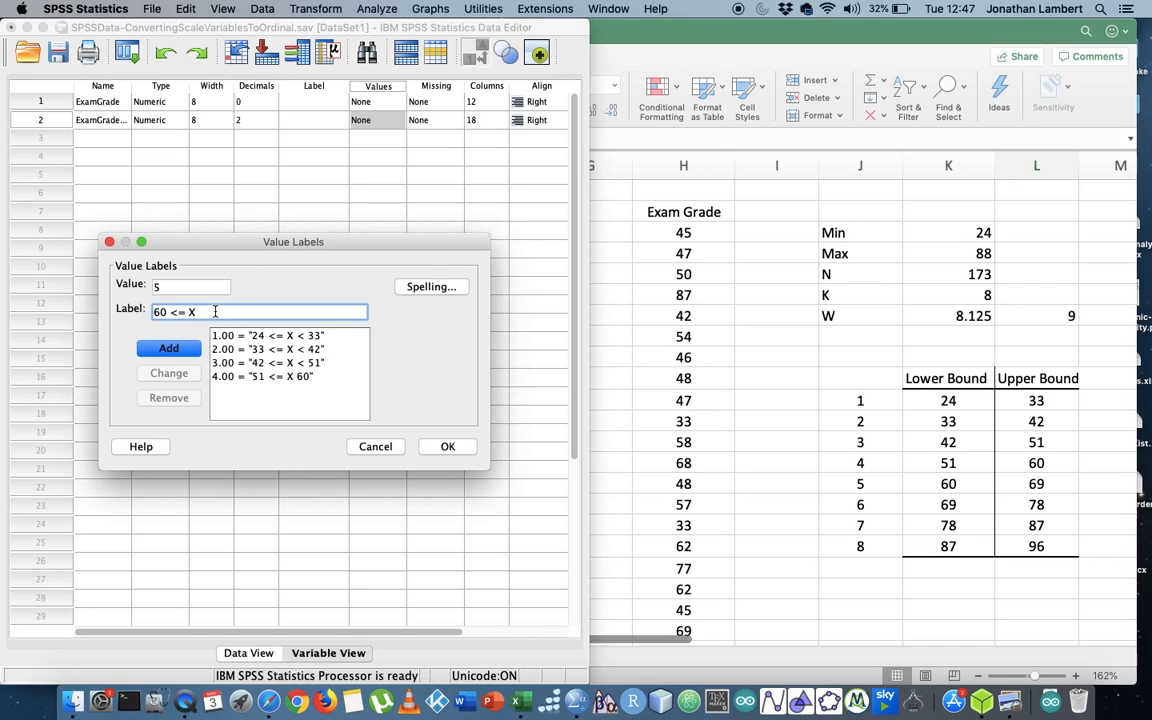
type("<")
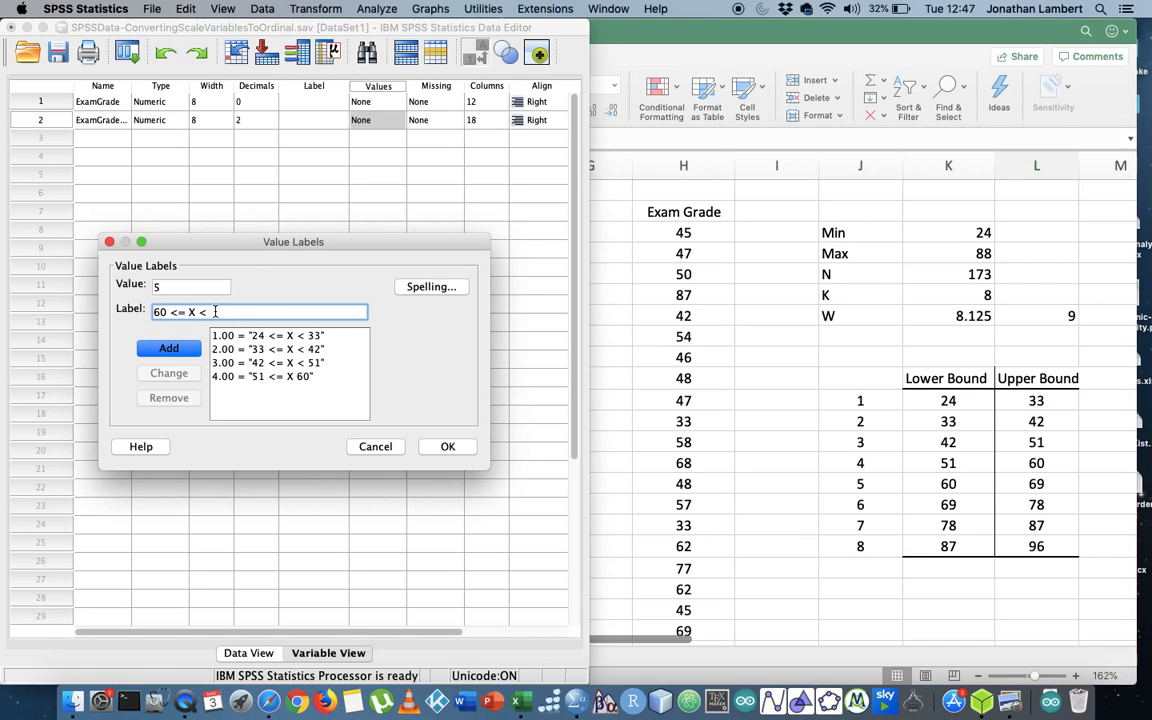
left_click(168, 348)
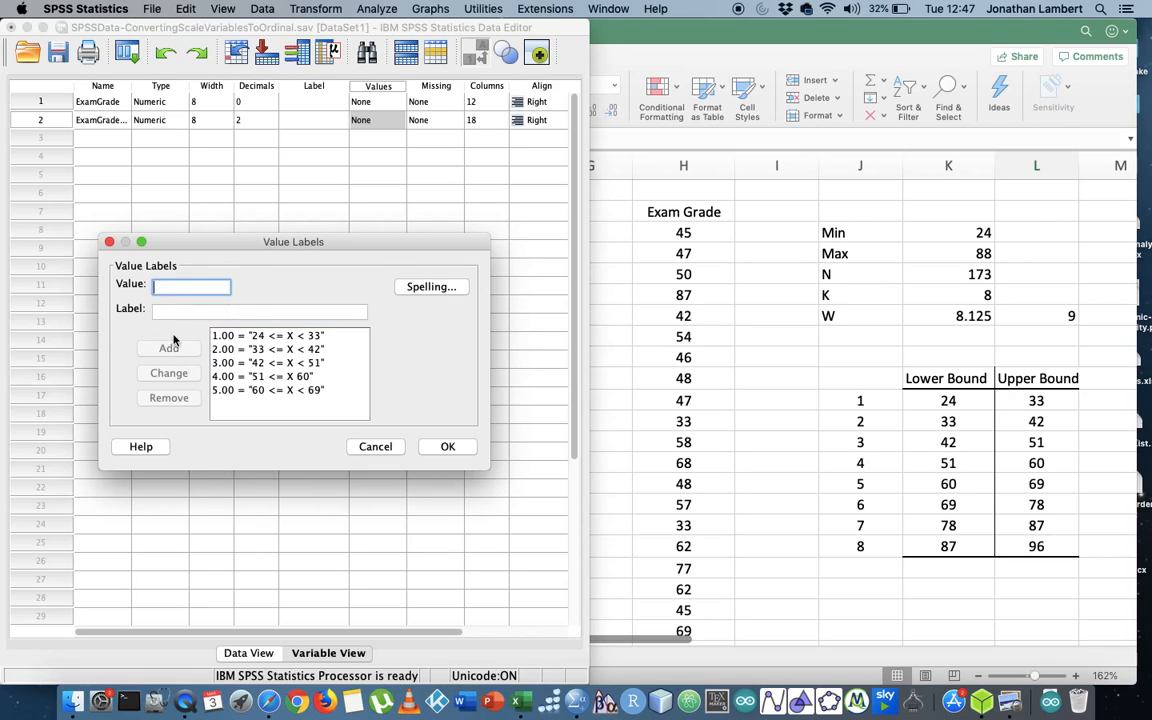
type("6")
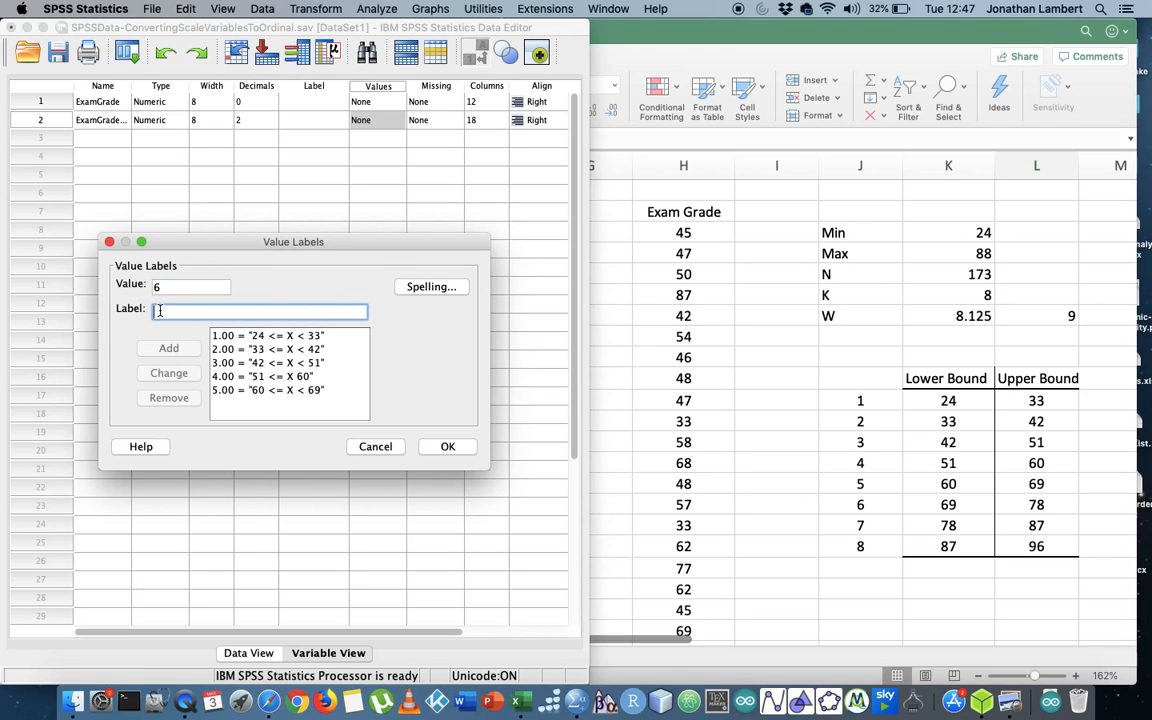
type("69")
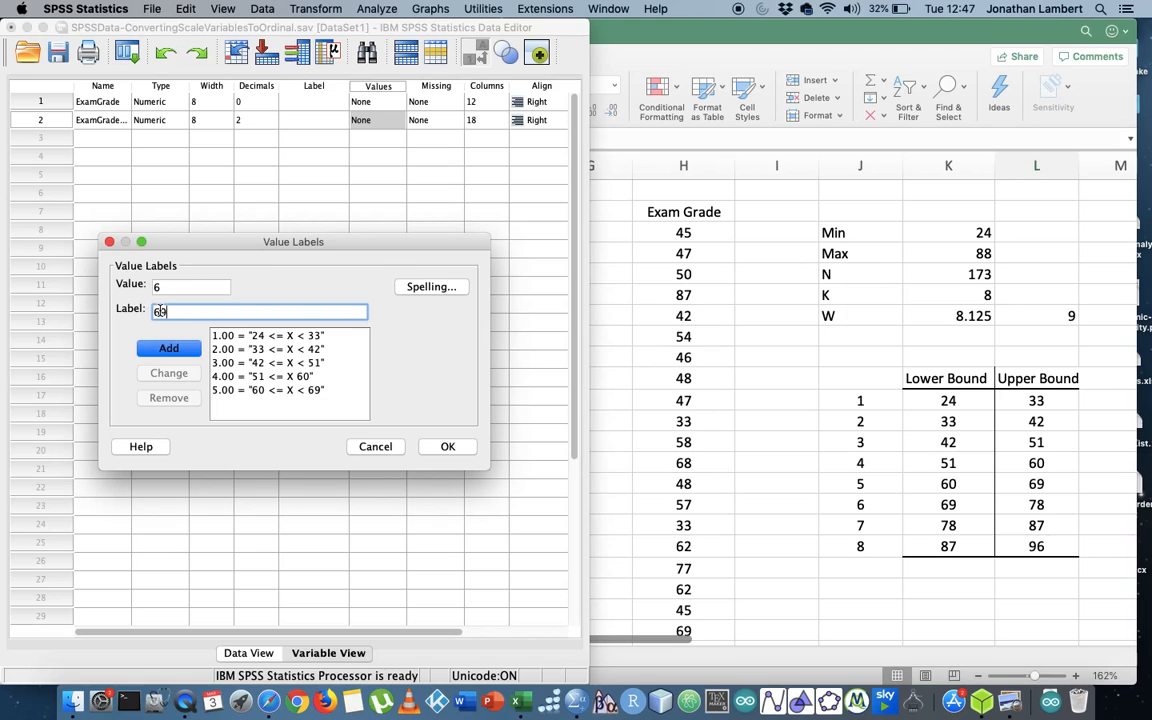
type("<")
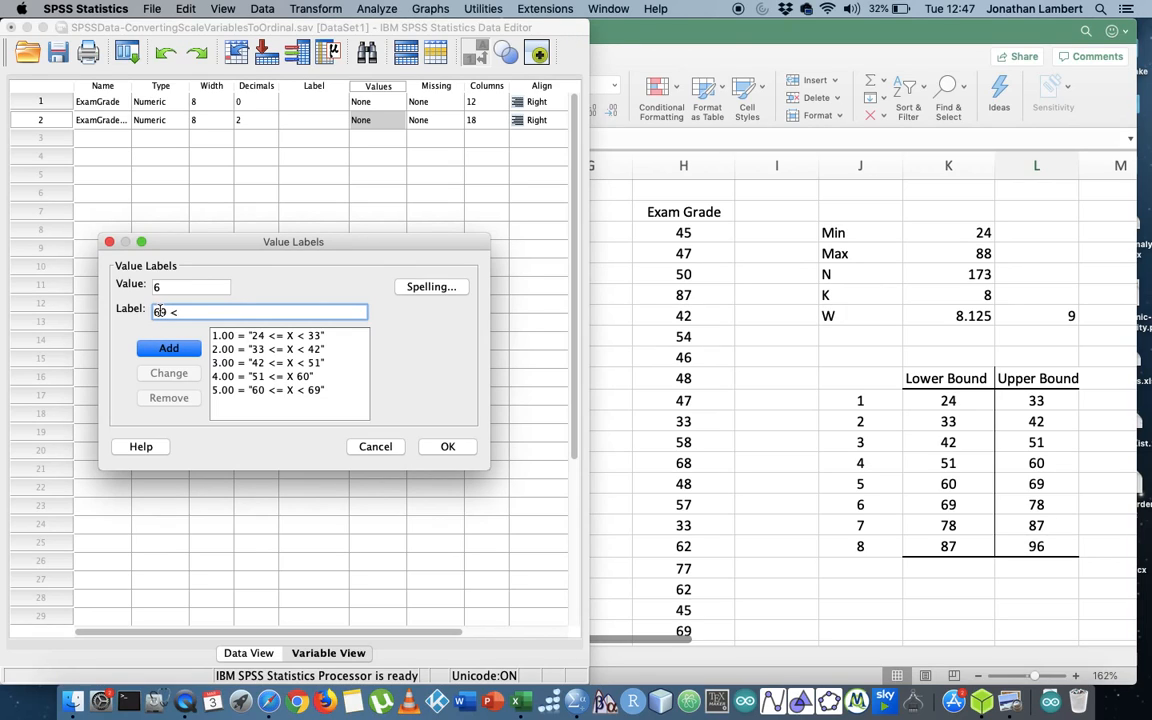
type("= x")
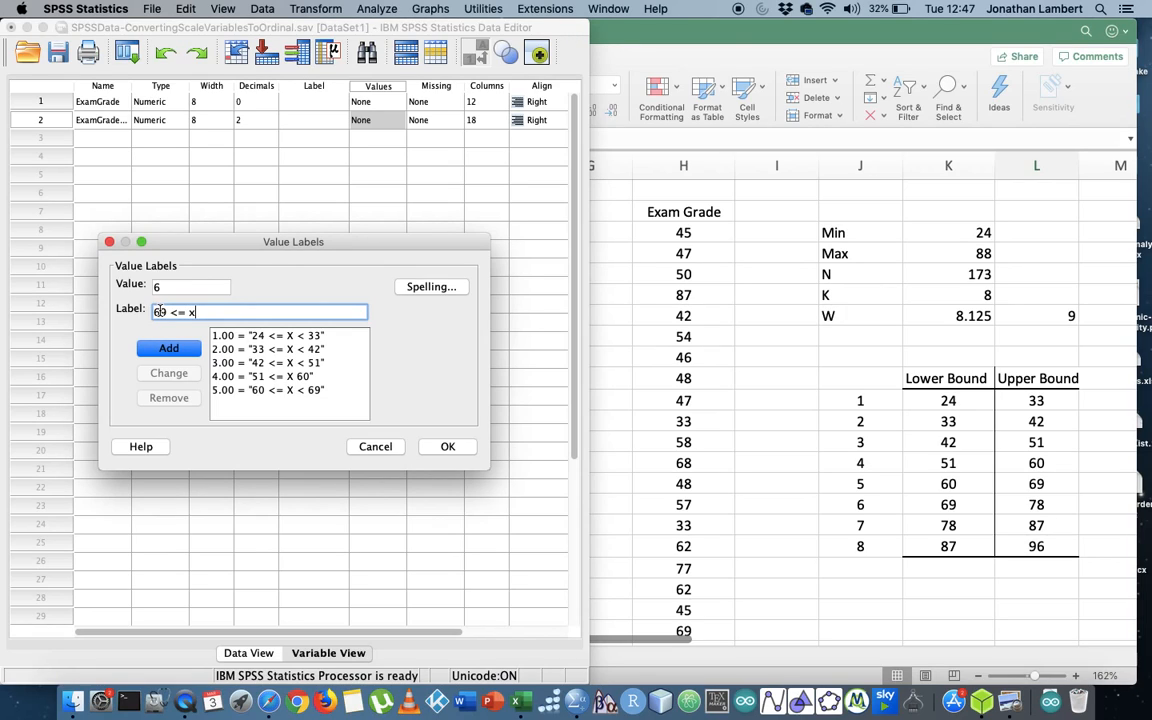
type("<")
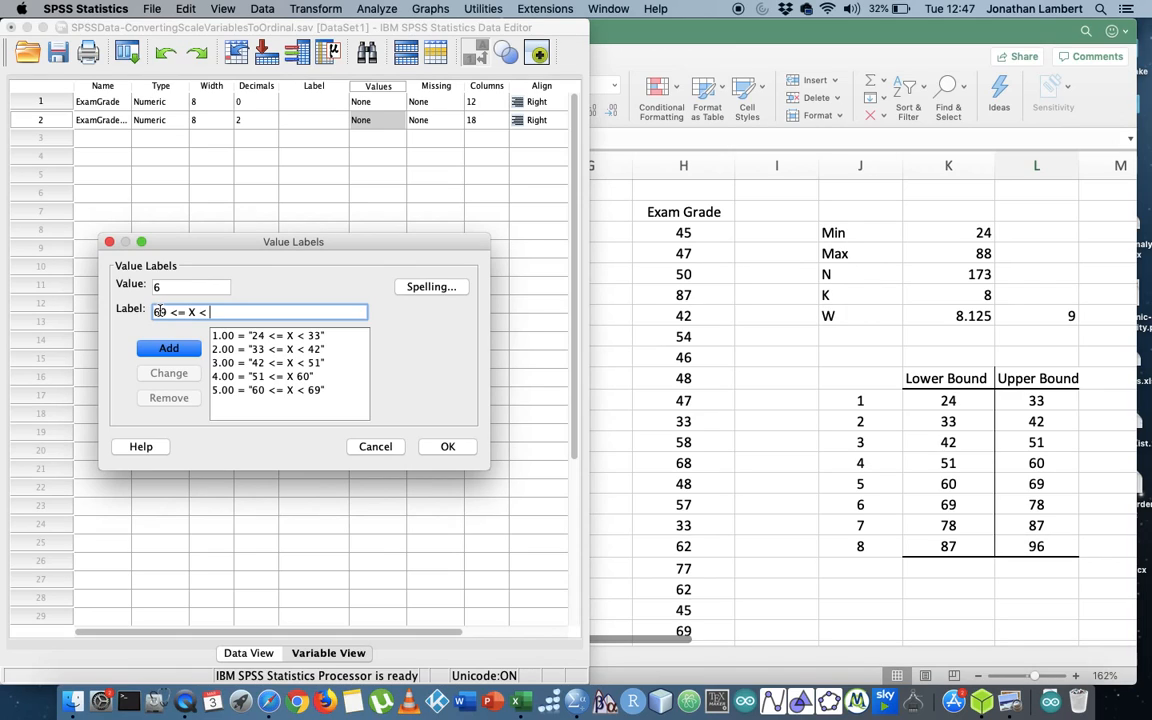
type("78")
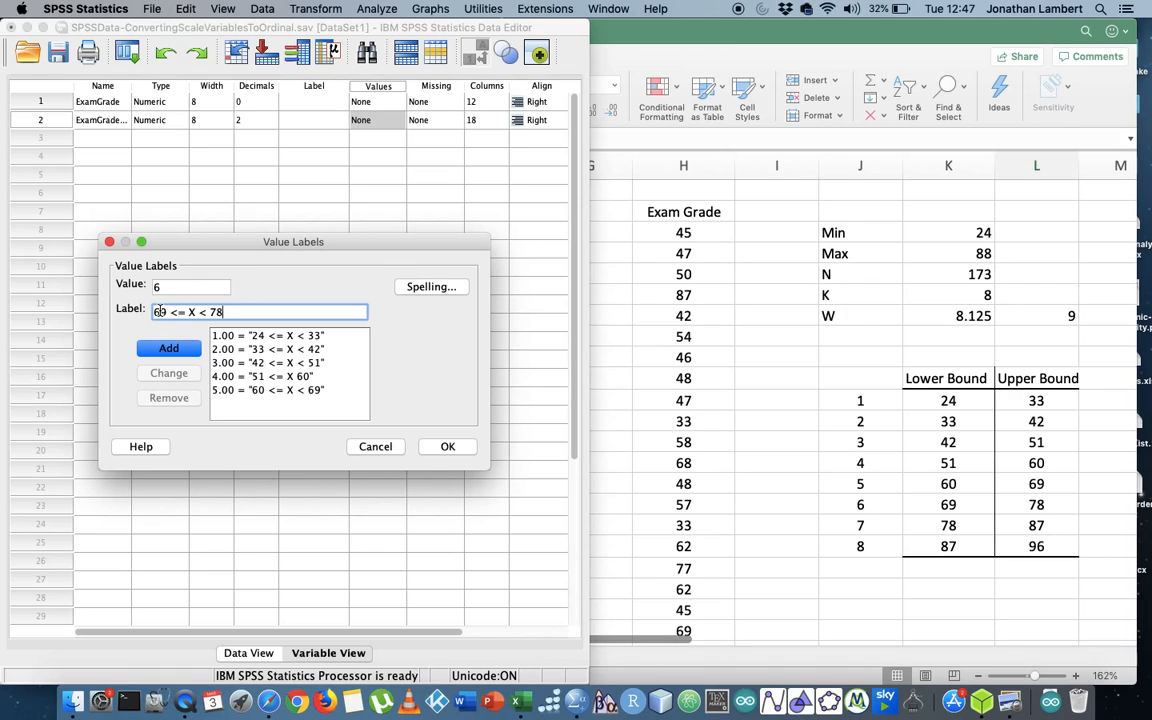
left_click(168, 348)
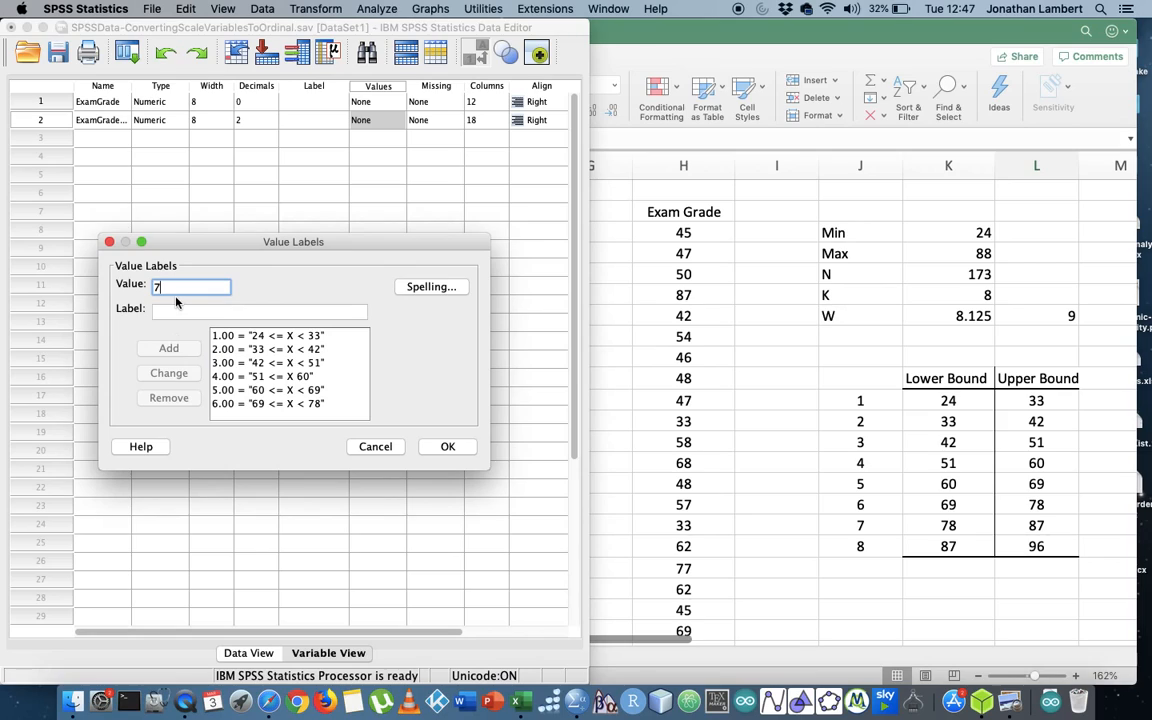
Label class 7 as 78 <= X < 87 and class 8 as 87 <= X < 96, then apply all labels
left_click(260, 312)
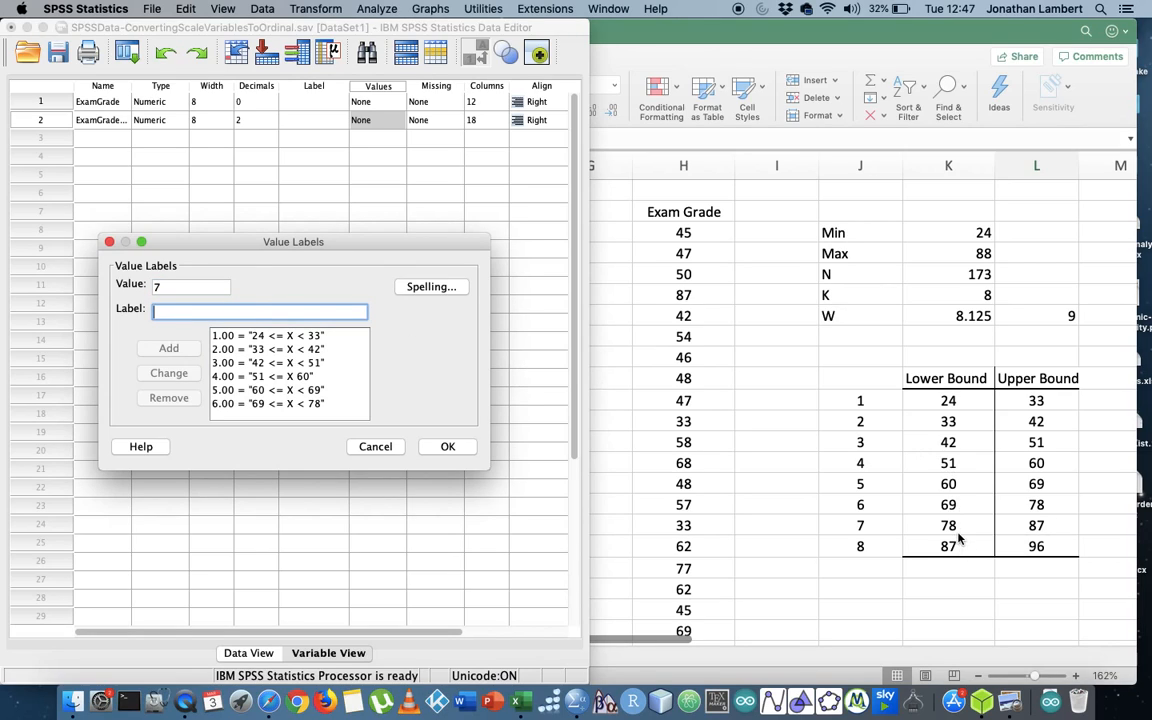
left_click(268, 348)
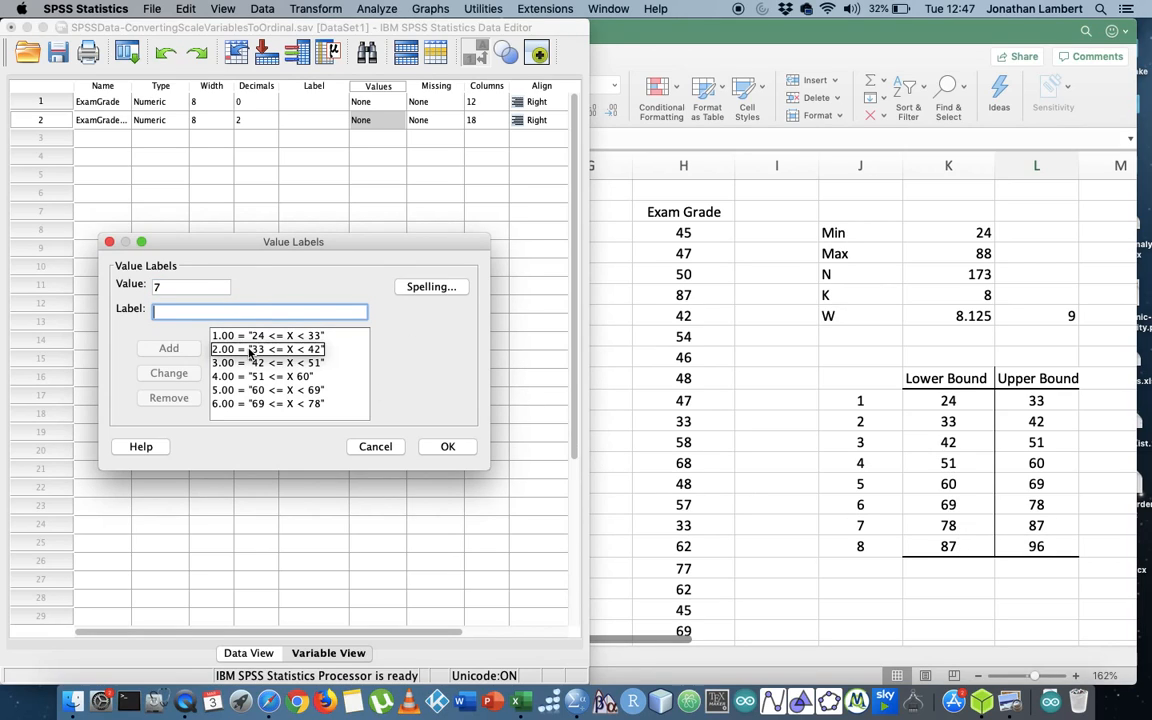
type("78 <=")
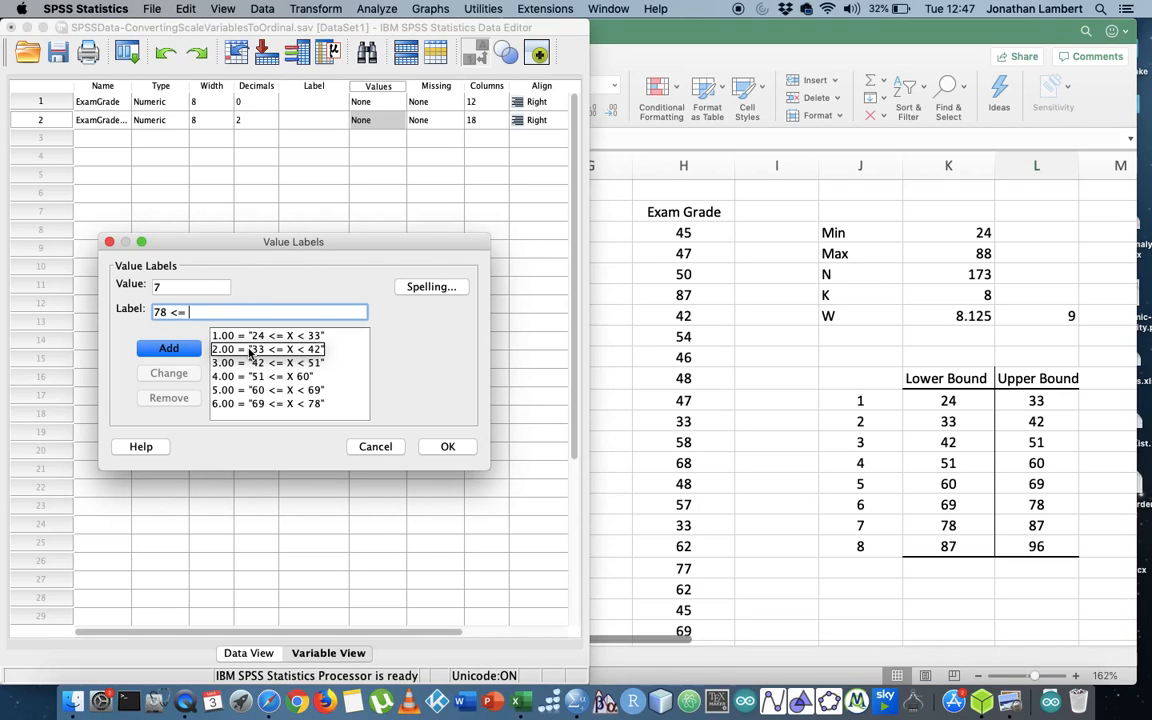
type("x")
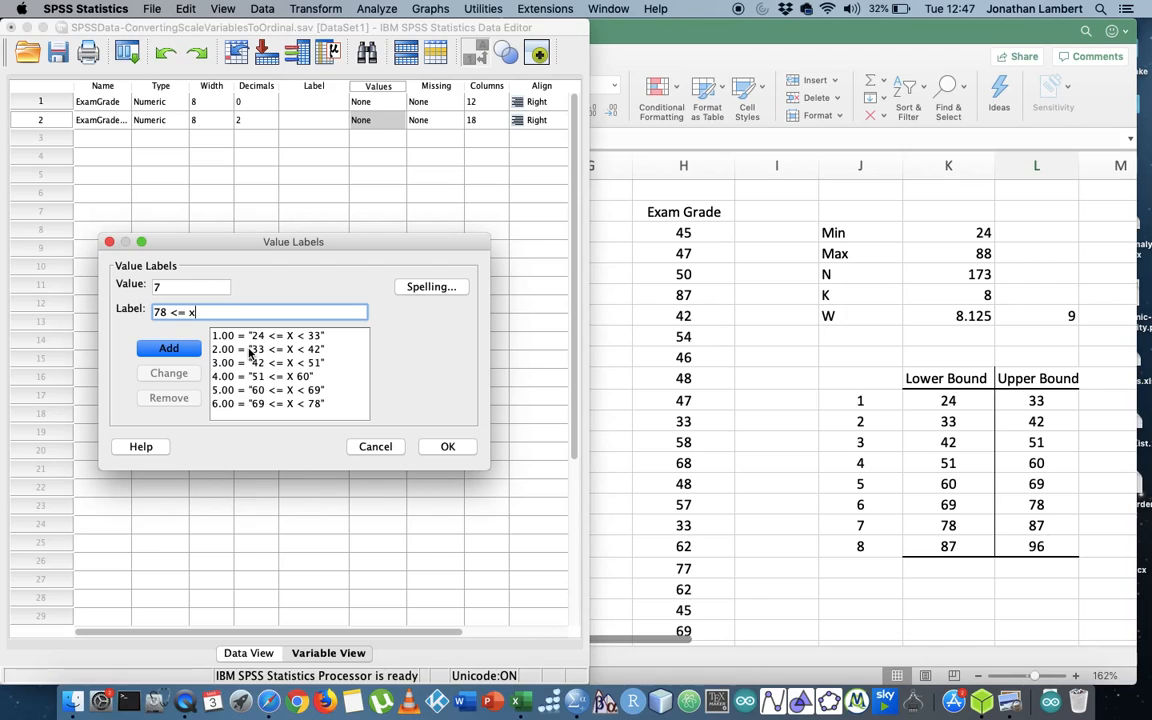
key("Backspace")
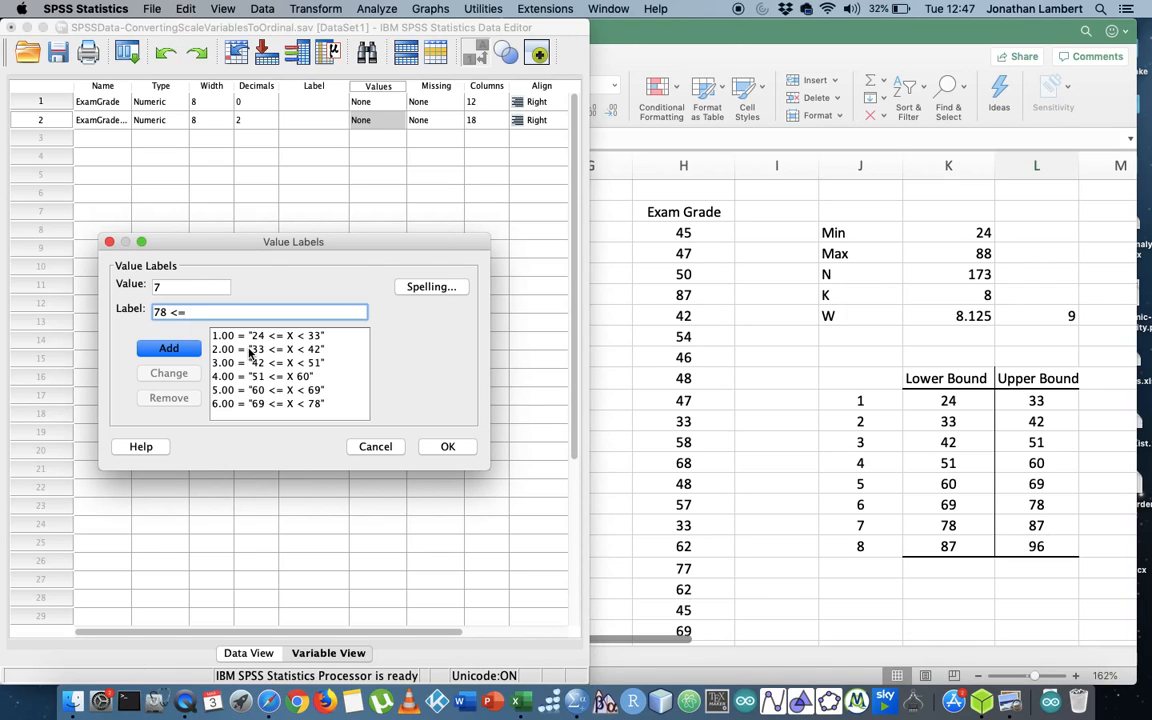
type("X <")
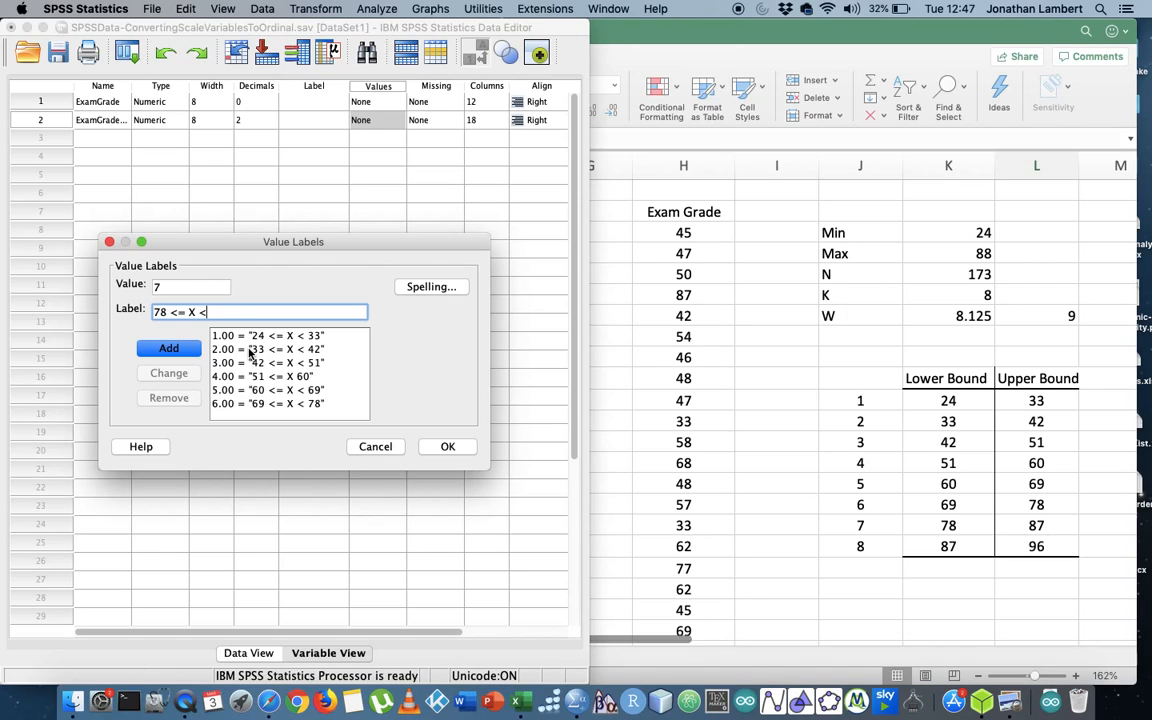
type("87")
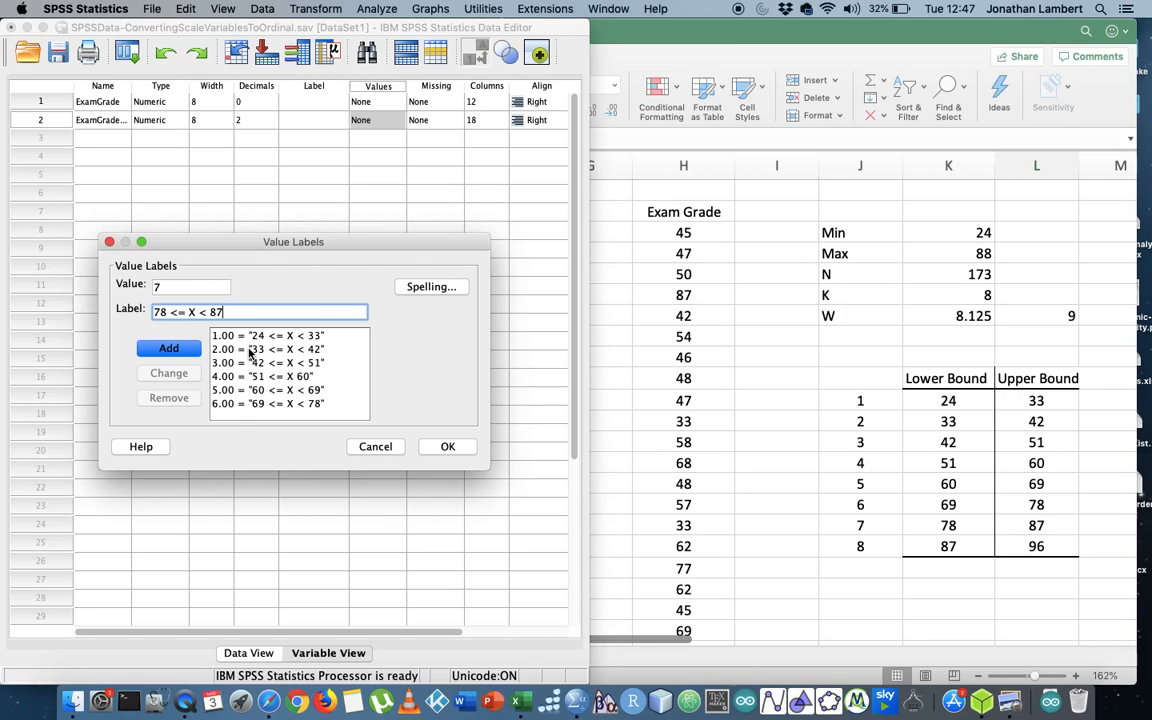
left_click(168, 348)
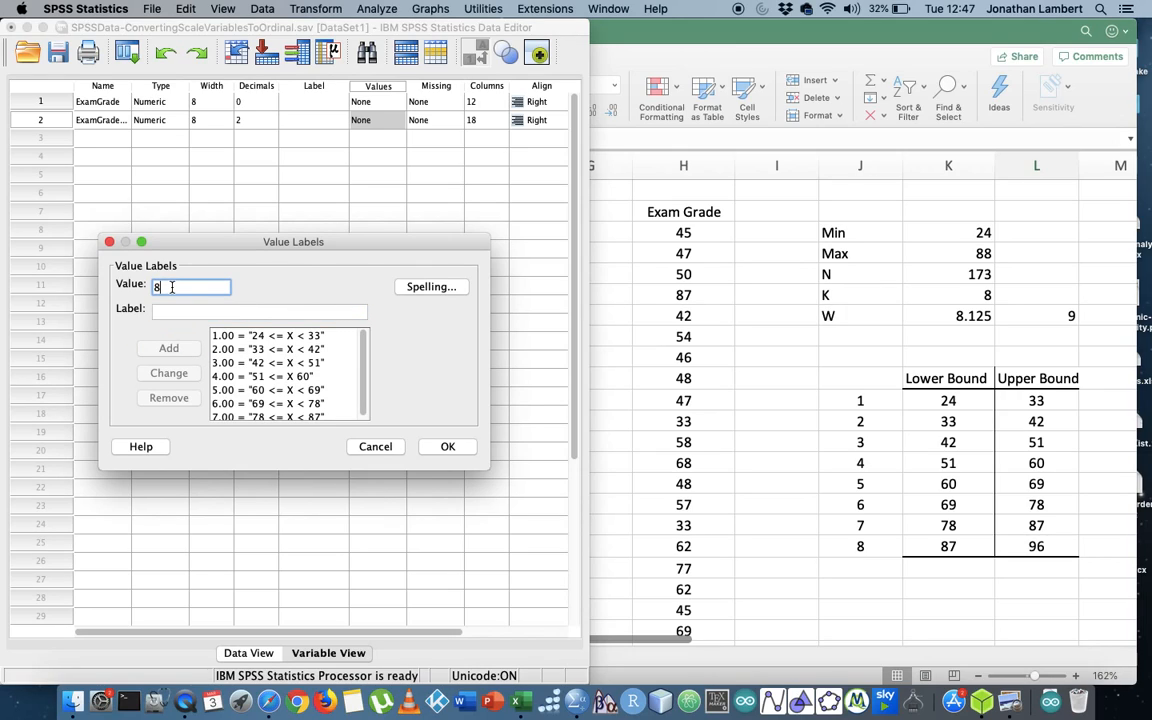
left_click(260, 312)
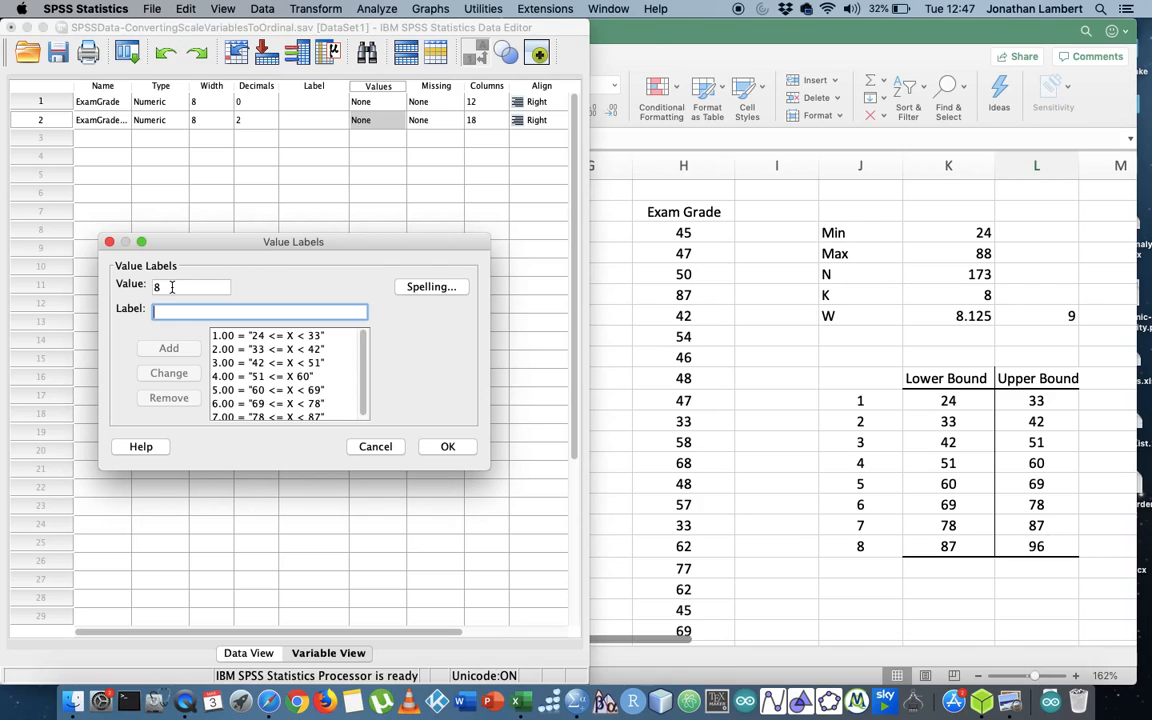
type("87 <=")
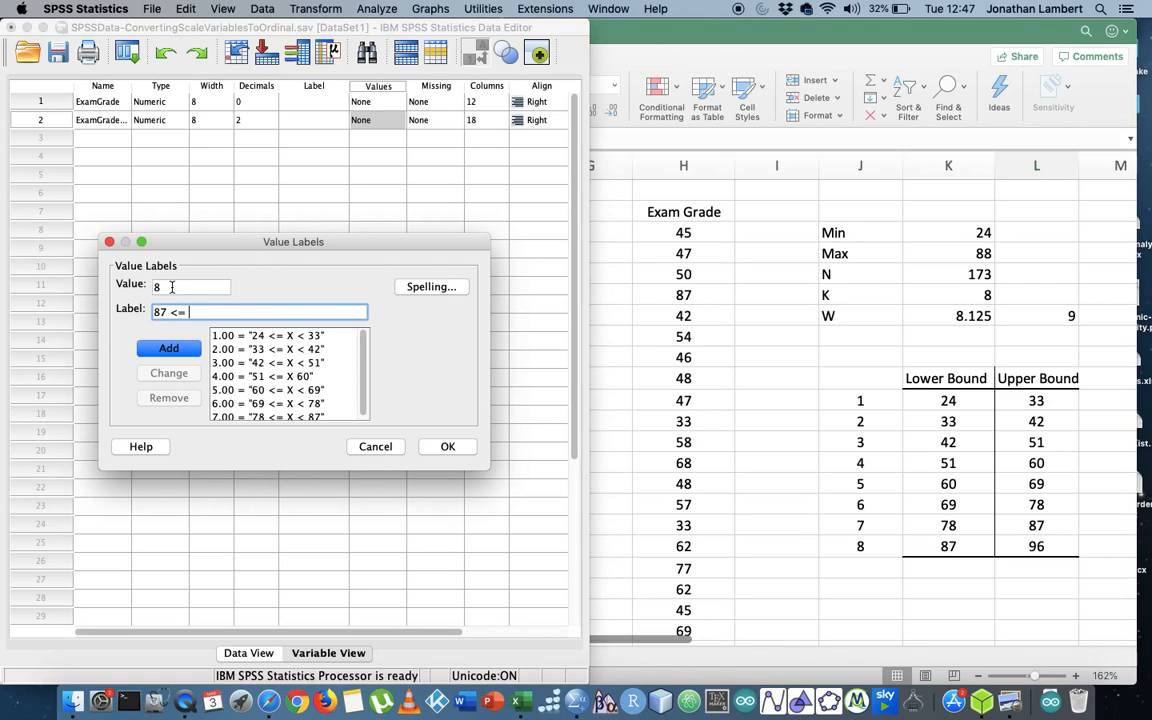
type("X < 9")
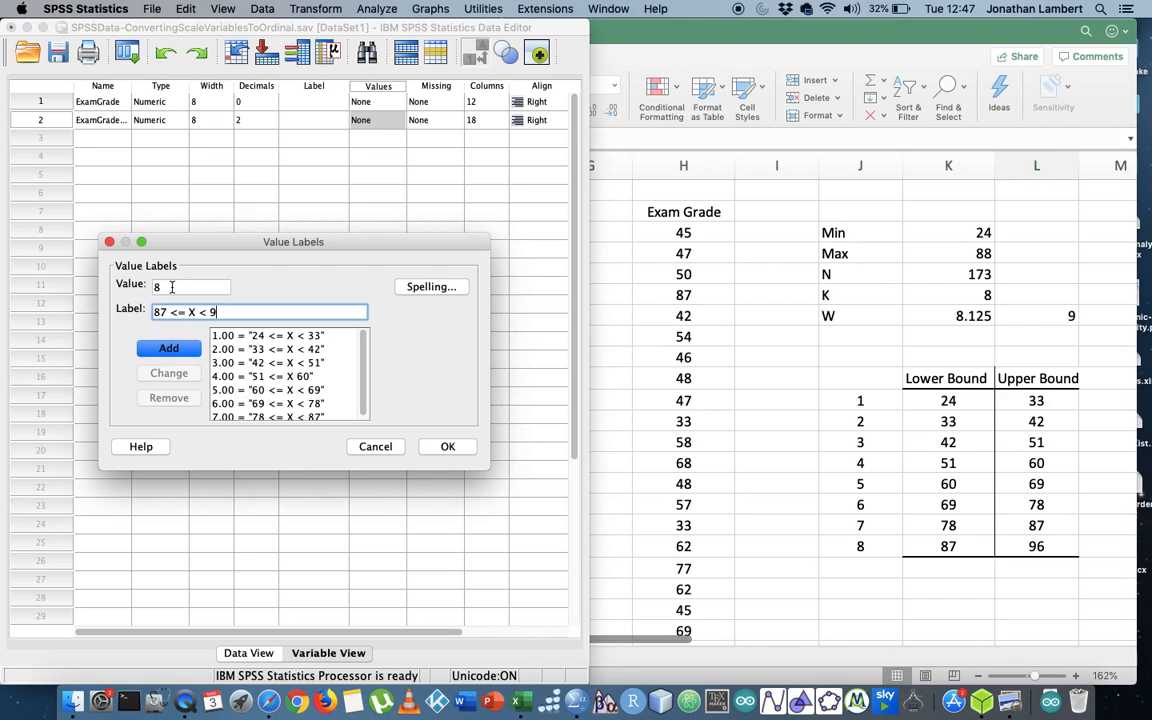
left_click(168, 348)
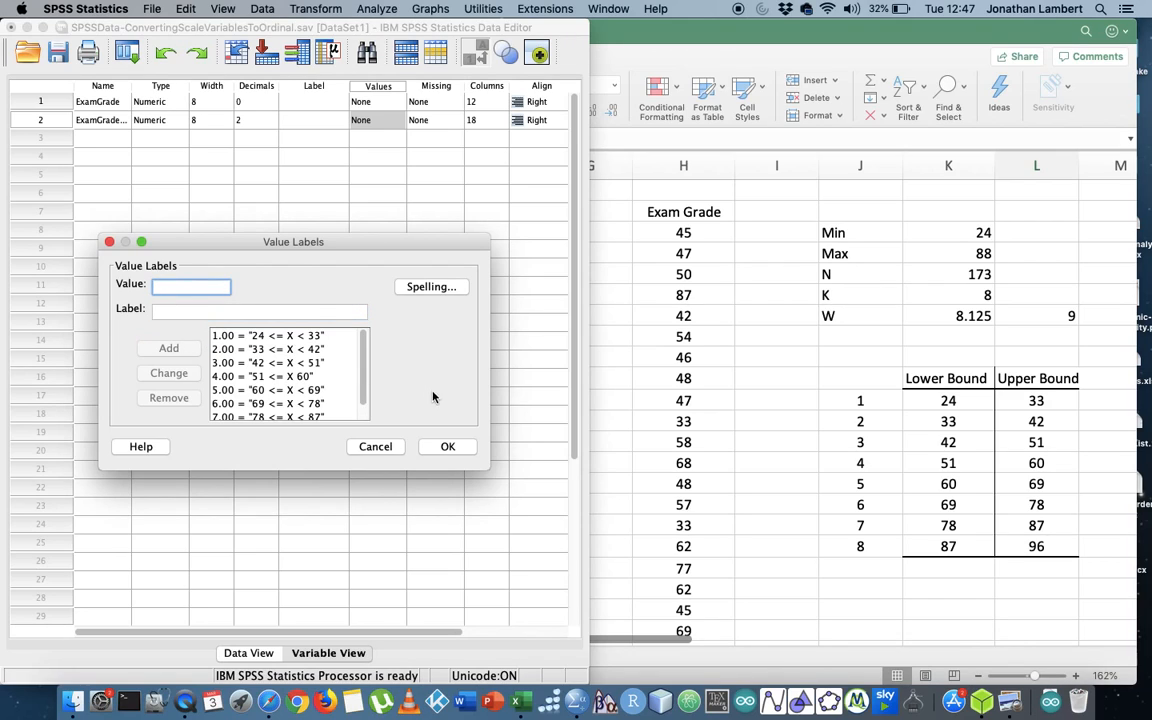
left_click(448, 446)
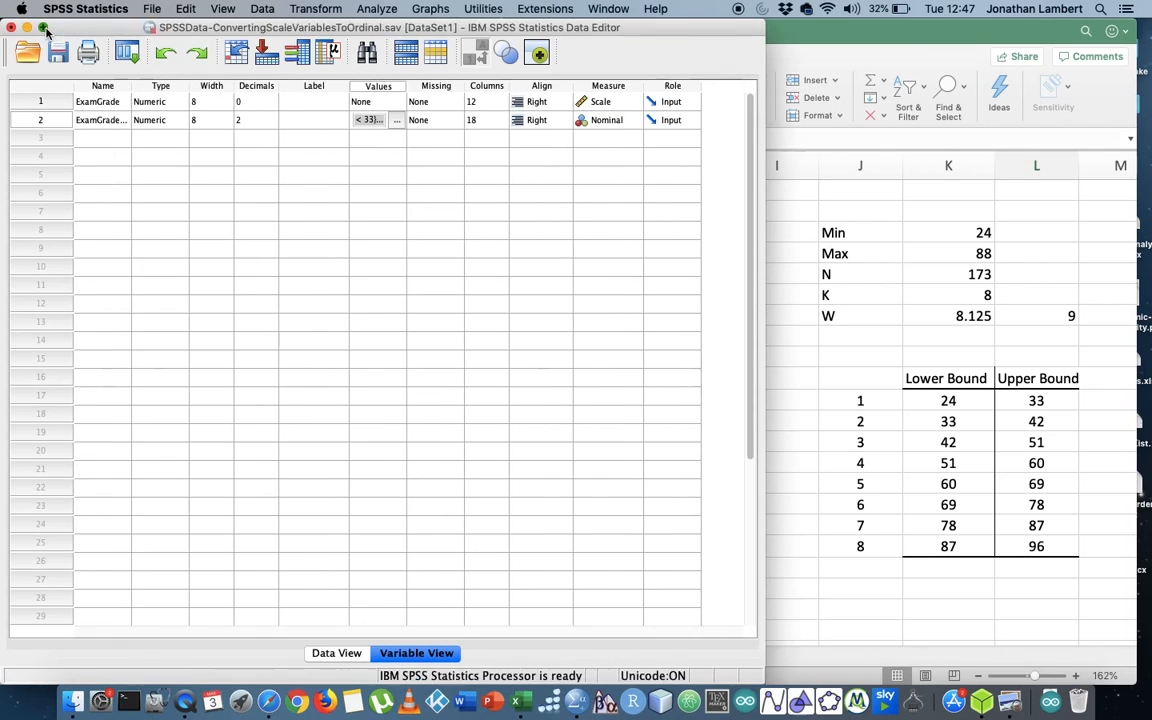
Set ExamGradeOrdinal's measure to Ordinal and view the labelled cases in Data View
left_click(608, 120)
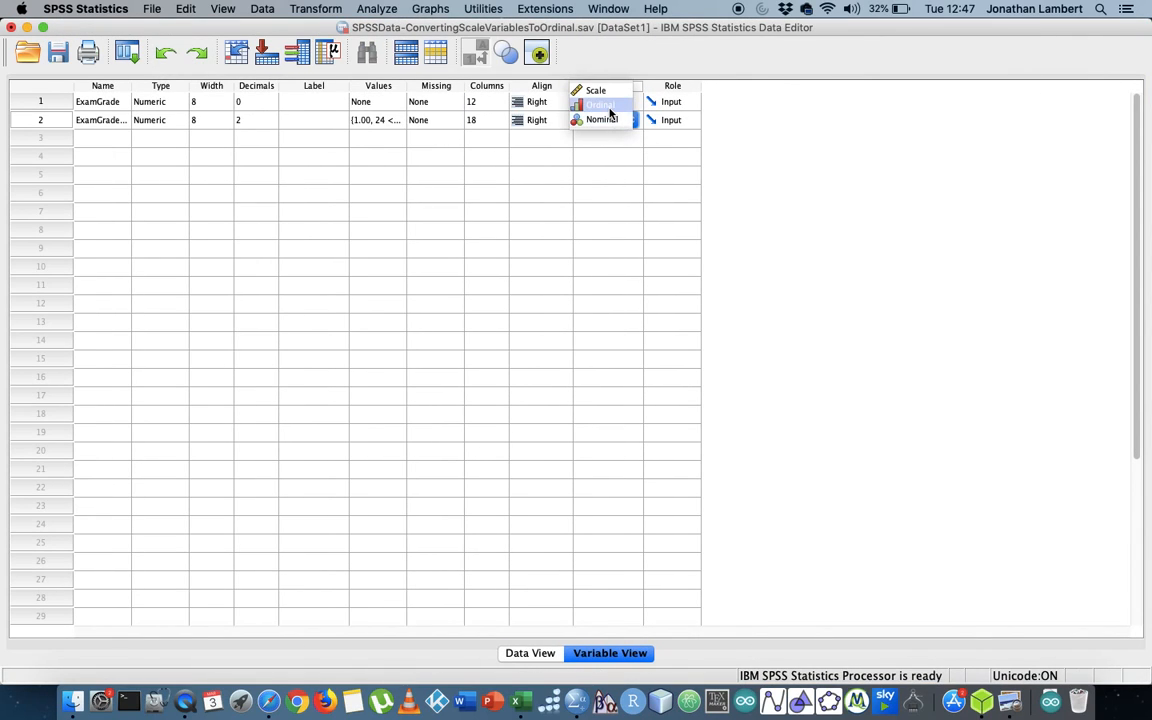
left_click(602, 104)
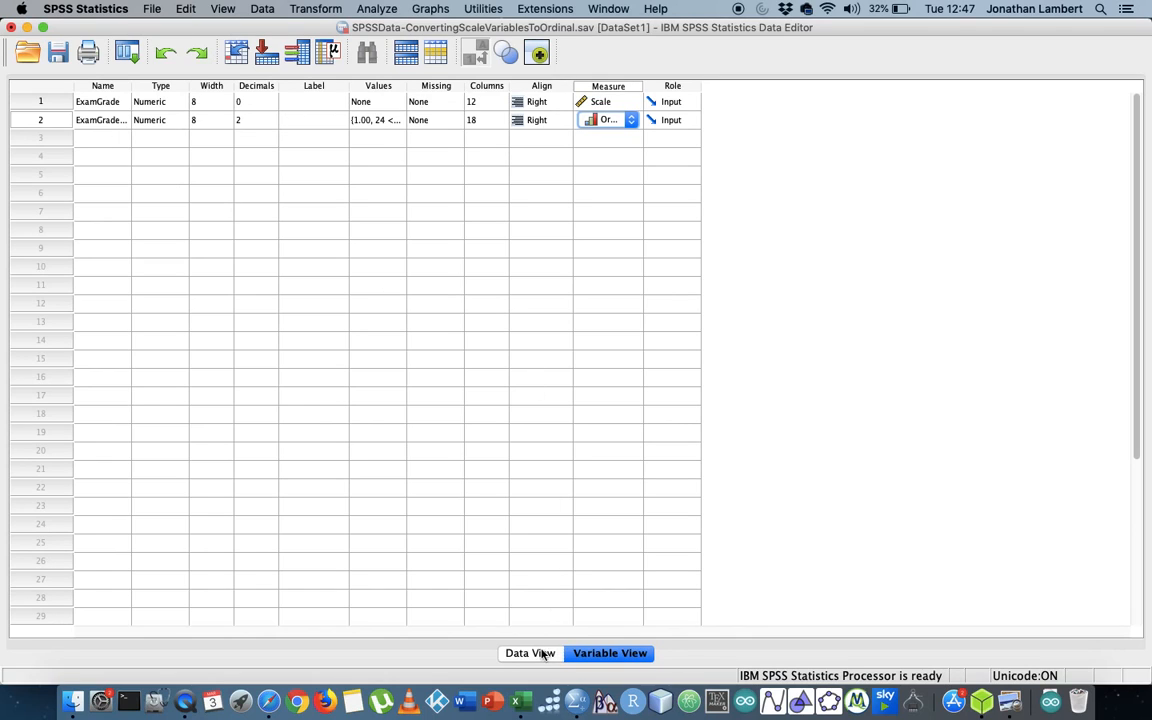
left_click(532, 652)
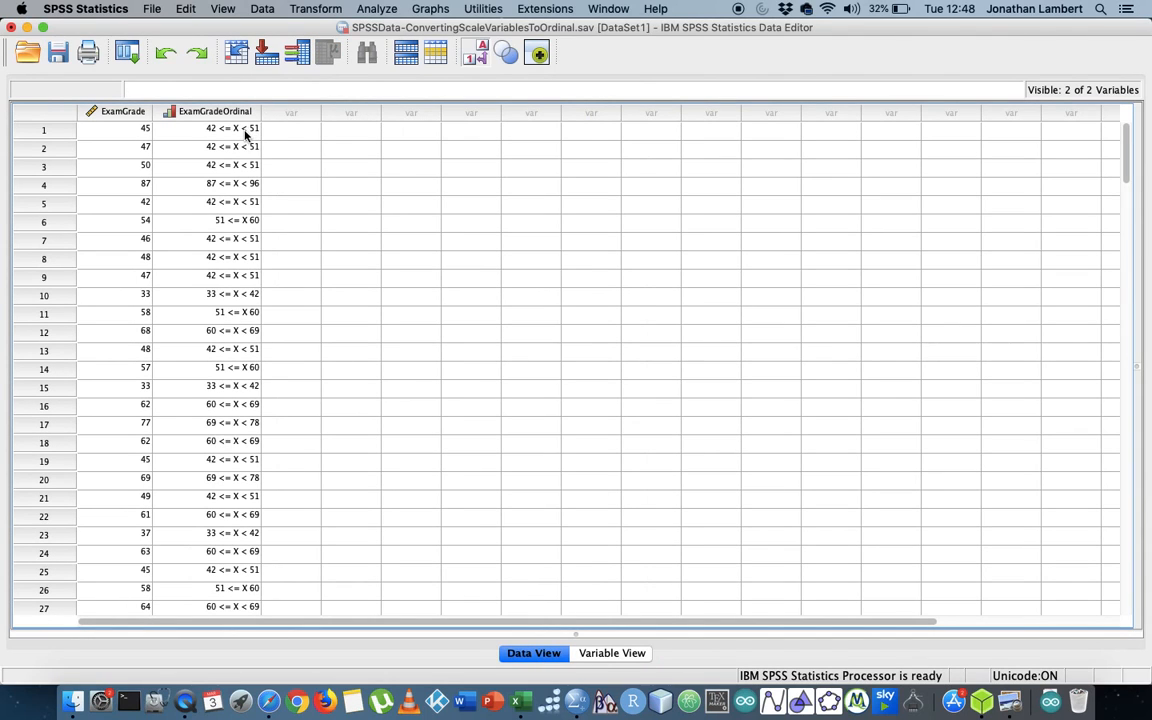
Inspect a few grades and their recoded classes, then bring up the Transform menu
left_click(130, 128)
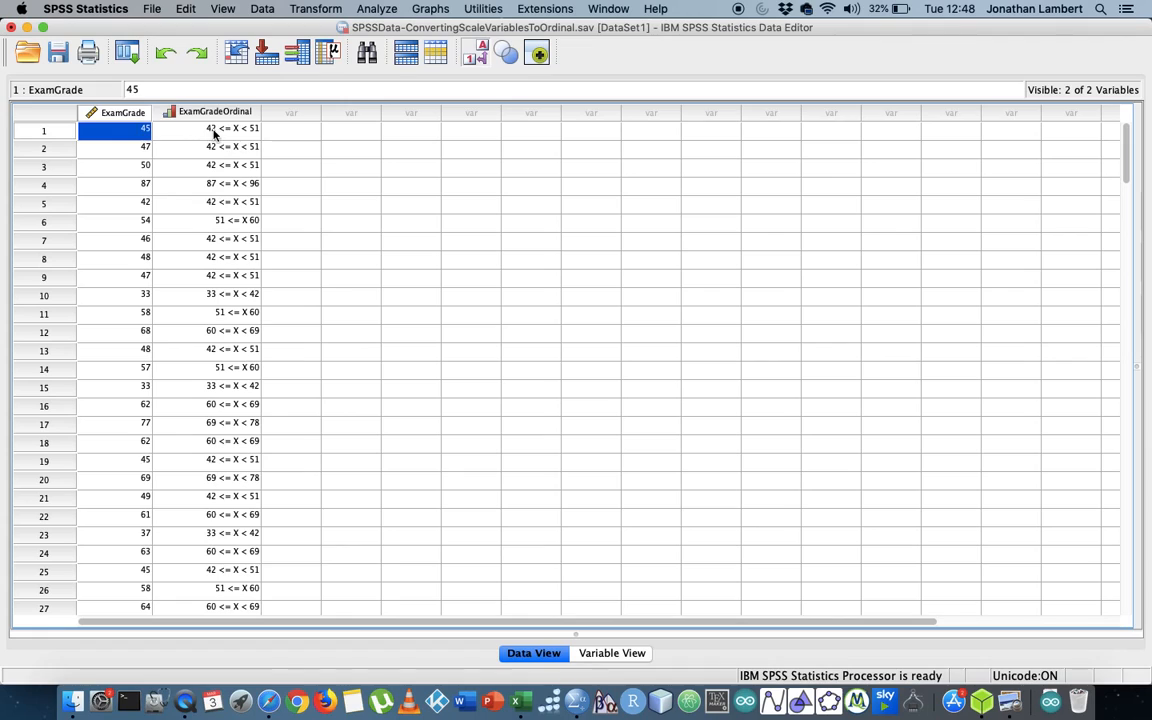
left_click(232, 148)
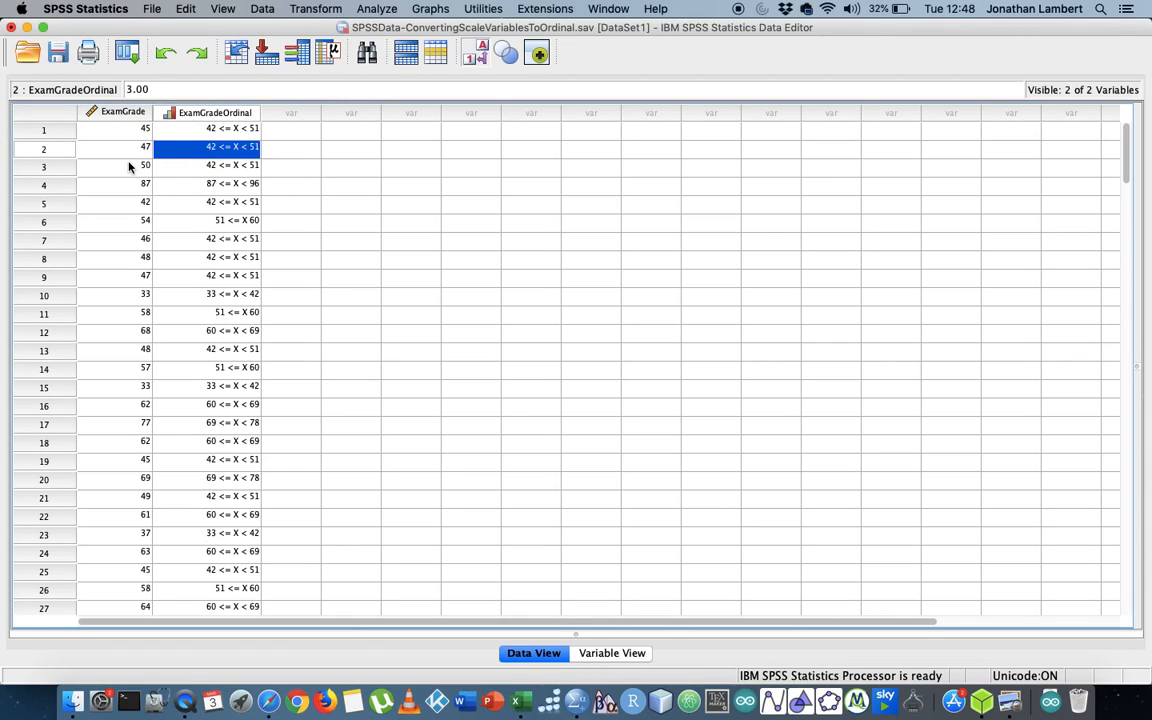
left_click(232, 164)
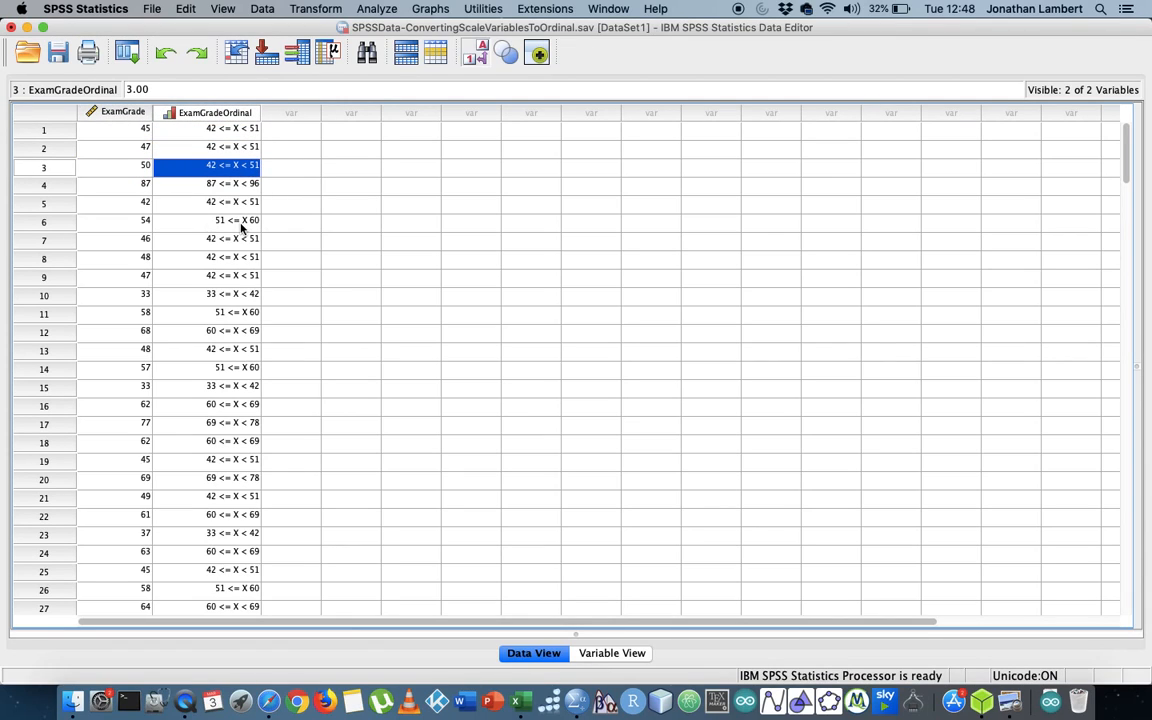
mouse_move(240, 218)
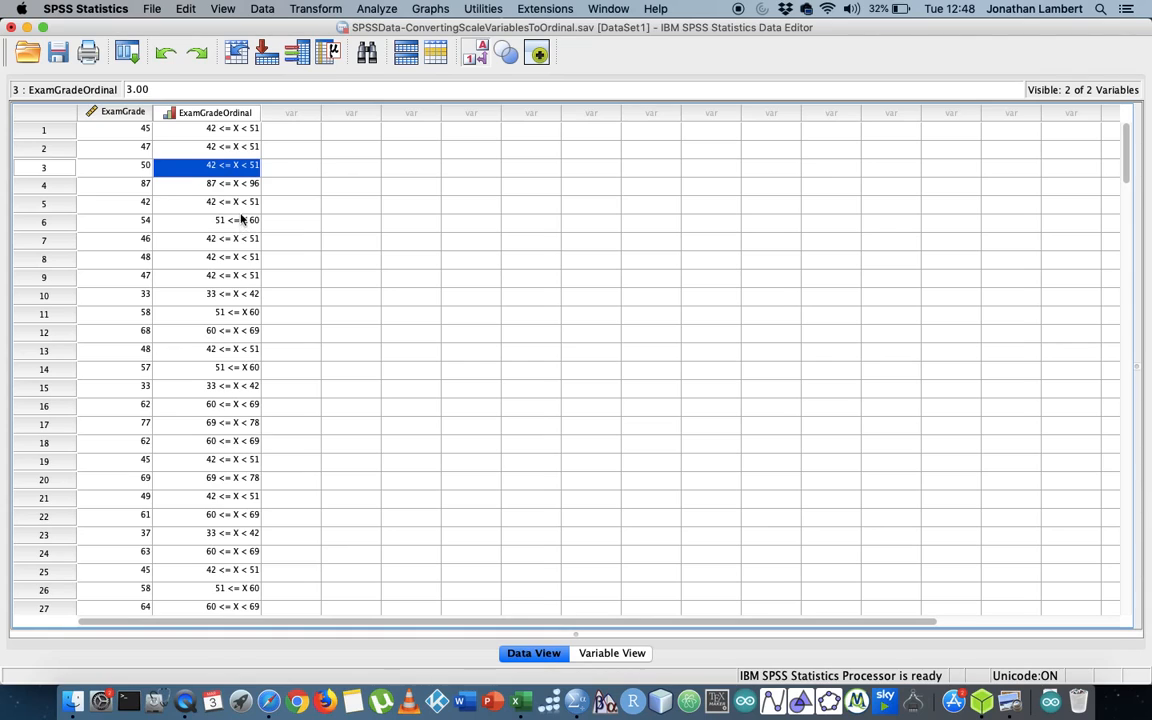
left_click(316, 8)
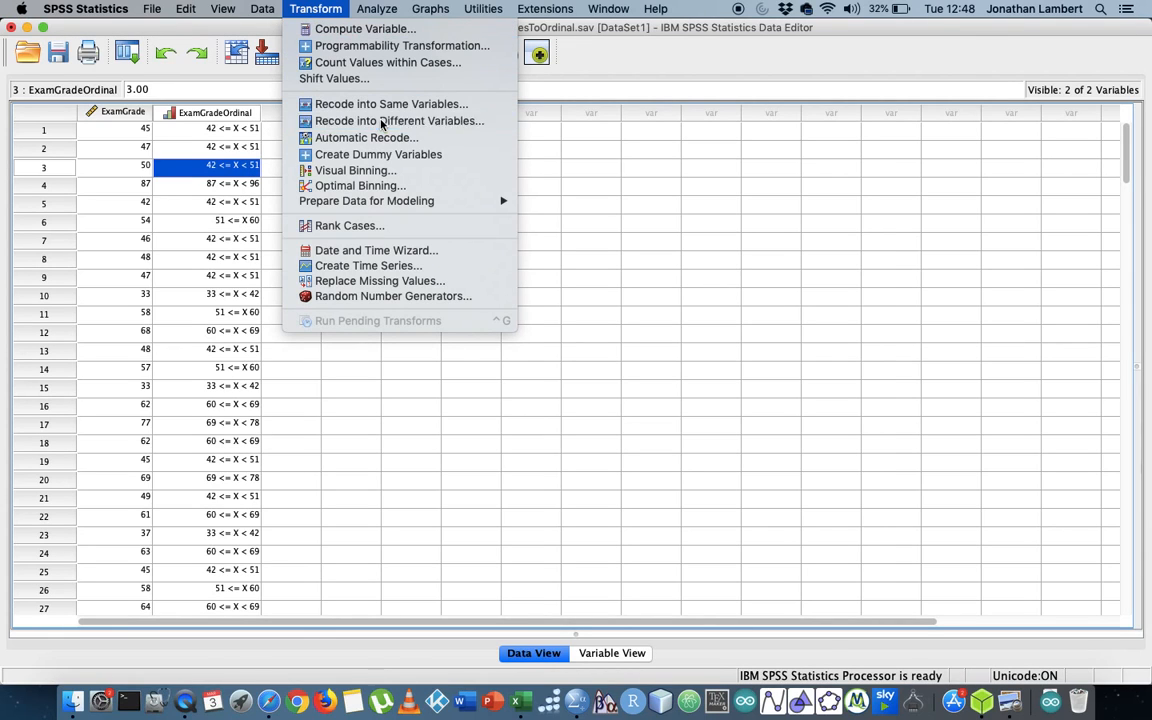
Reopen Recode into Different Variables and review the Range, lowest-thru and thru-highest options for the rules
left_click(400, 120)
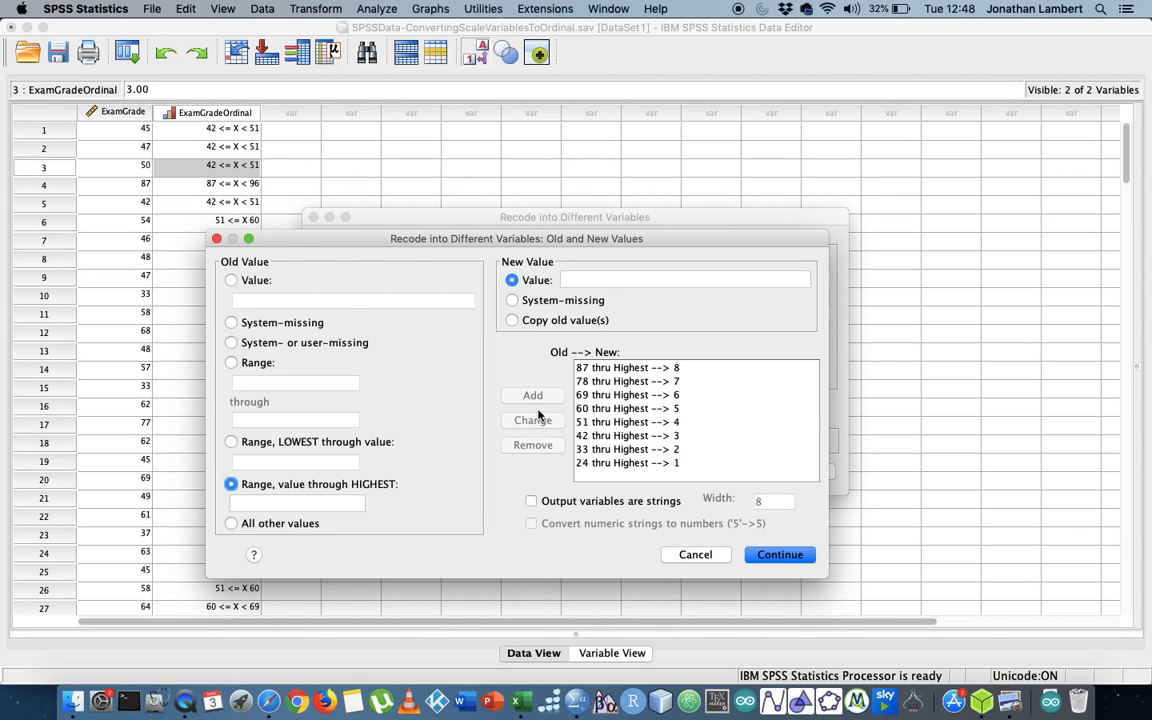
left_click(232, 362)
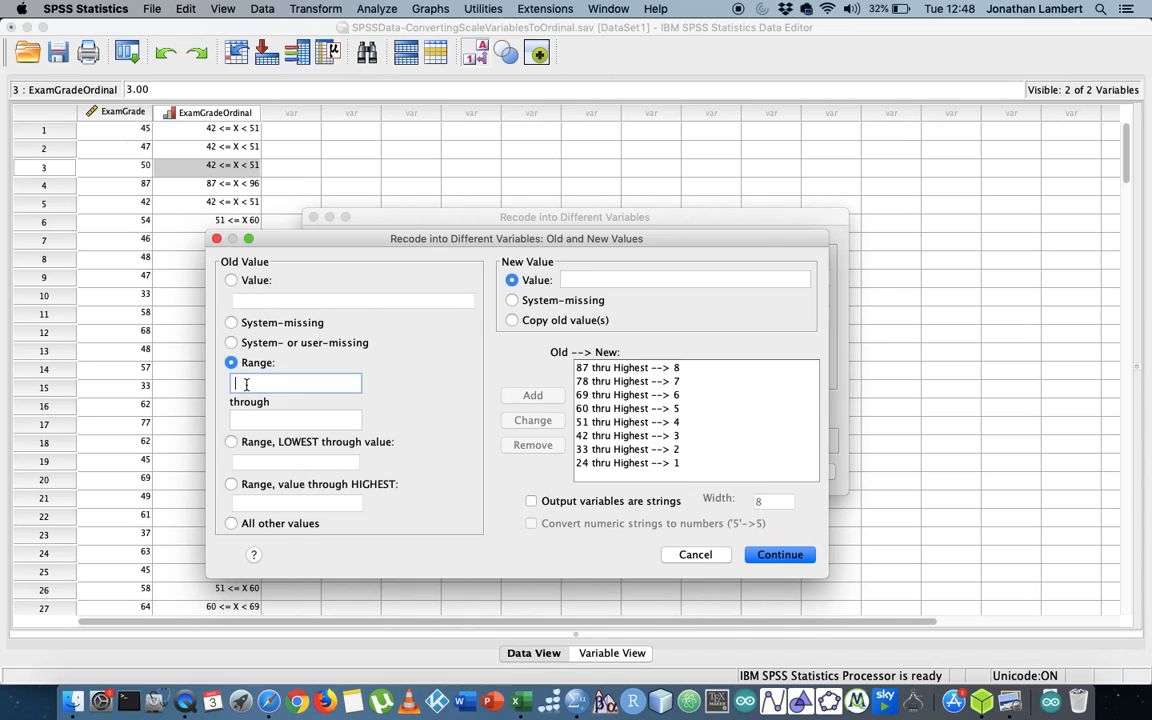
left_click(296, 420)
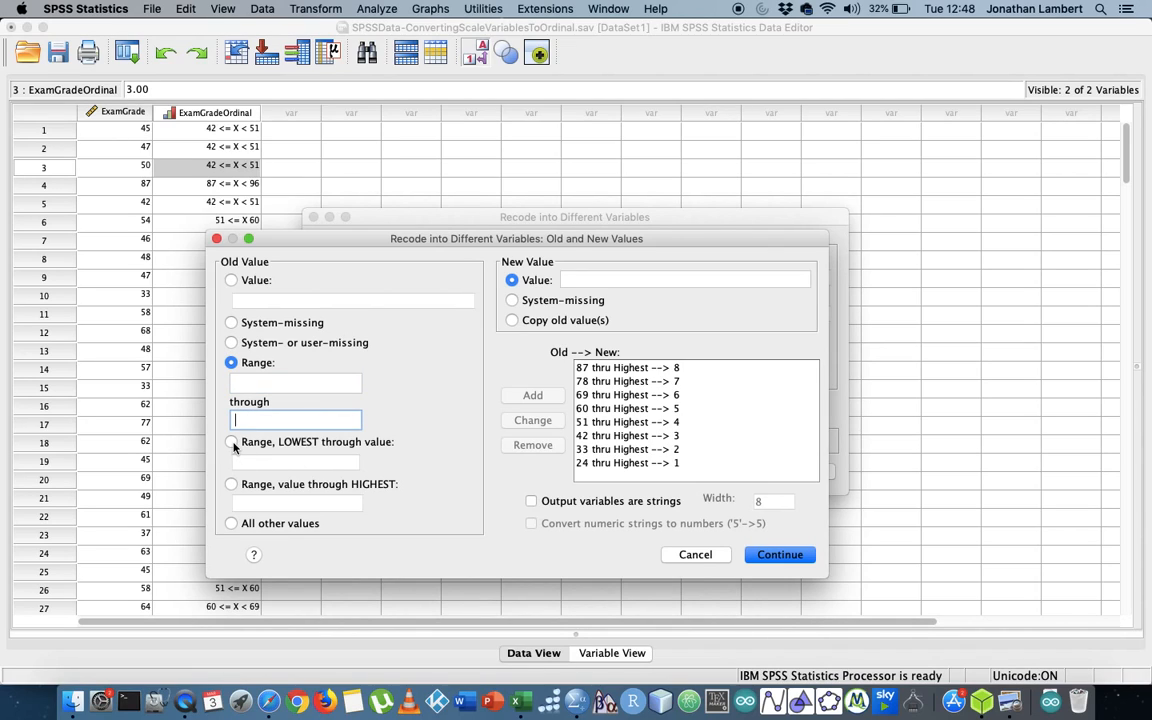
left_click(232, 442)
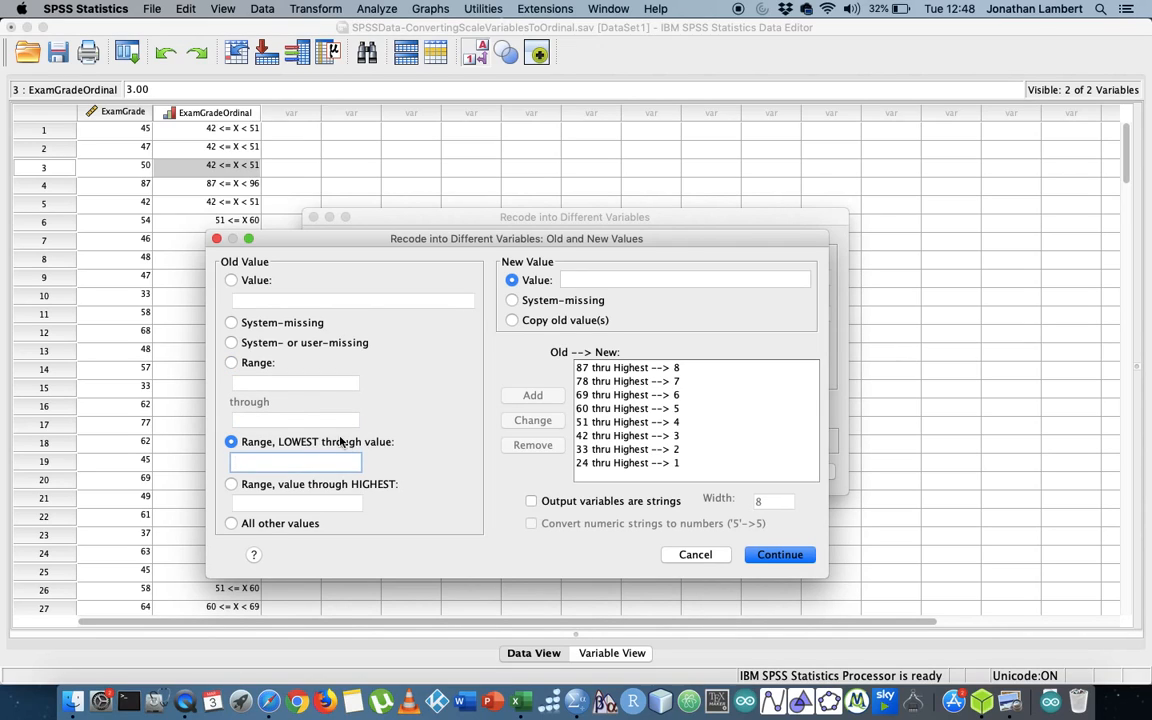
mouse_move(380, 448)
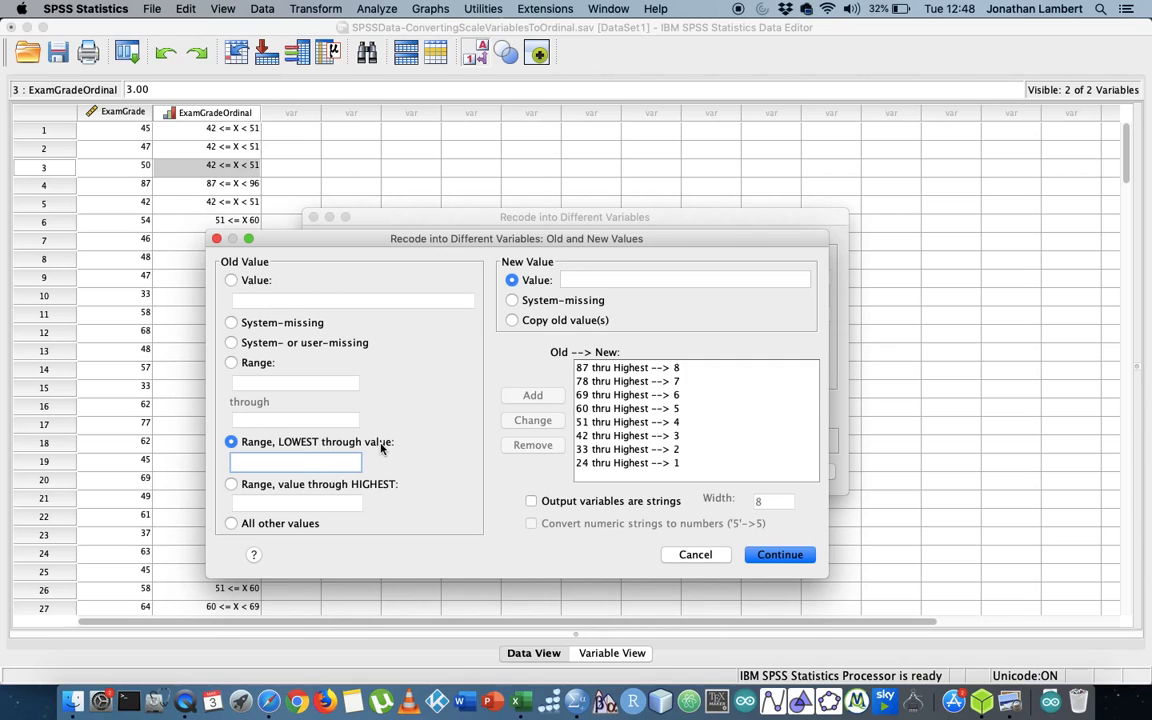
mouse_move(244, 490)
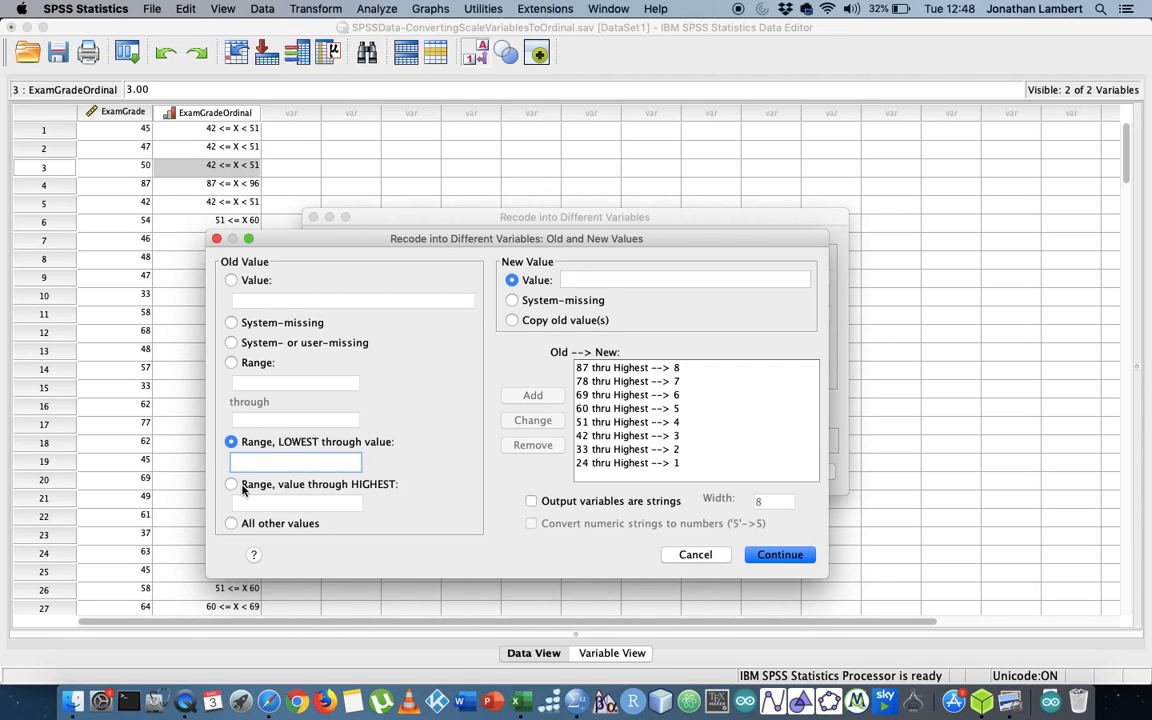
left_click(232, 484)
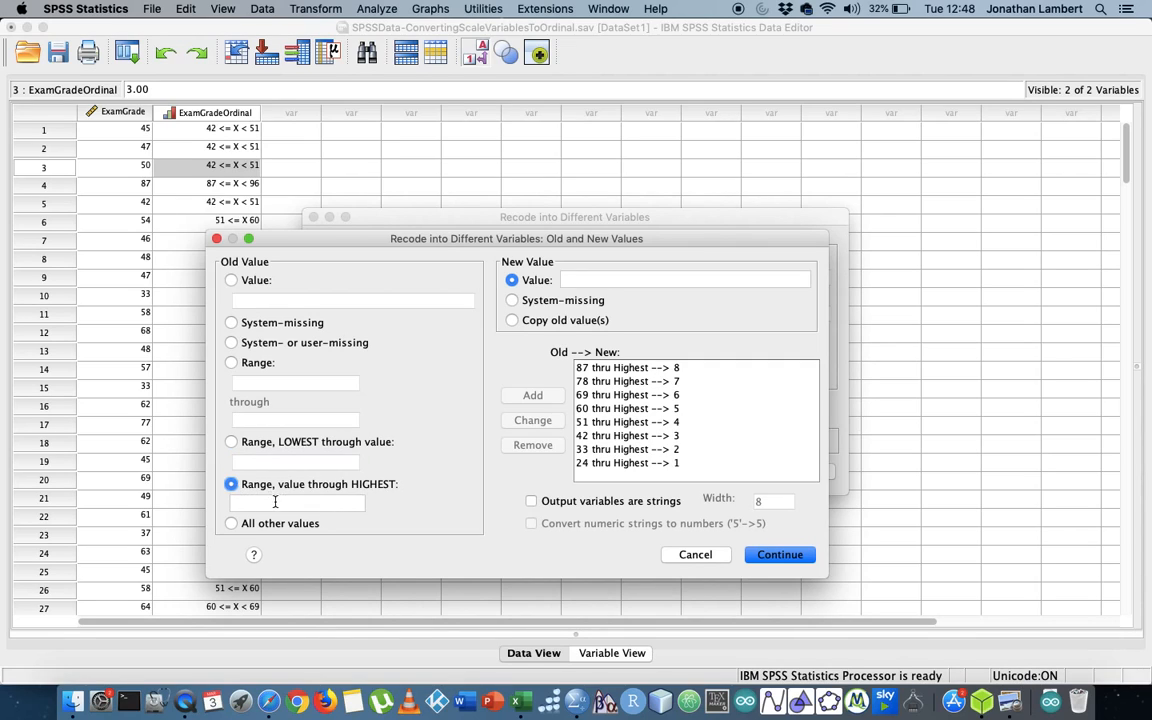
mouse_move(288, 488)
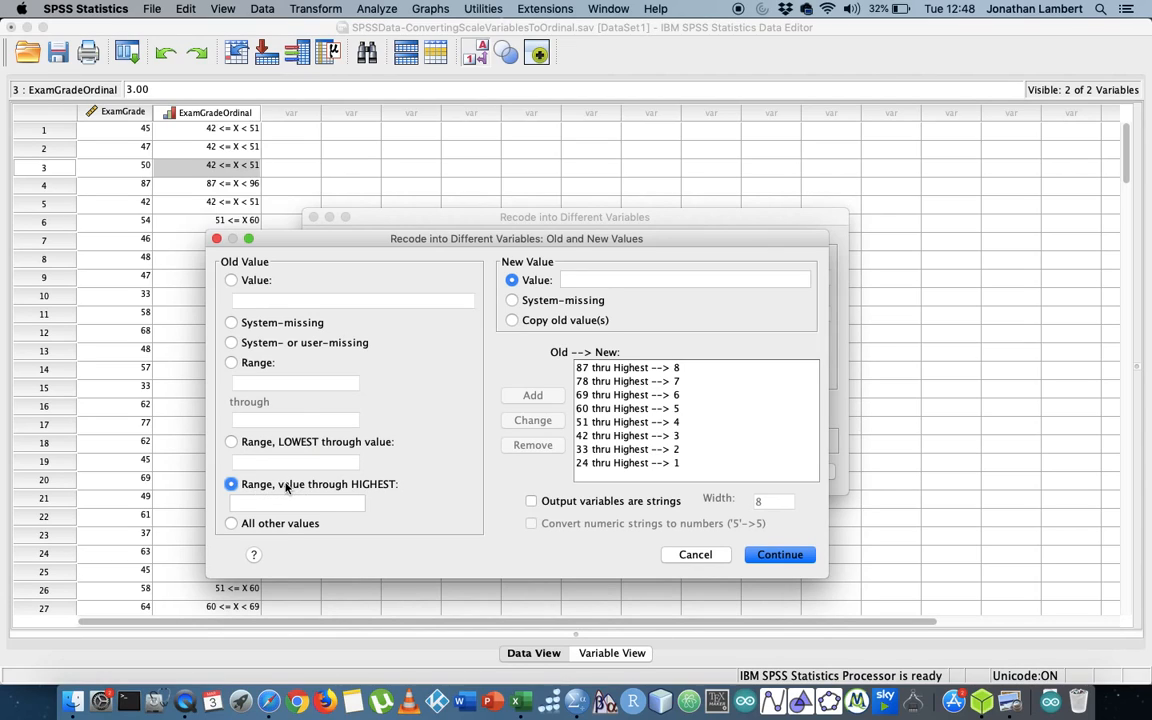
left_click(232, 442)
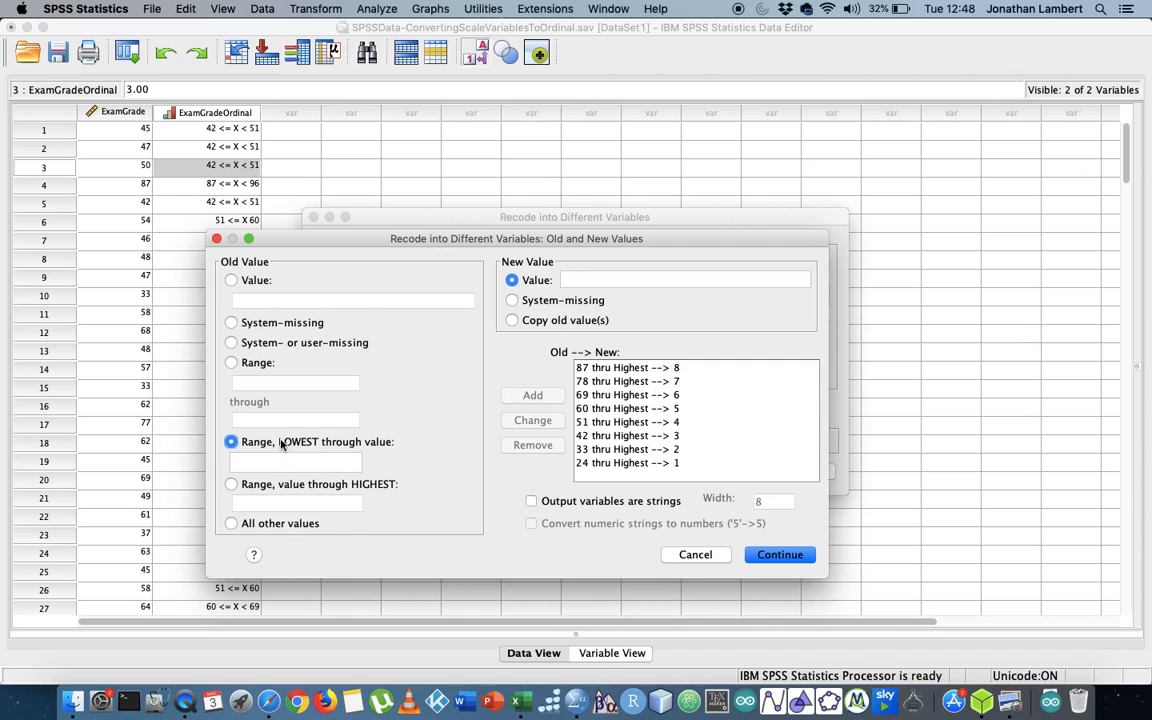
mouse_move(364, 444)
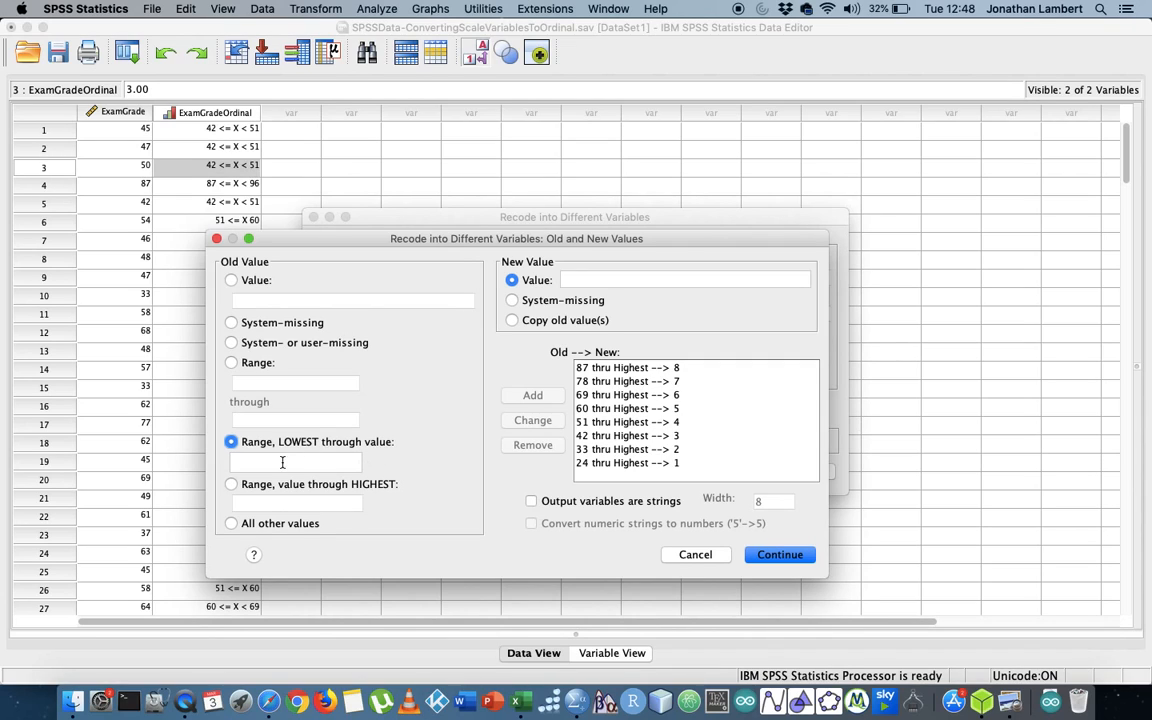
left_click(232, 484)
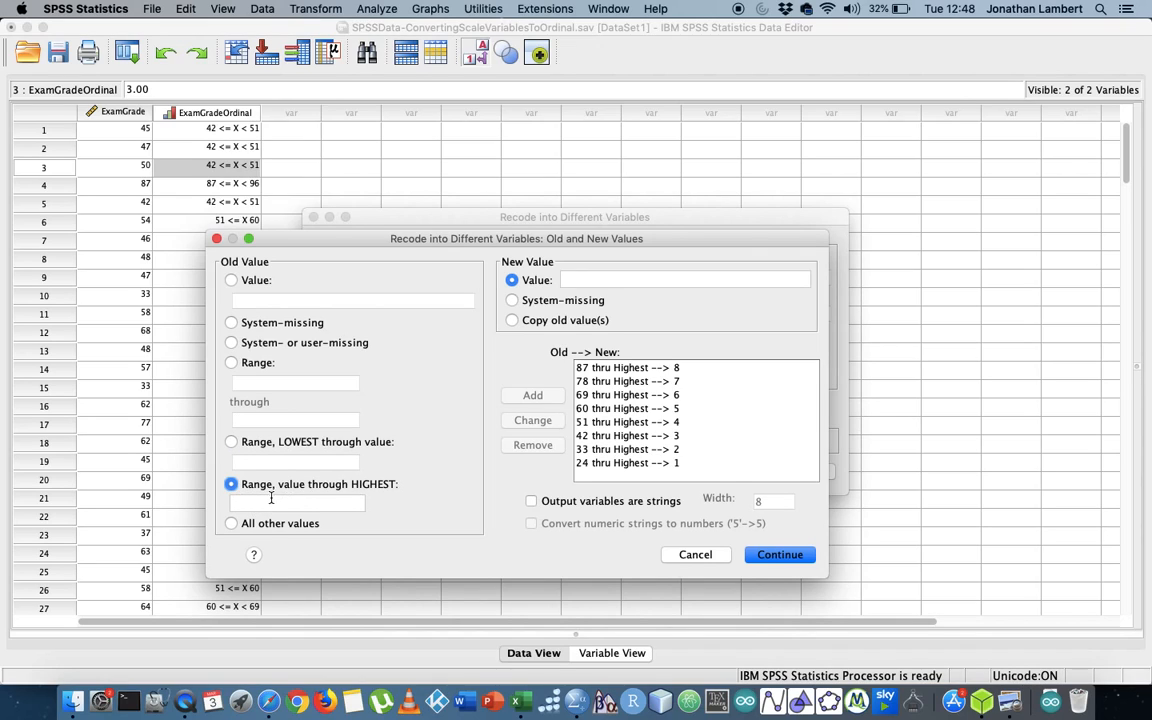
mouse_move(320, 490)
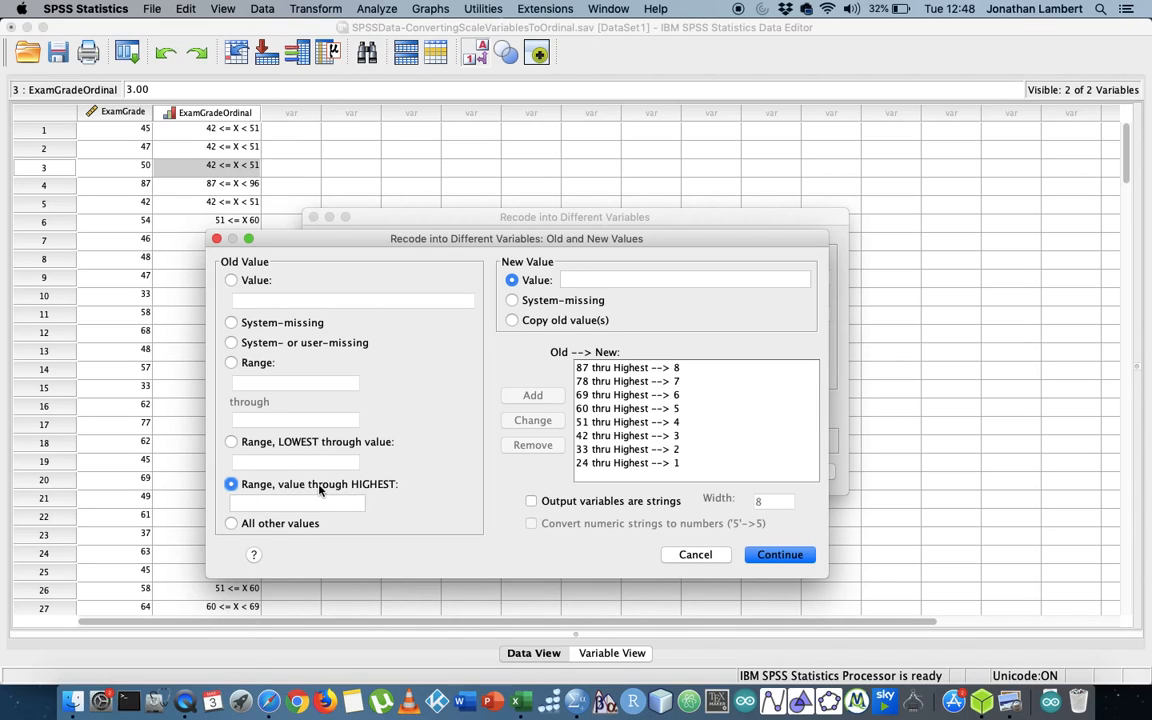
left_click(296, 502)
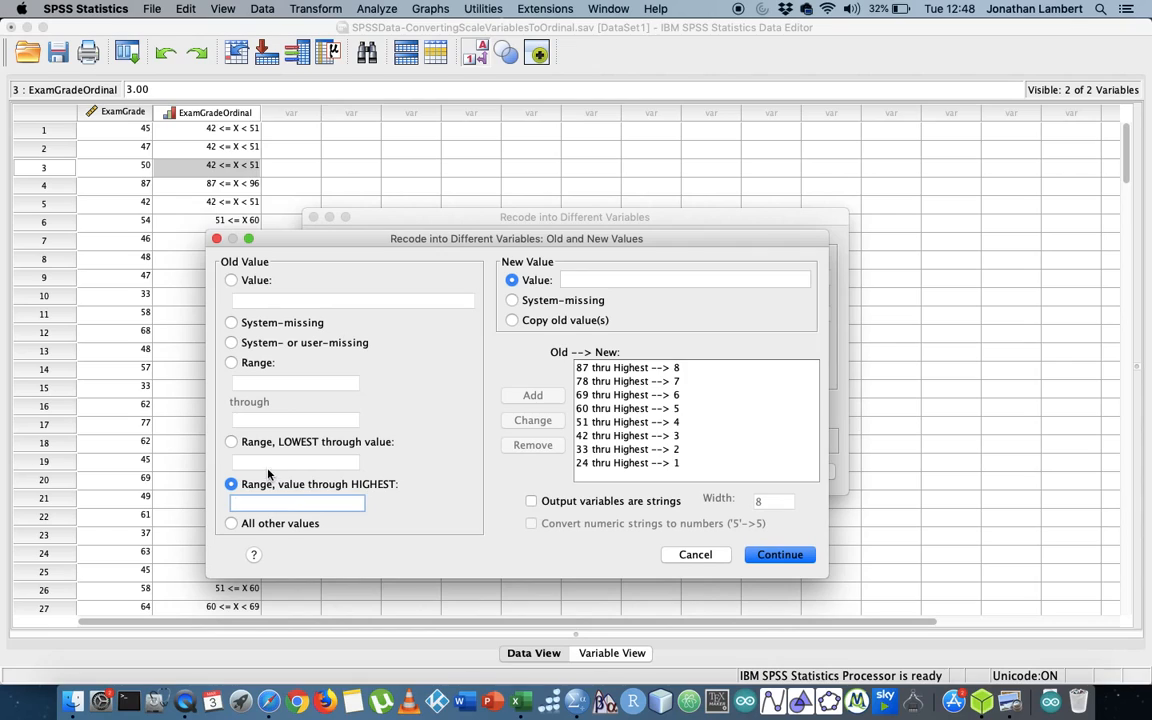
left_click(232, 442)
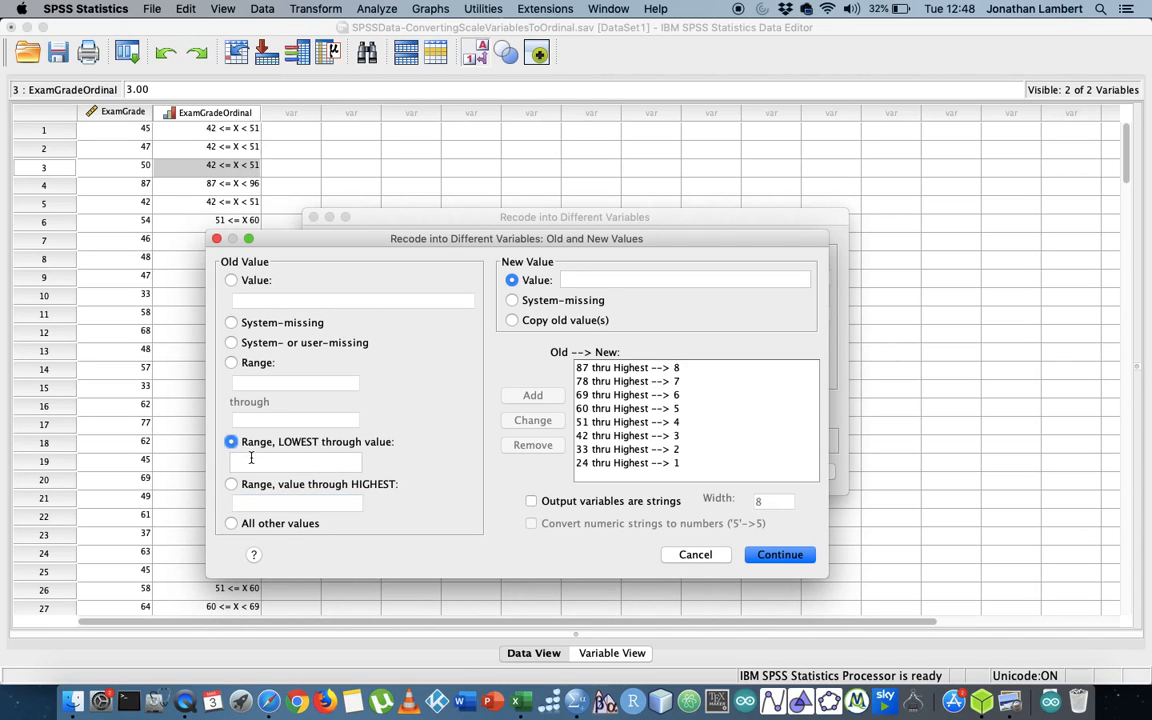
left_click(296, 462)
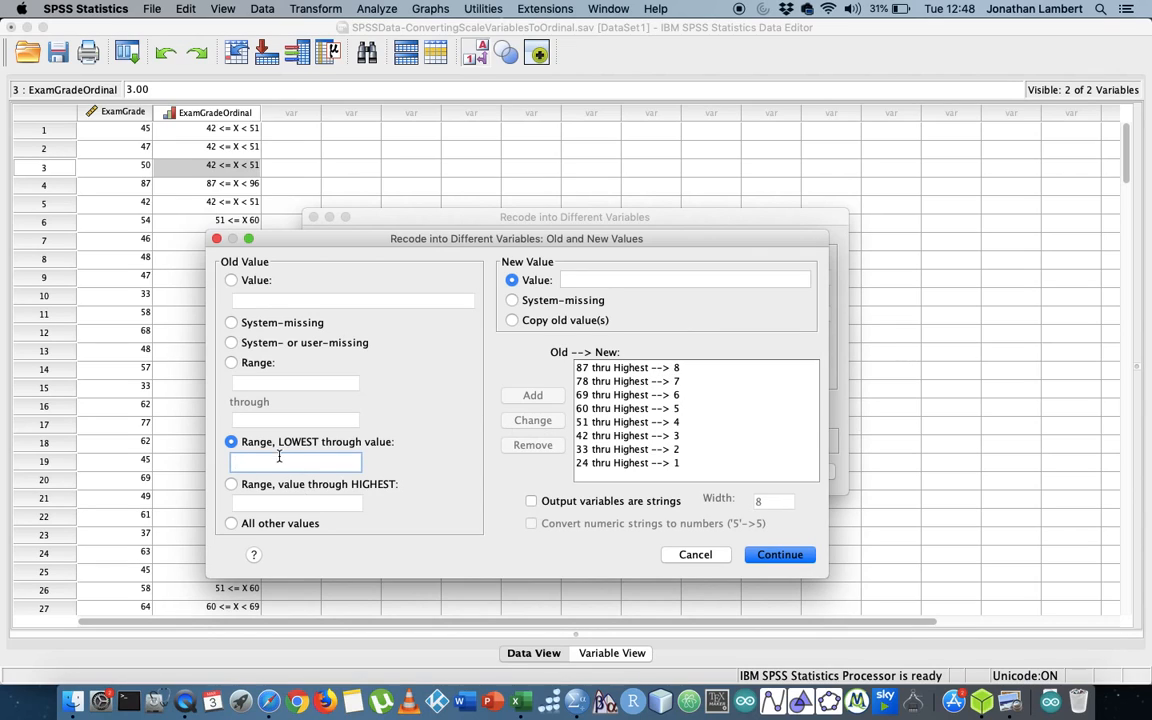
mouse_move(424, 512)
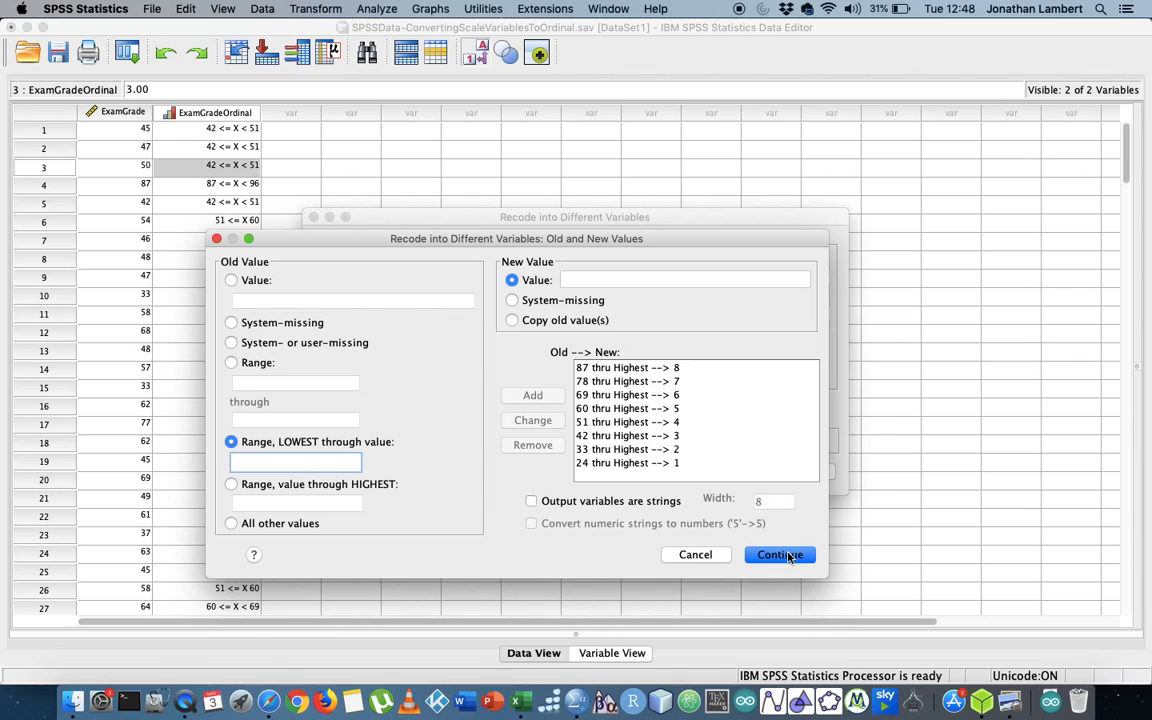
left_click(780, 554)
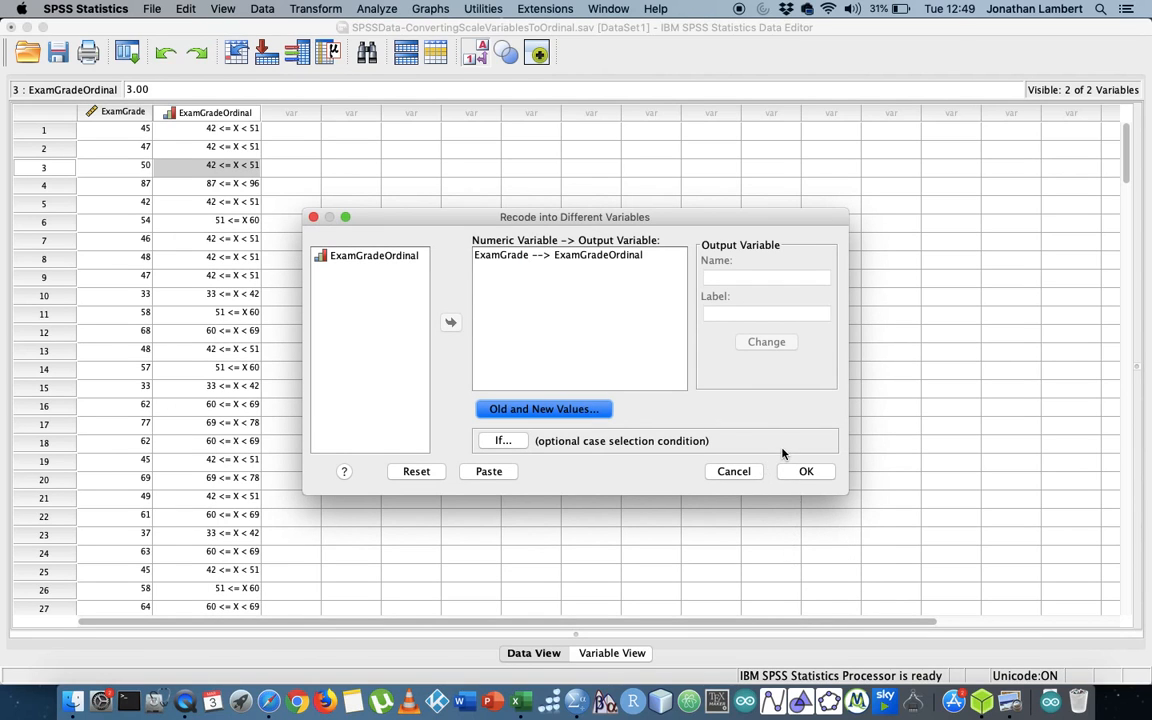
Rerun the recode of ExamGrade into ExamGradeOrdinal, logging the RECODE syntax in the viewer
left_click(806, 472)
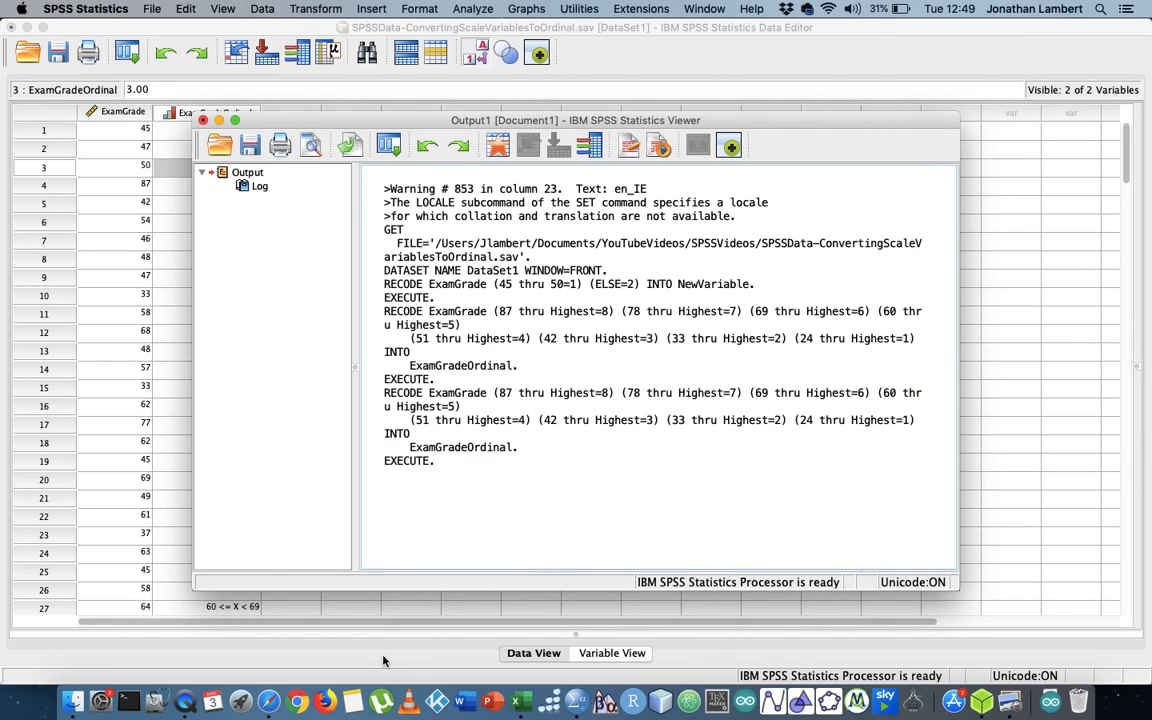
mouse_move(184, 704)
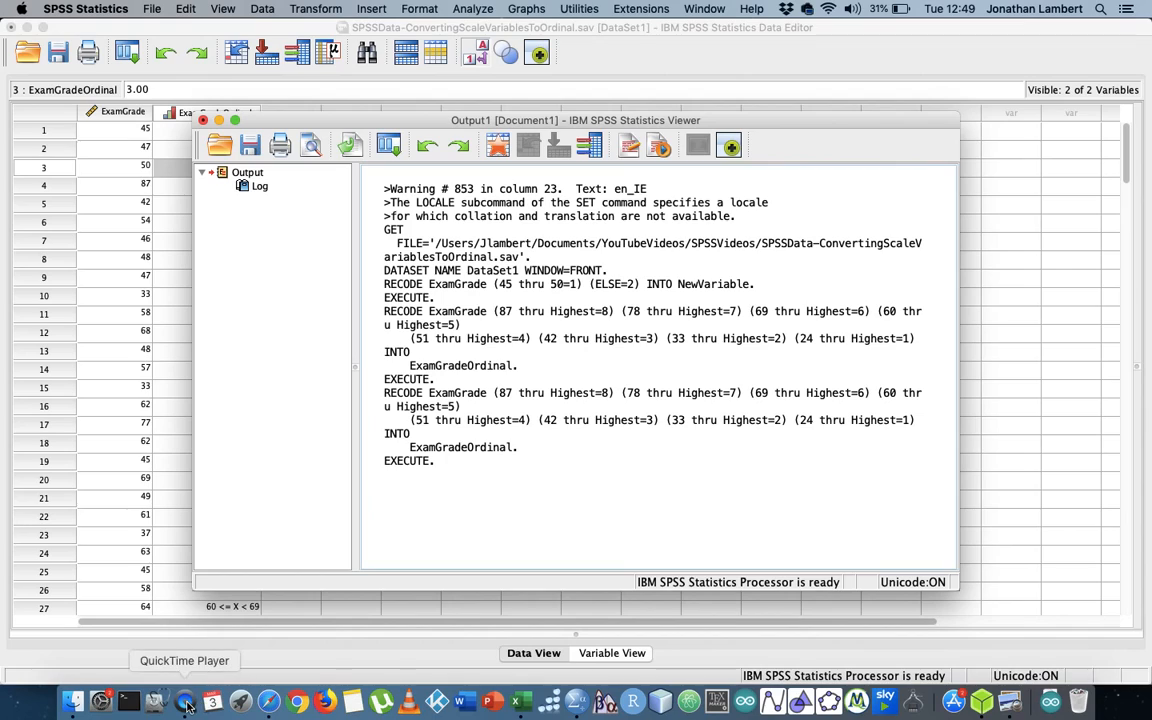